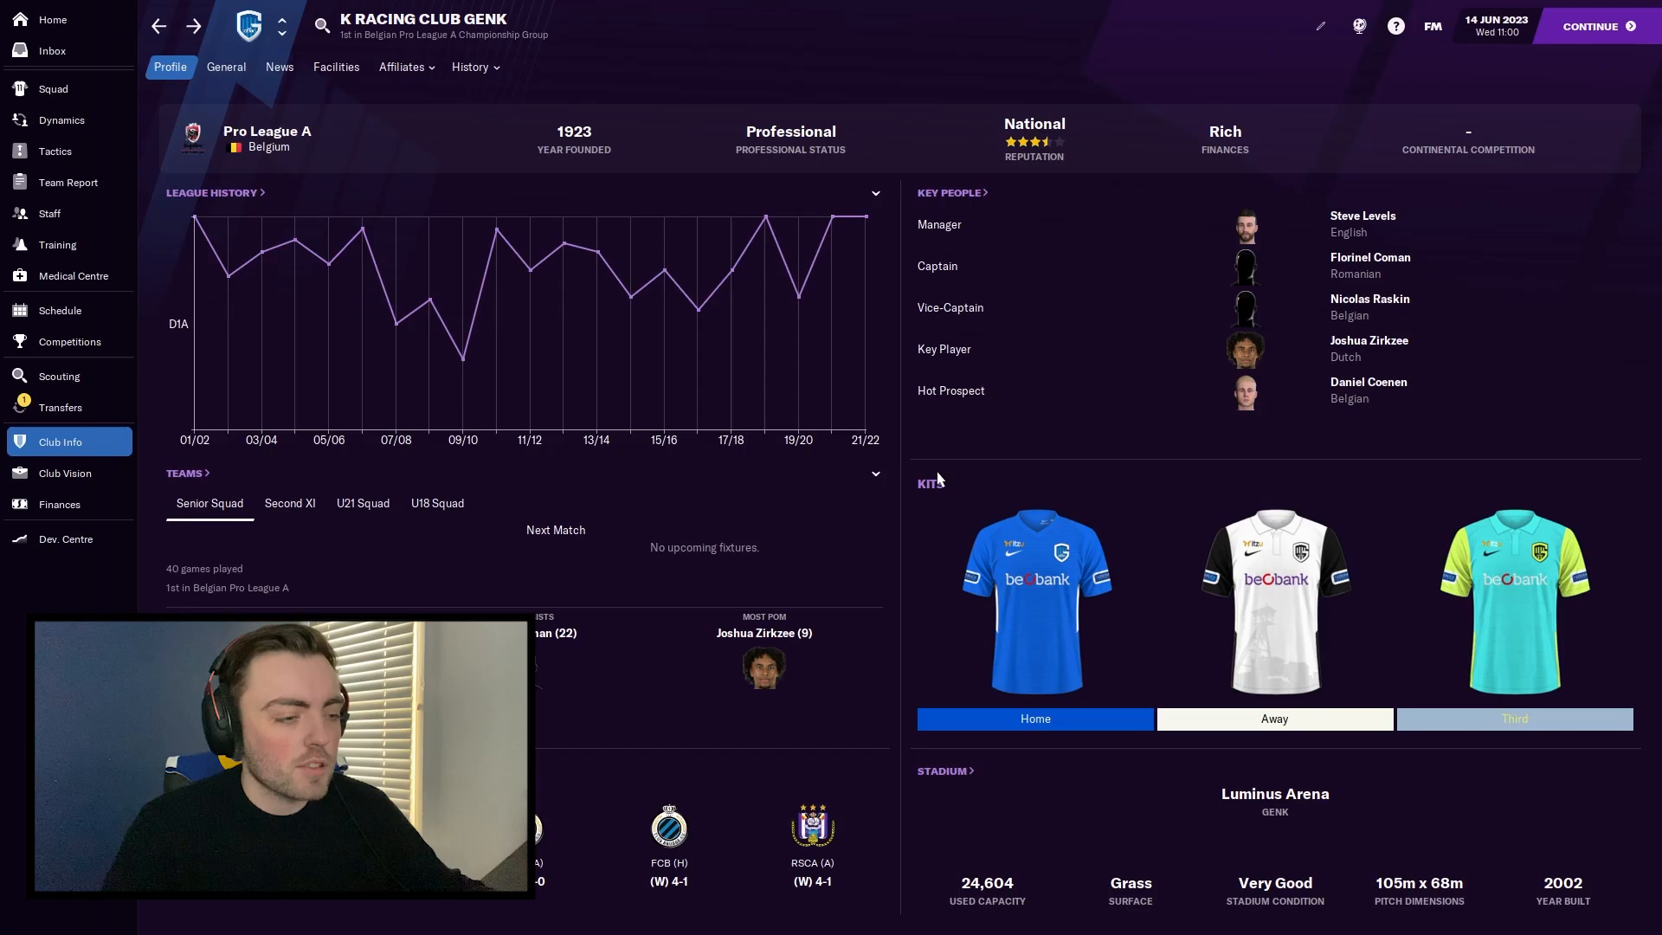
mouse_move(307, 329)
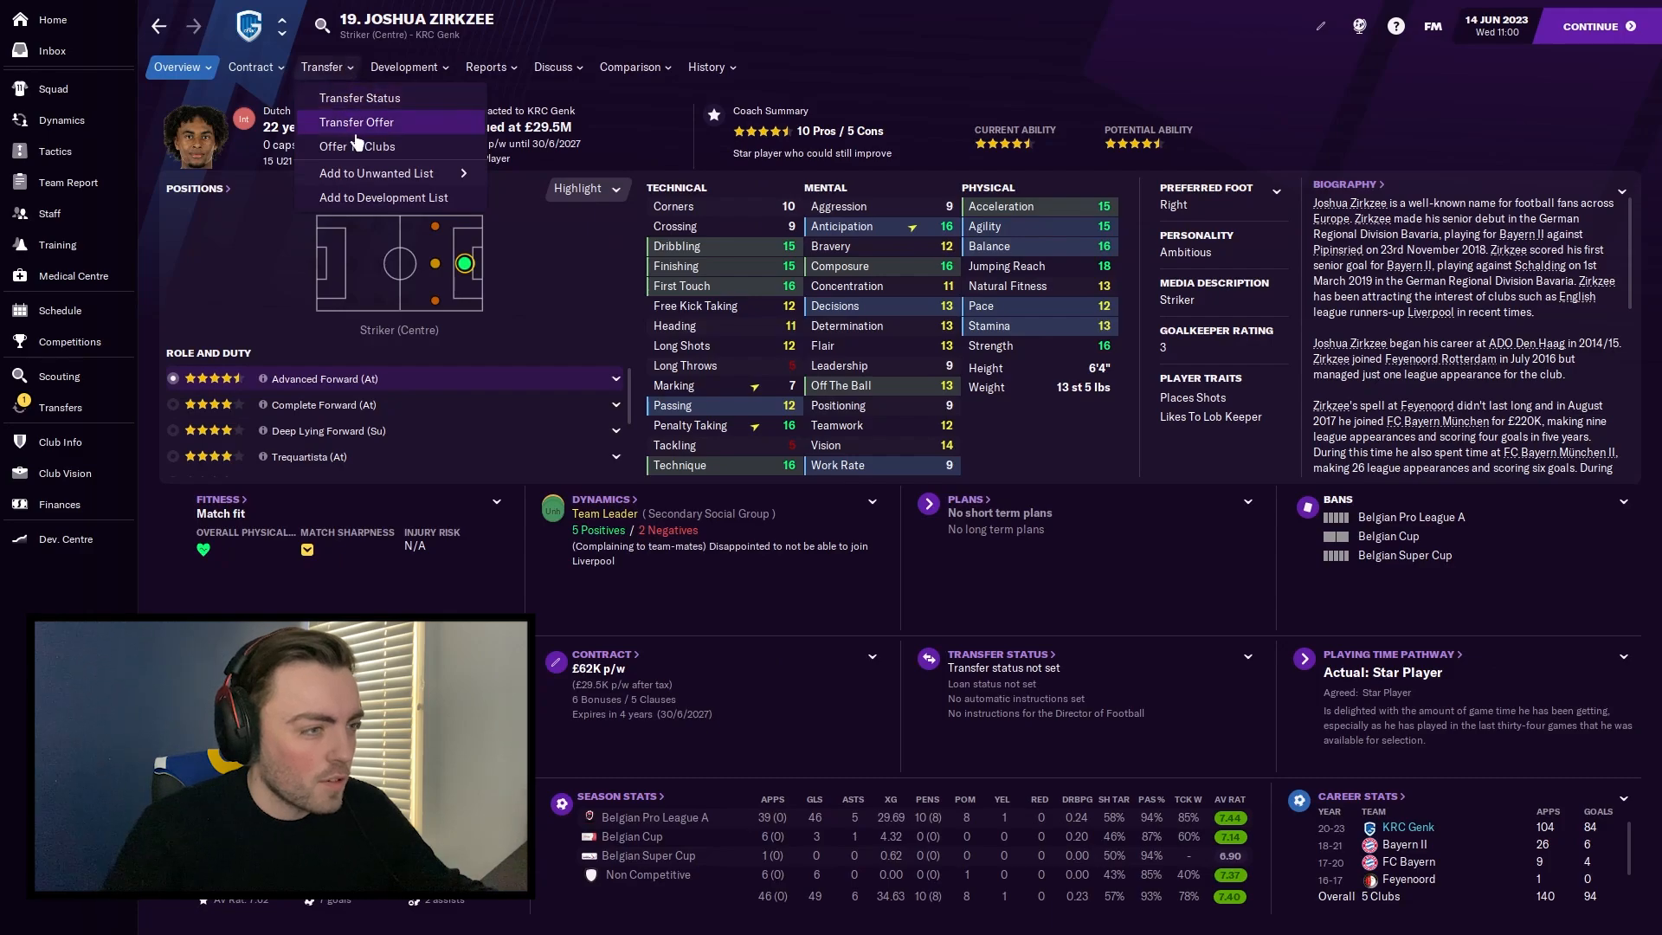
Step: Send out an offer-to-clubs proposal for Joshua Zirkzee and return to the club page
click(356, 122)
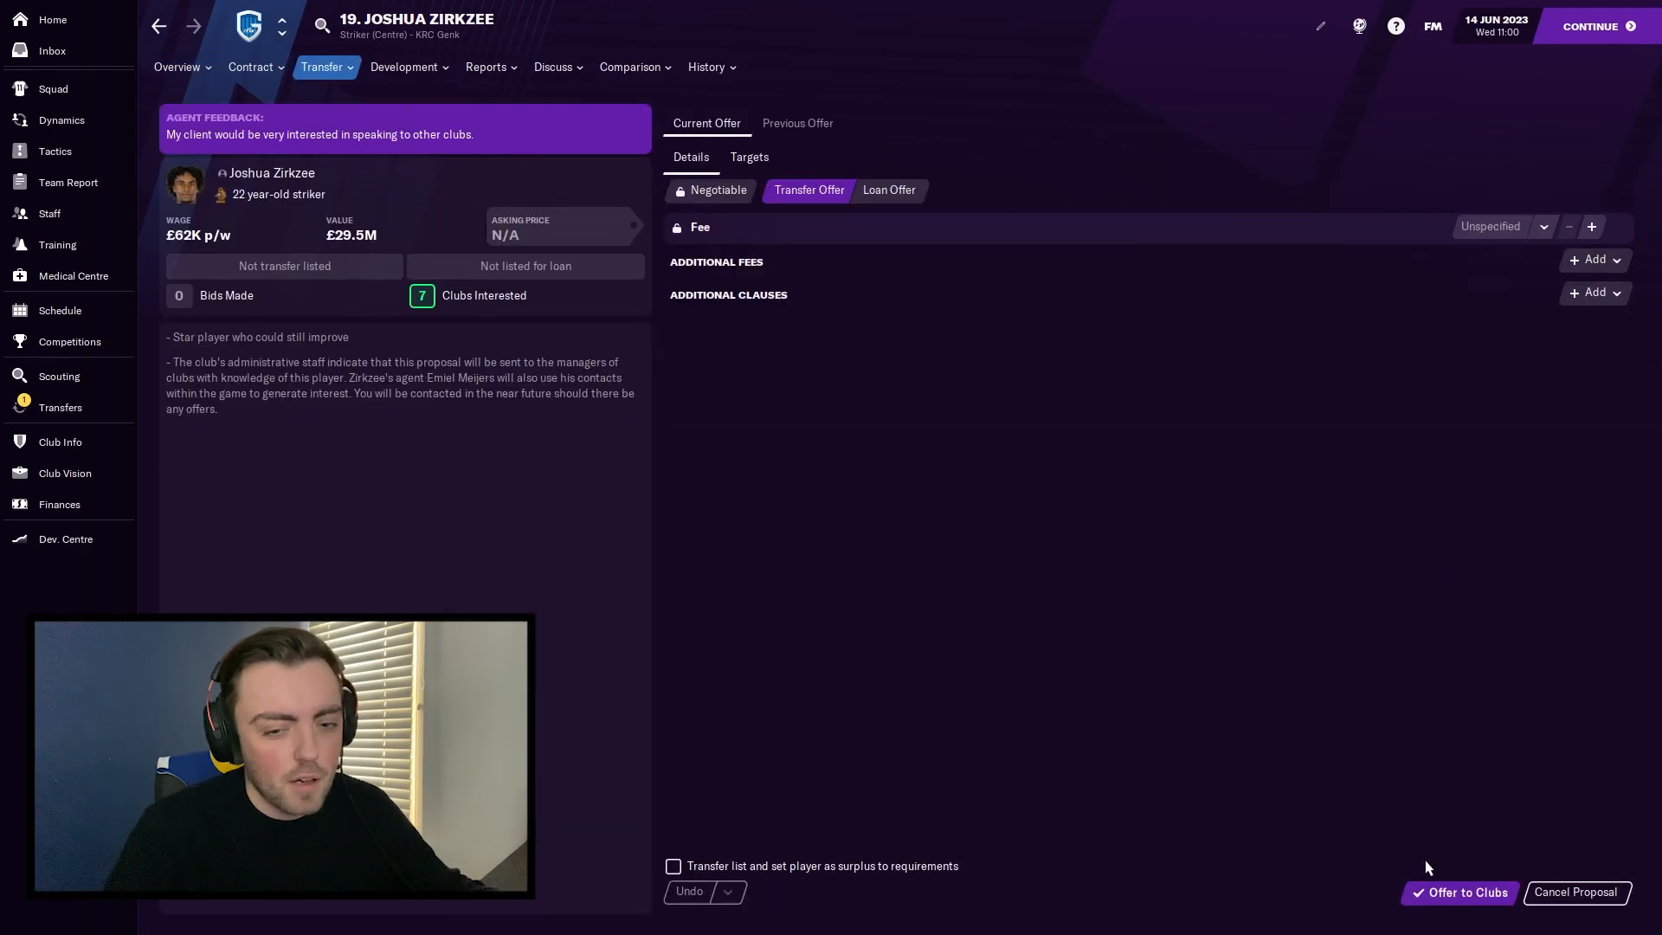
click(157, 25)
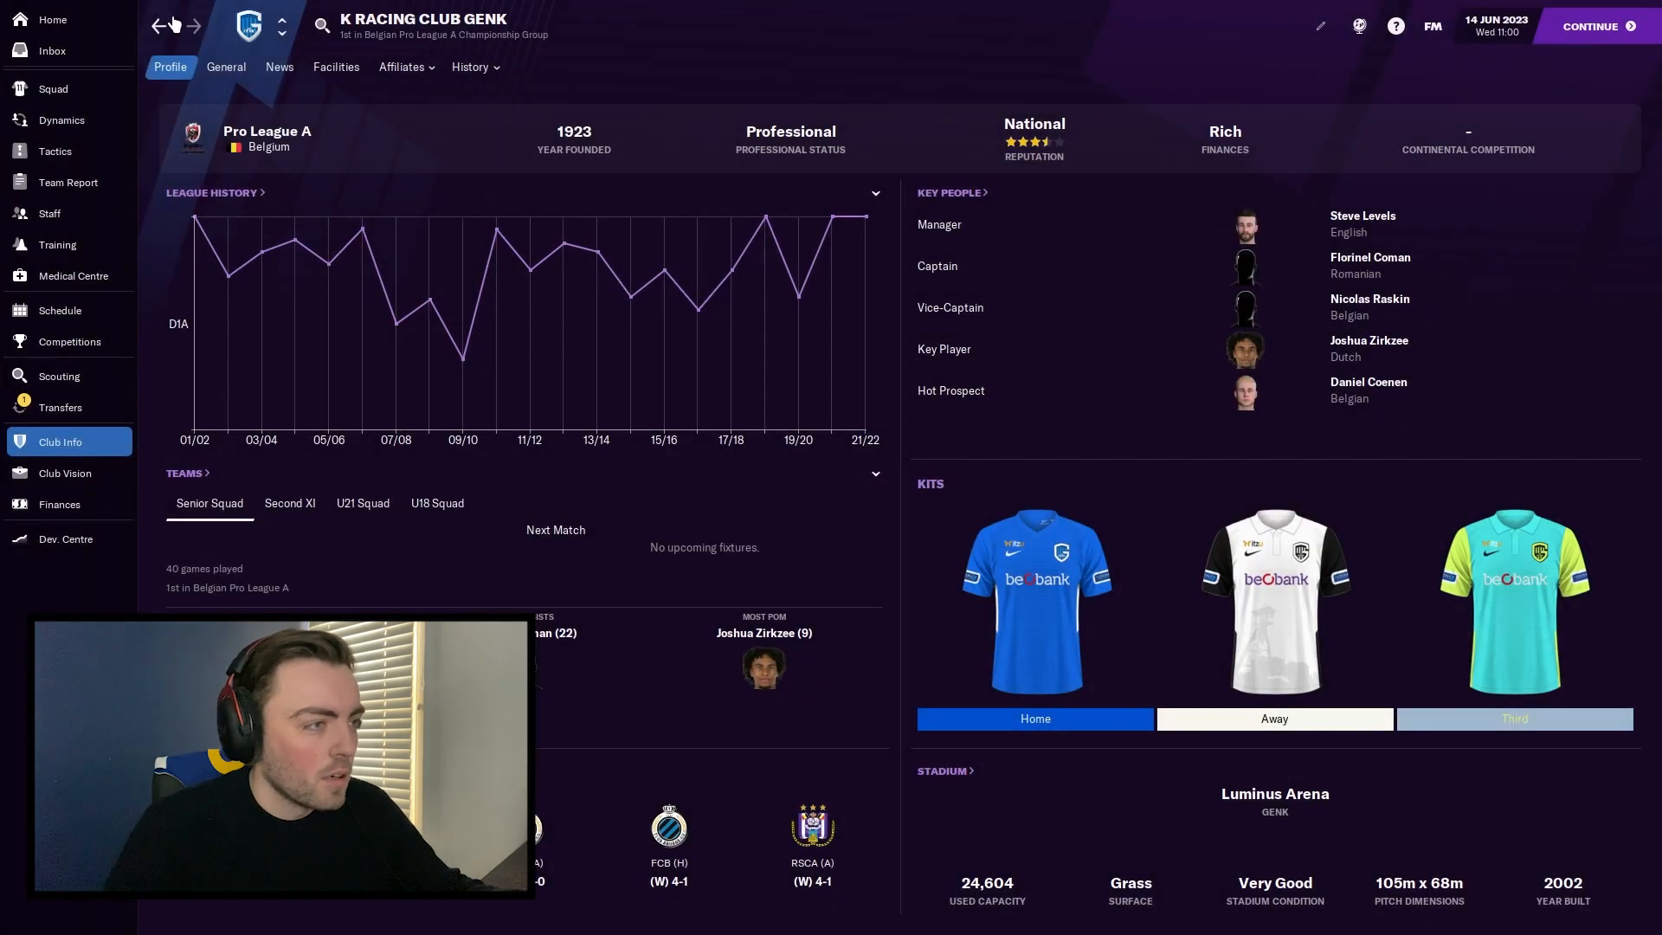
Step: Review incoming offers for Zirkzee and start amending Roma's £27M fee via the preset amounts
click(51, 51)
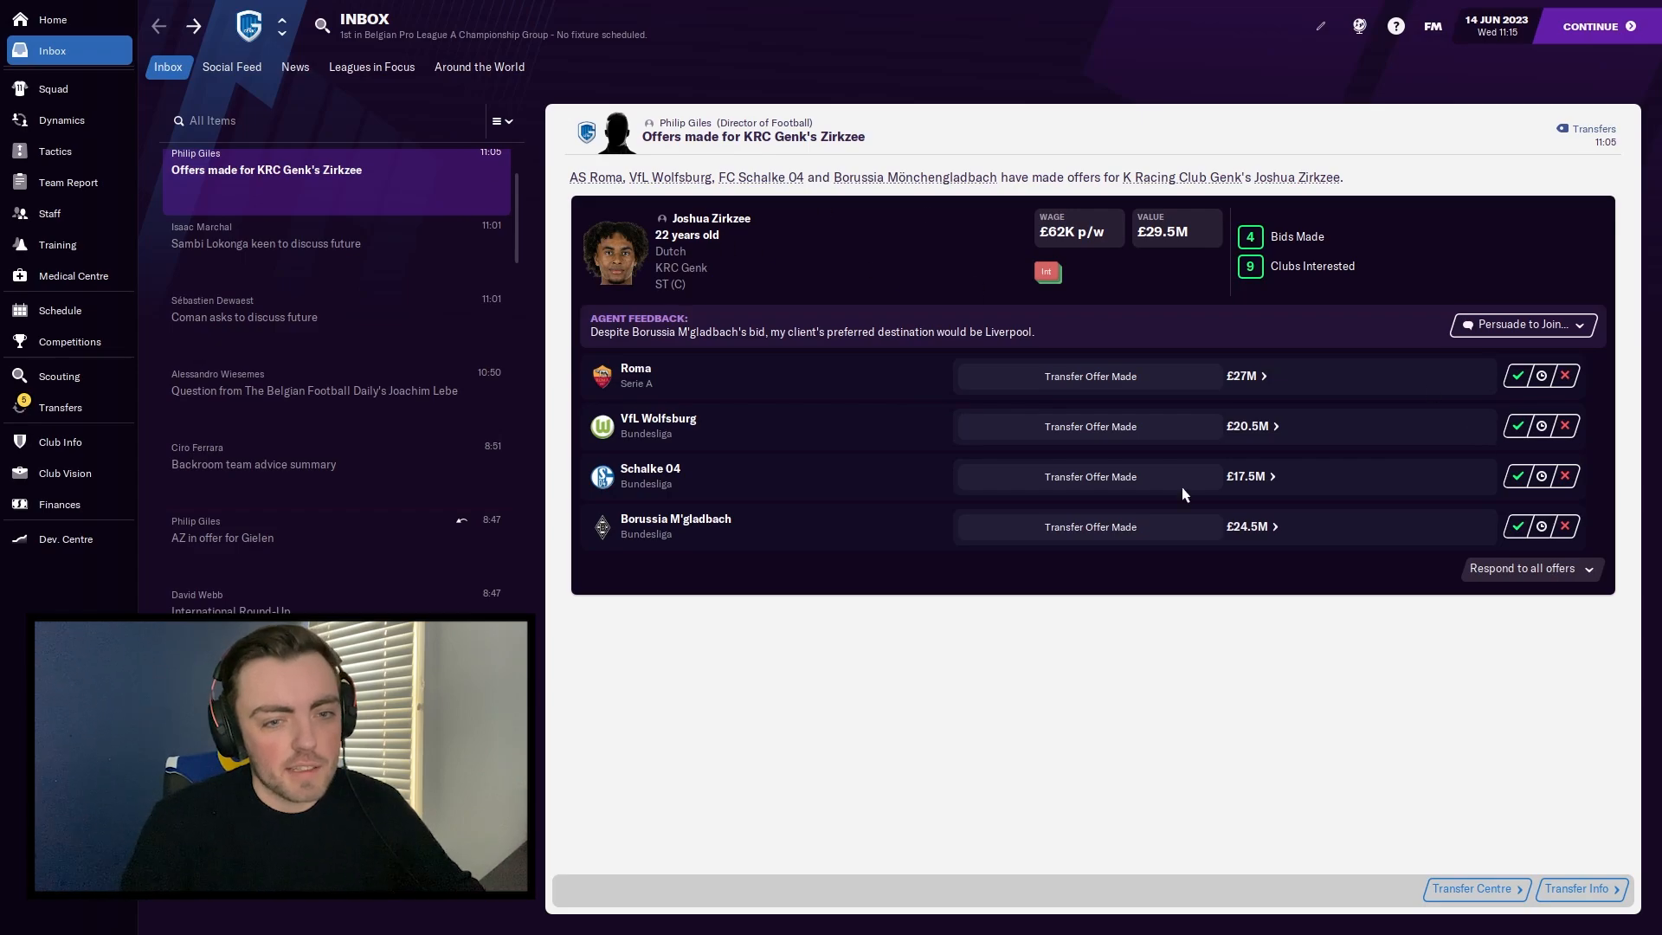
mouse_move(1249, 388)
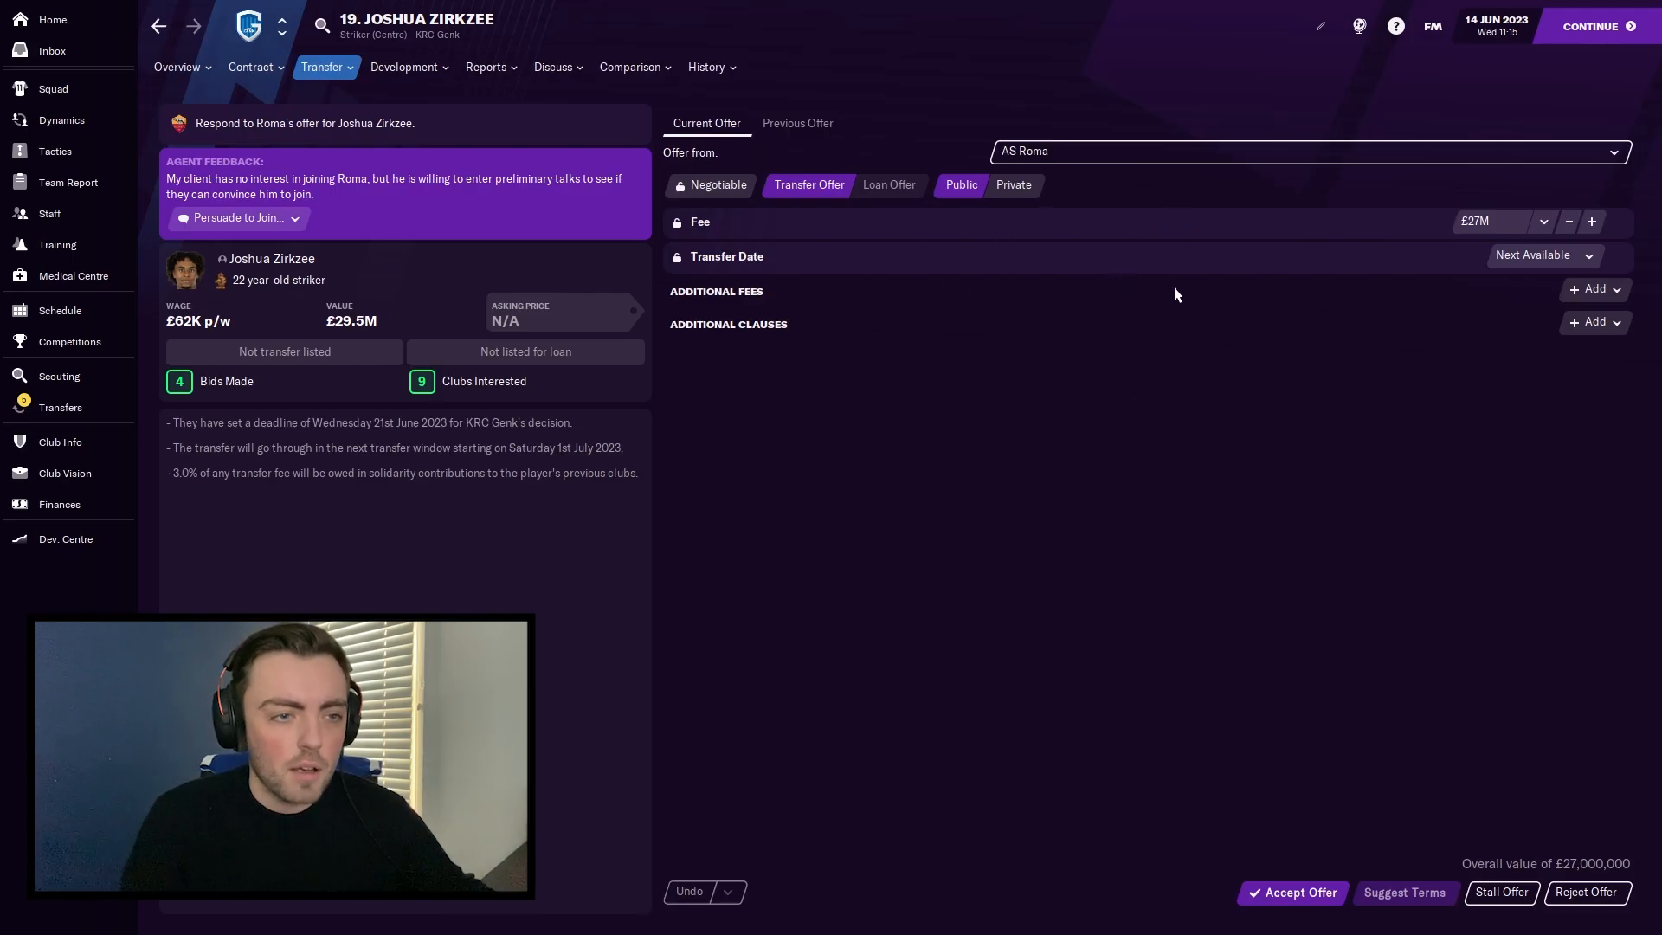
click(1544, 222)
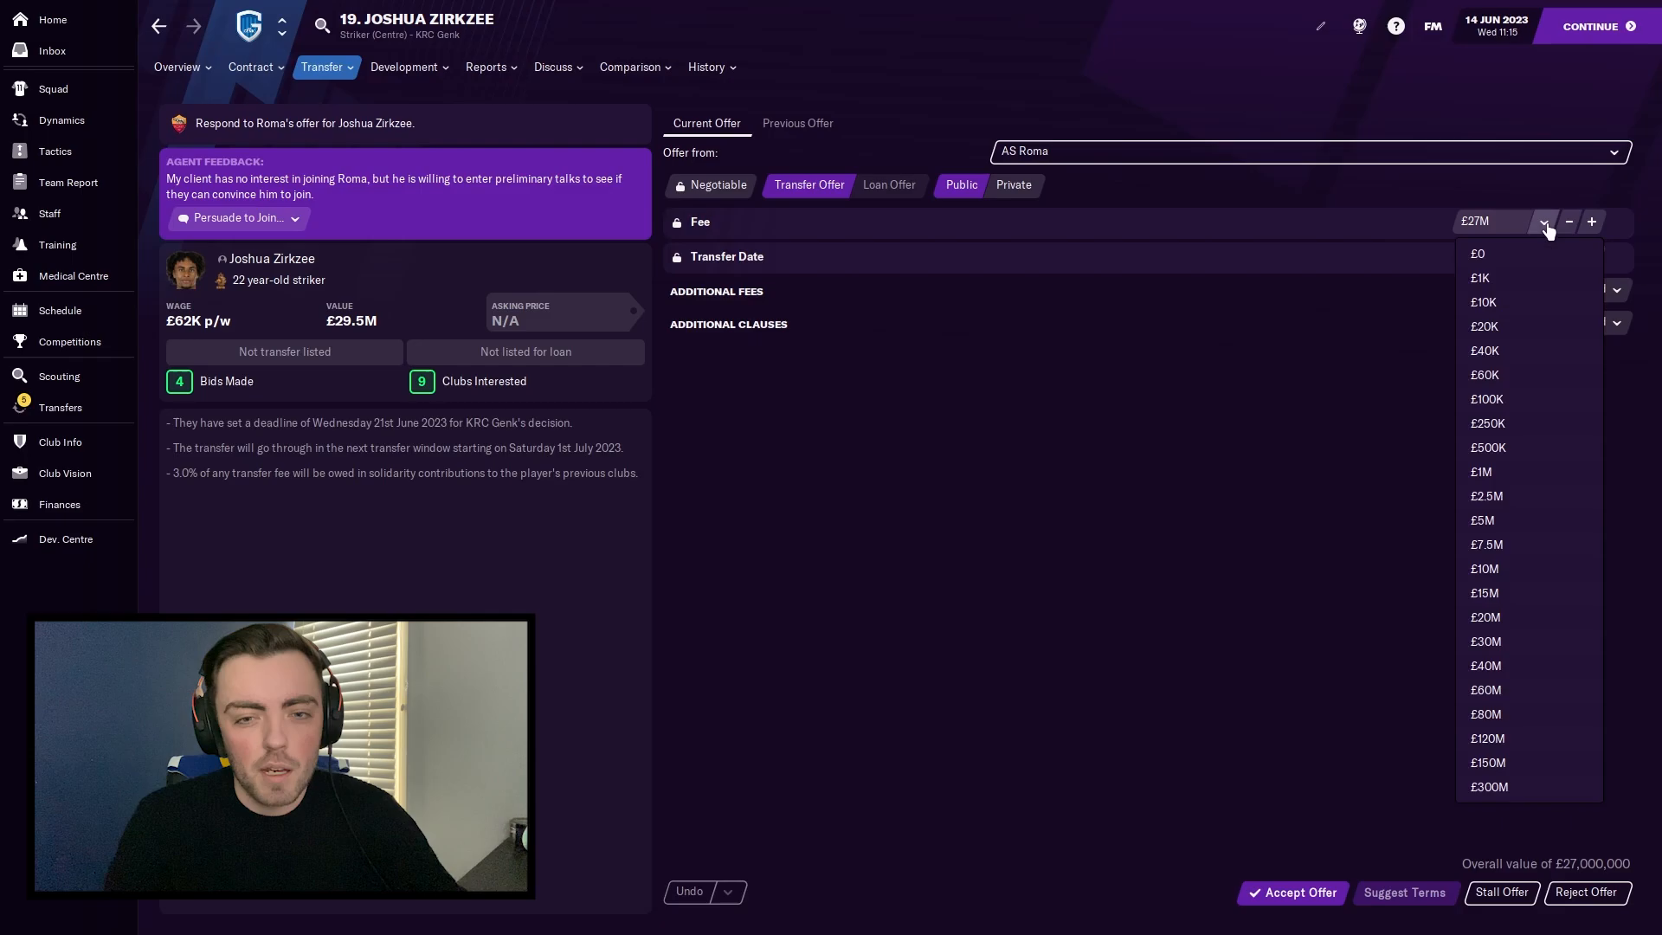
click(1486, 617)
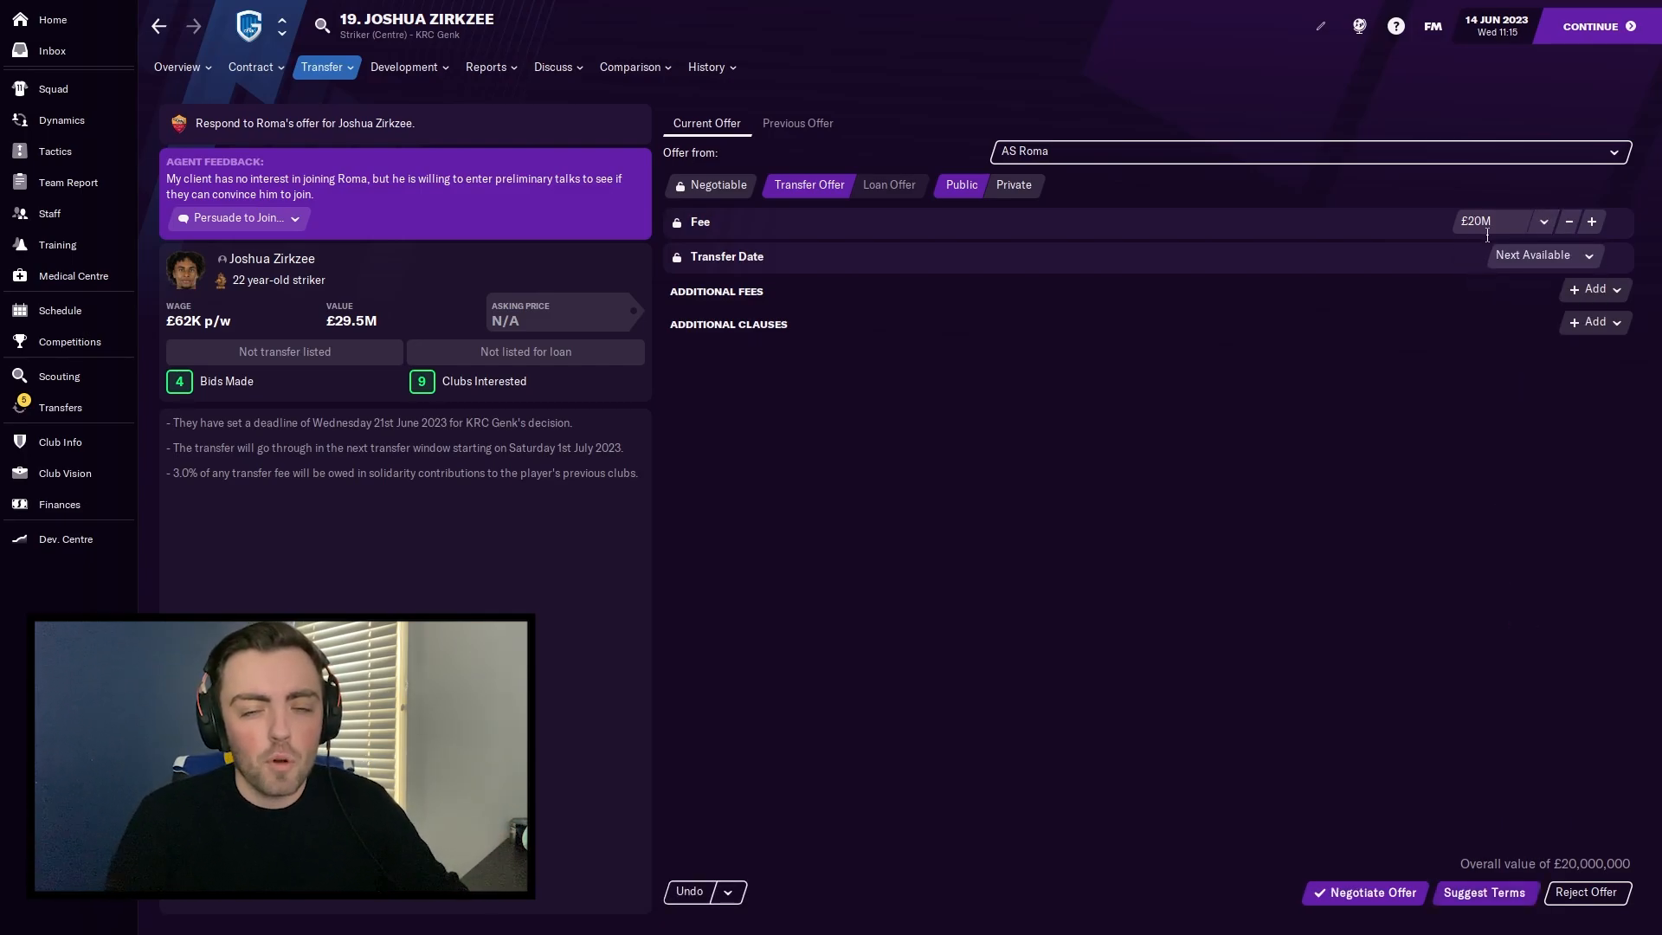
click(1544, 221)
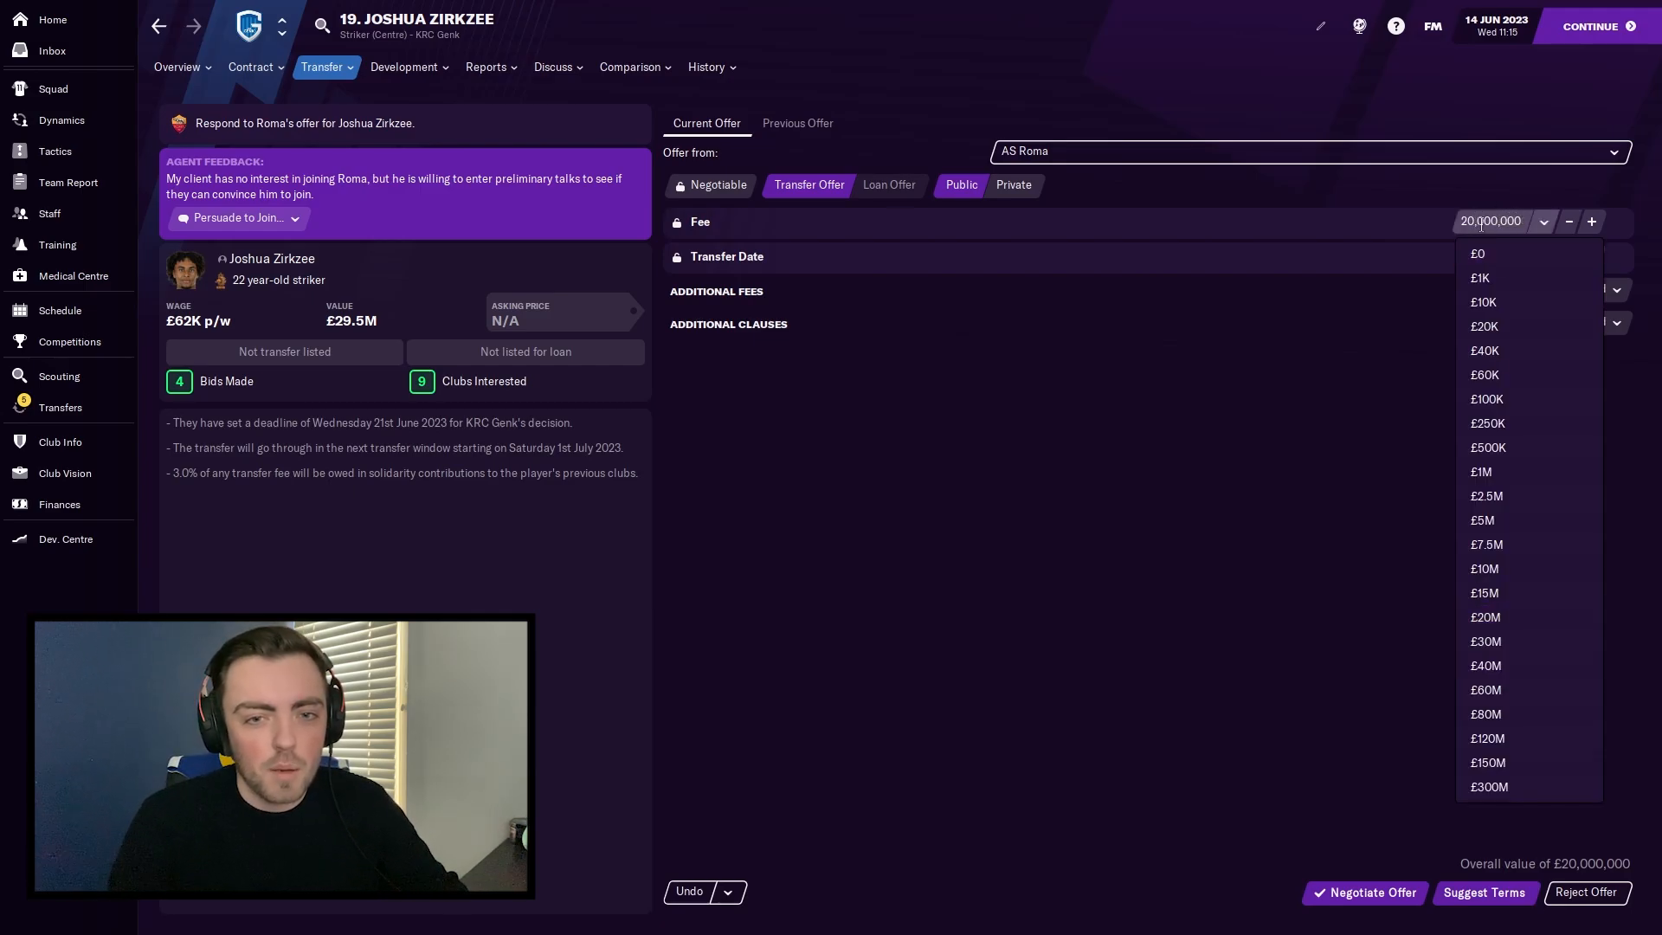
mouse_move(1485, 713)
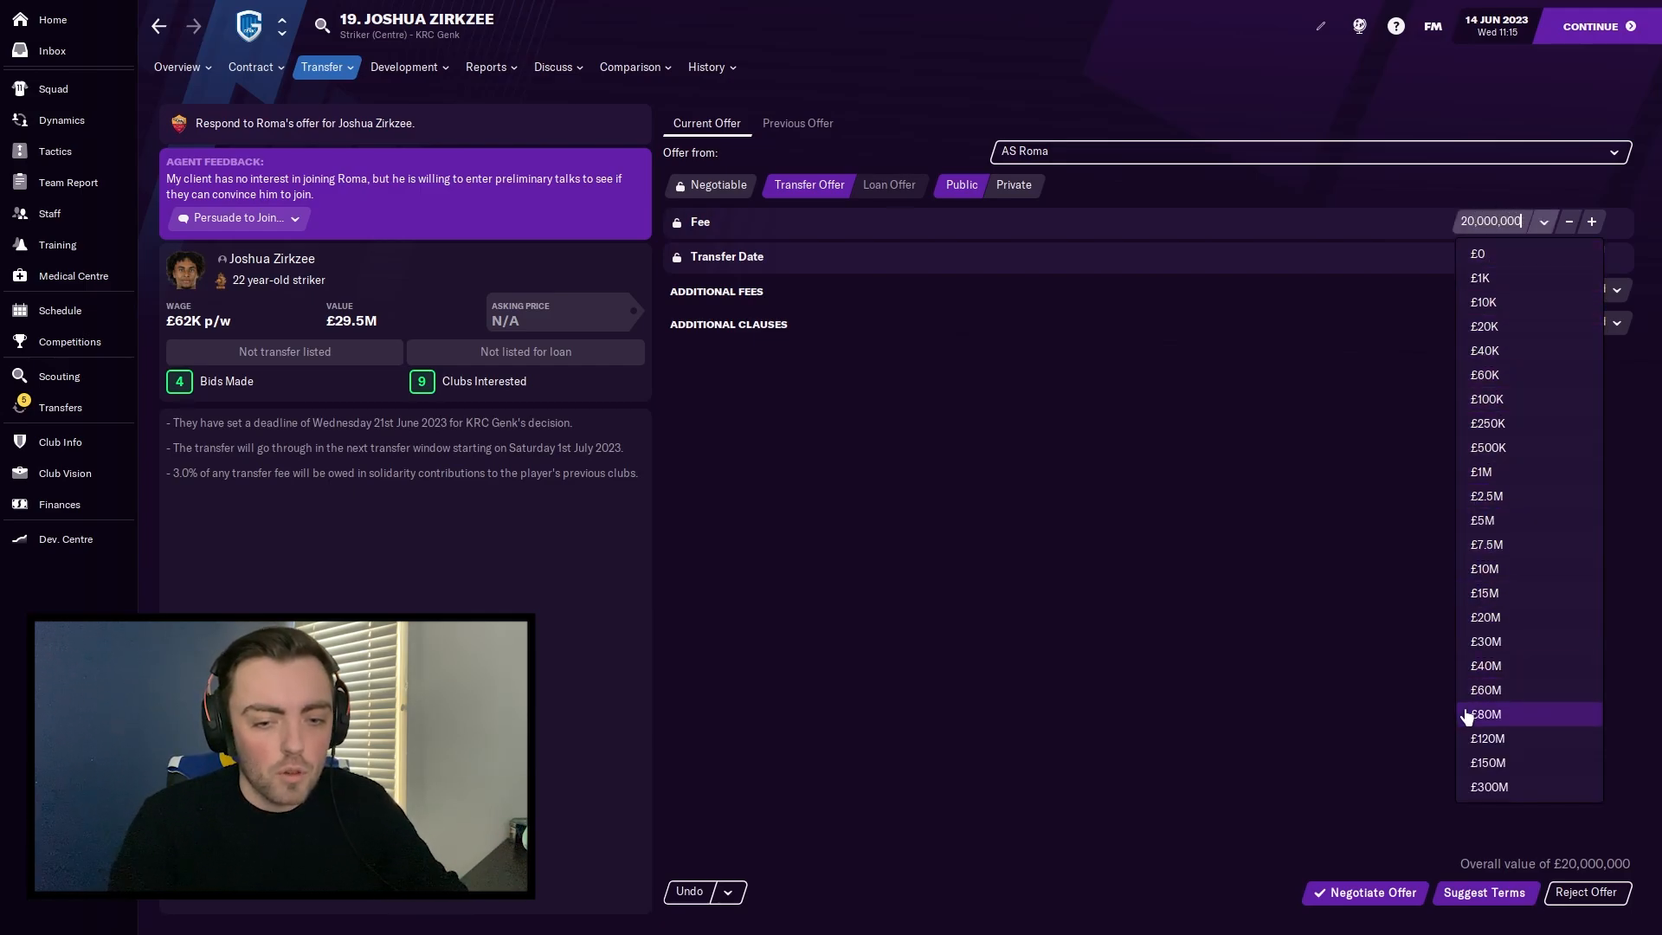
Step: Counter Roma's offer at a £300M fee and accept the deal for Zirkzee
click(1484, 618)
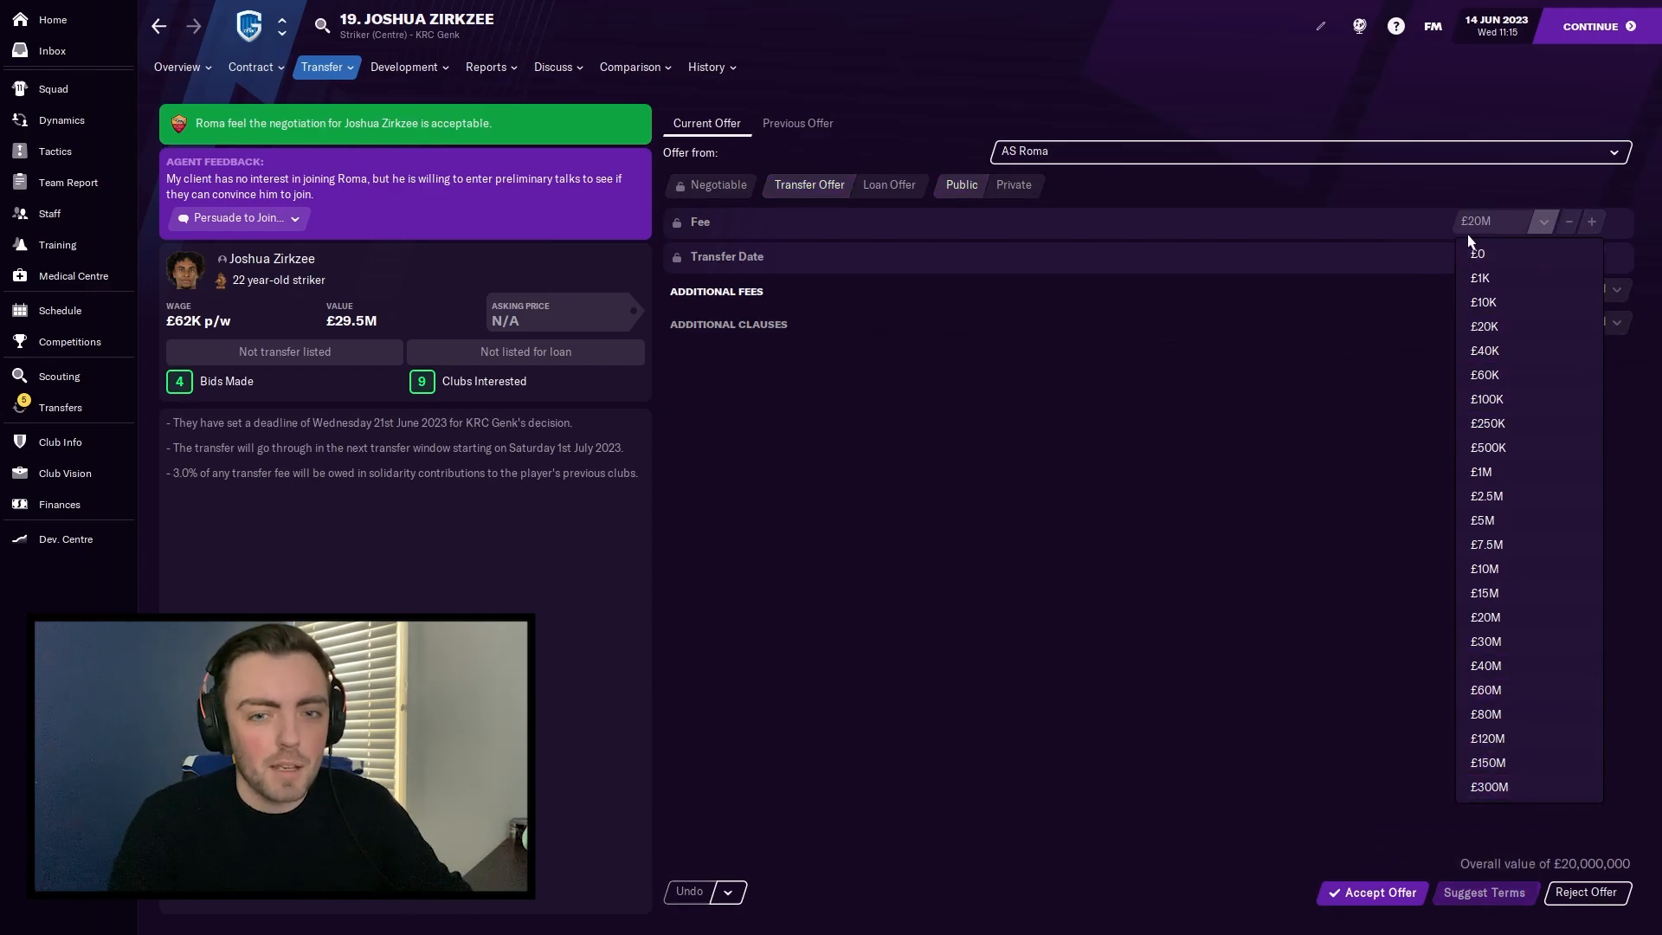
click(1487, 787)
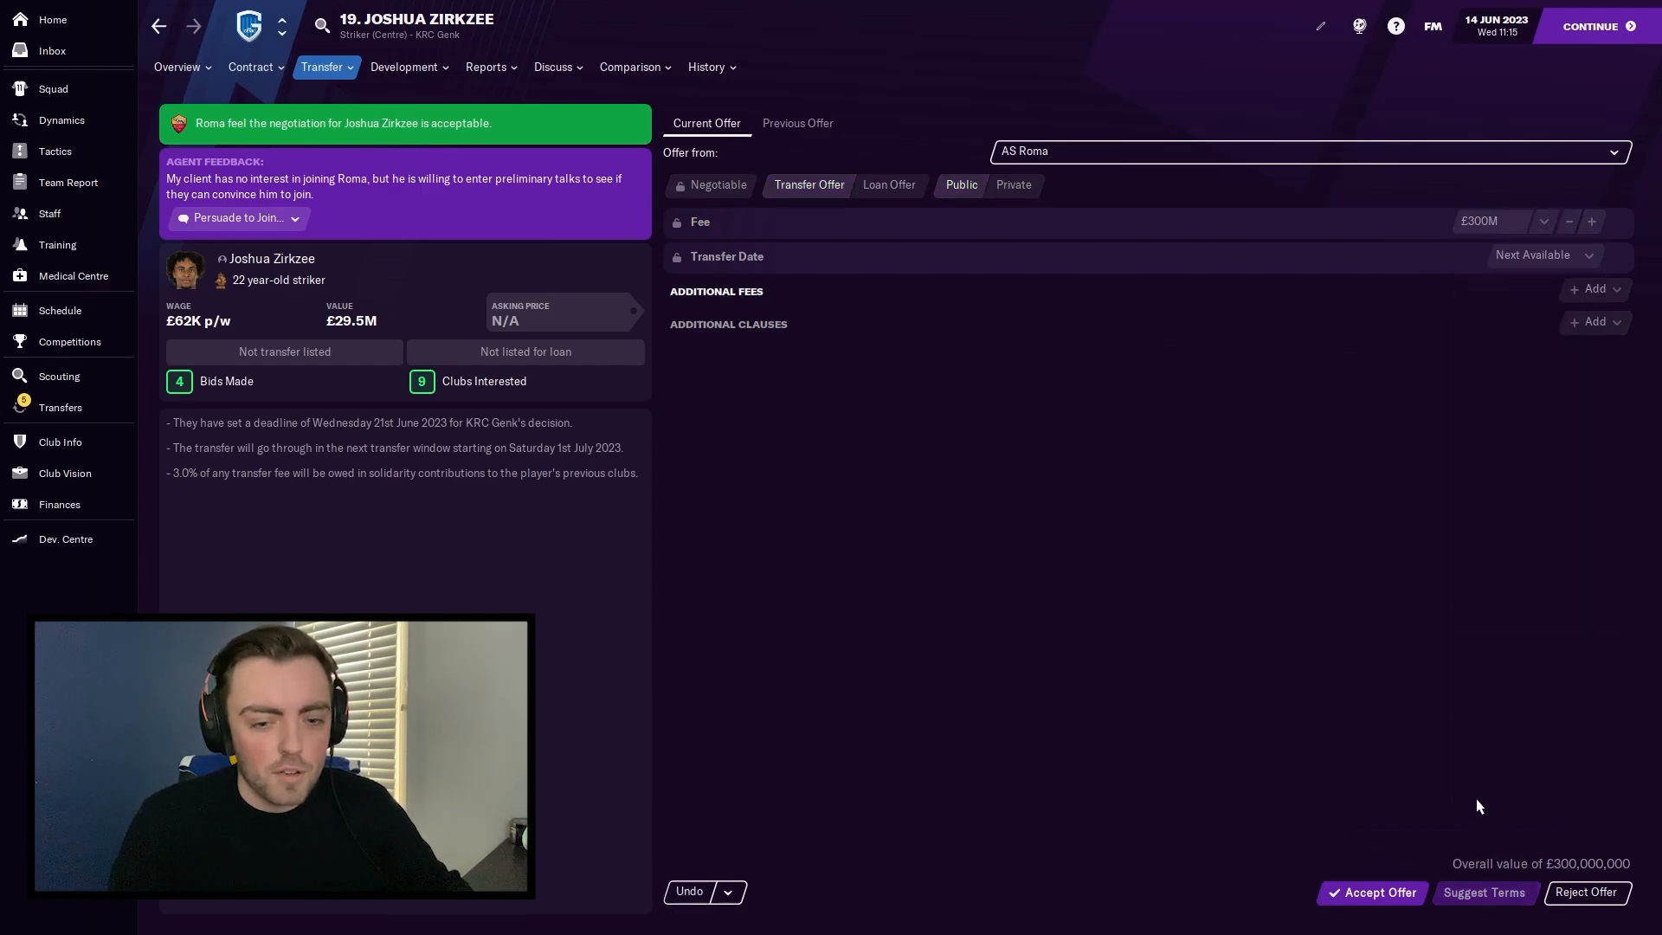
click(1371, 892)
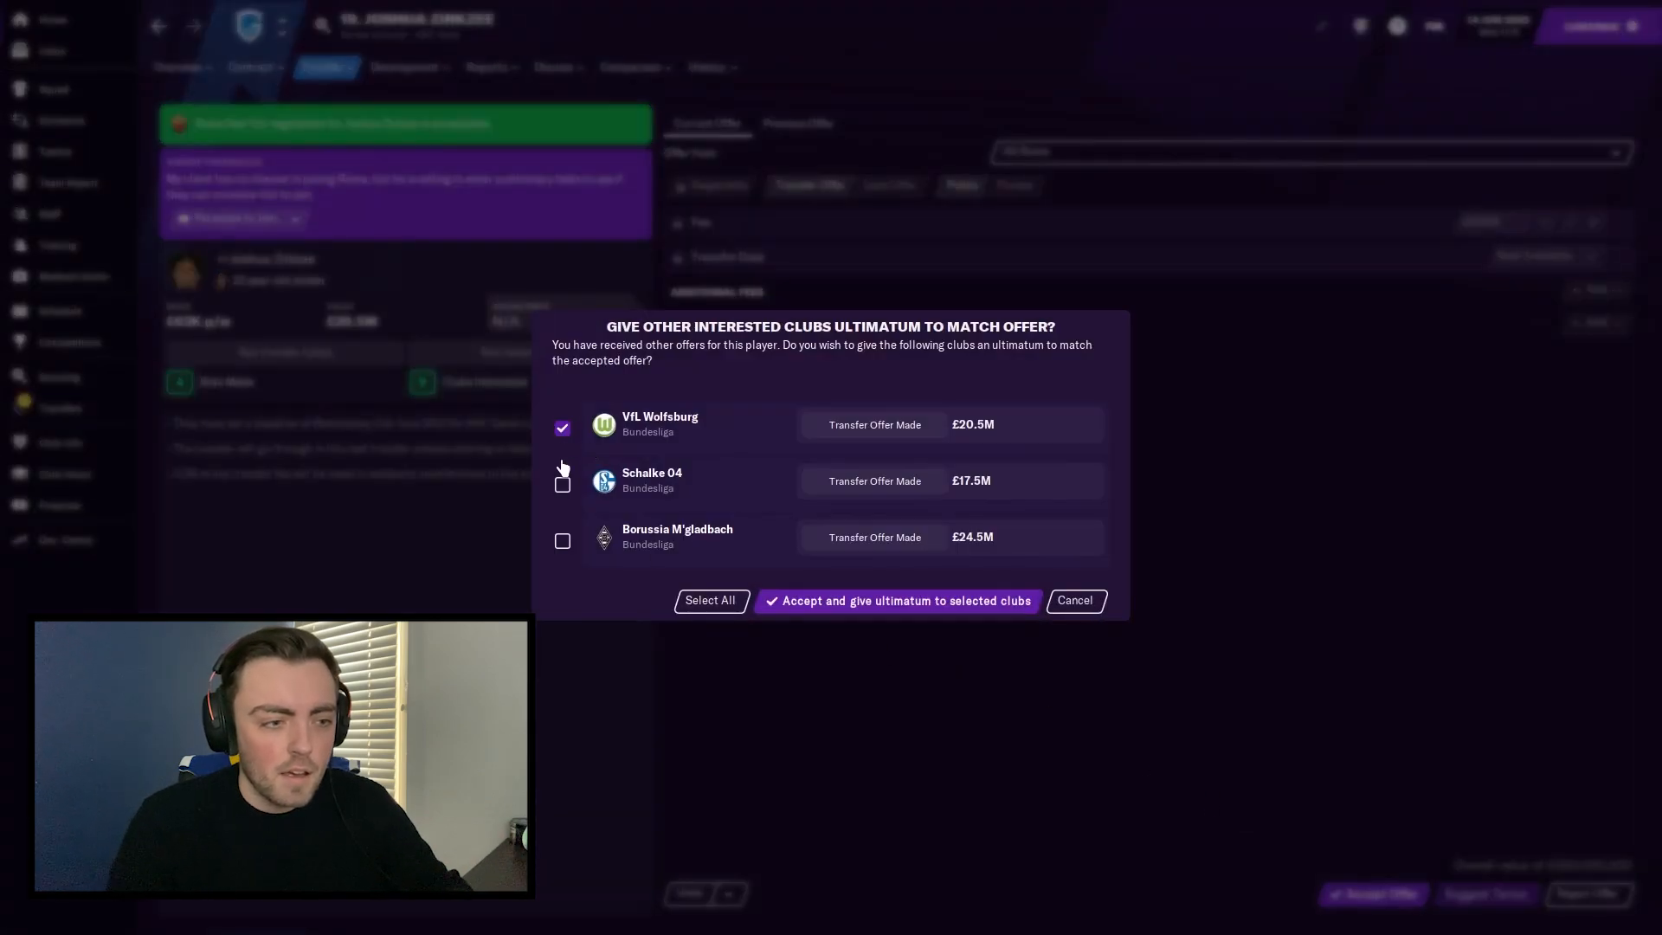
Step: Select Wolfsburg, Schalke 04 and Borussia M'gladbach and accept Roma's deal with ultimatums to all three
click(709, 600)
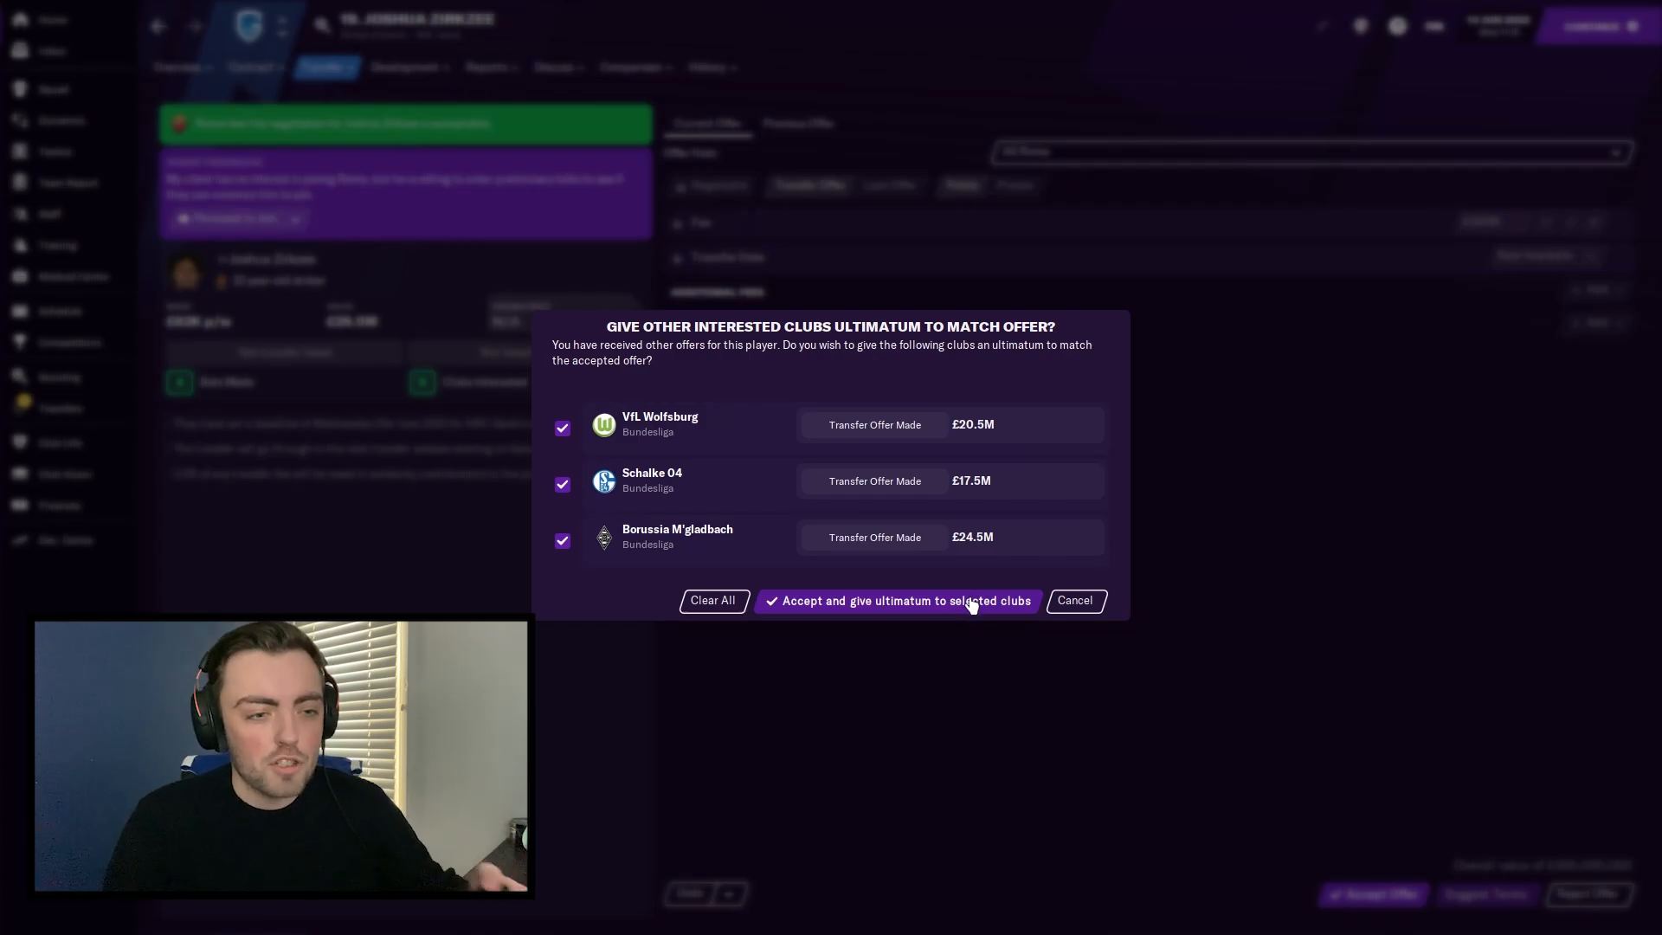
click(904, 600)
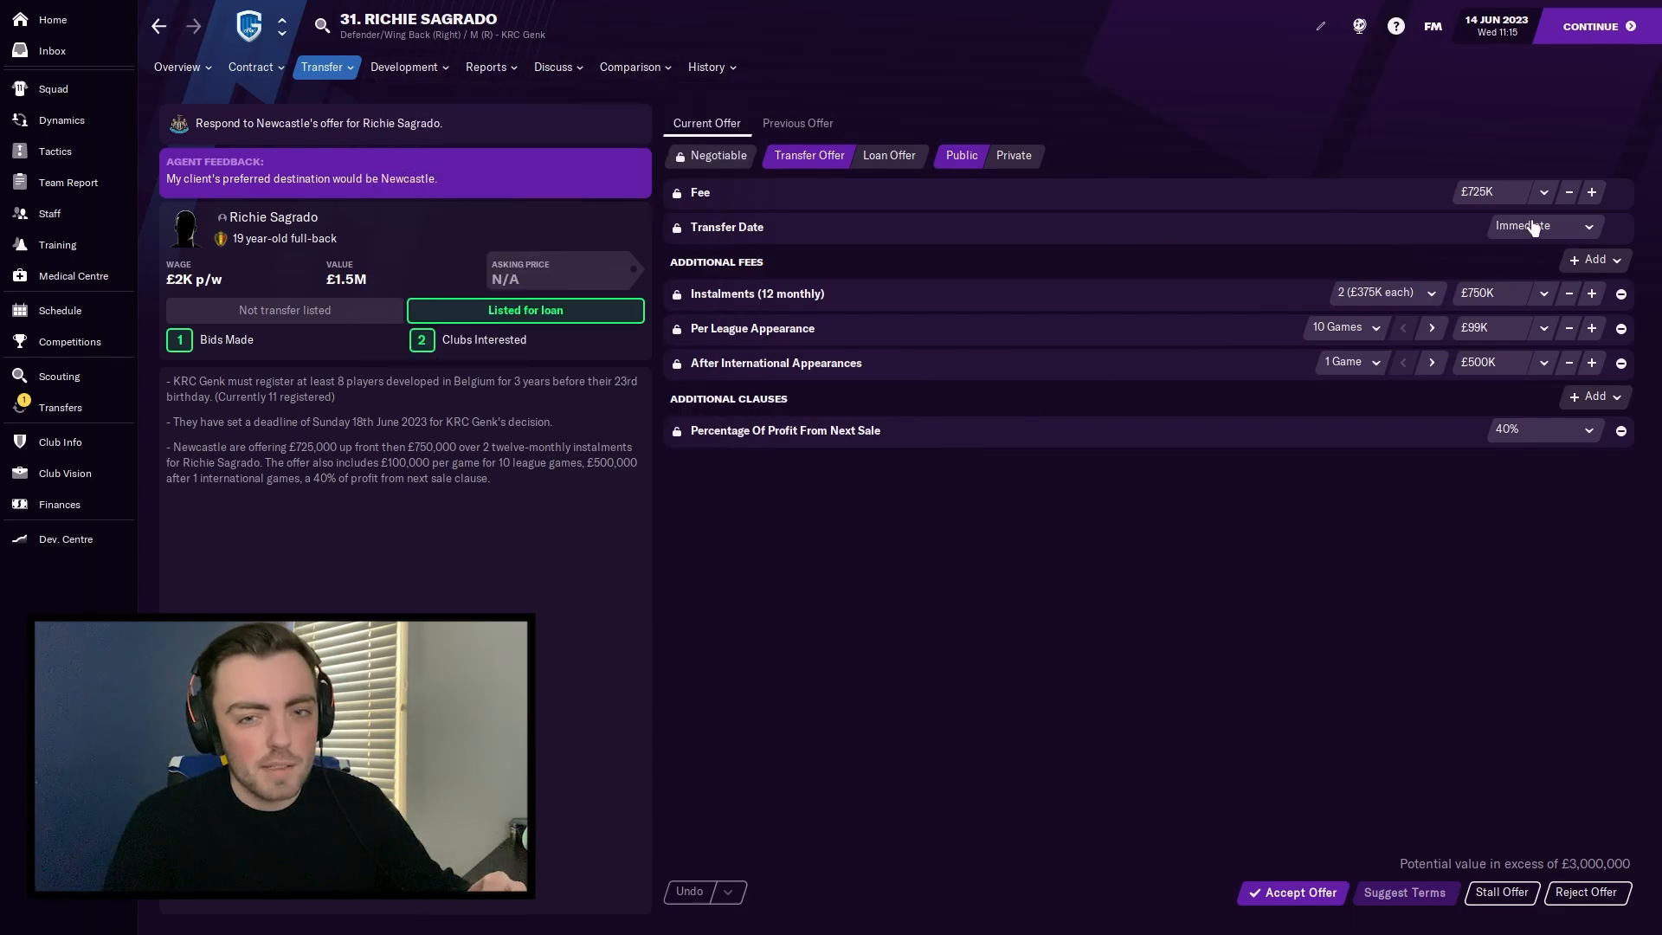
mouse_move(1539, 200)
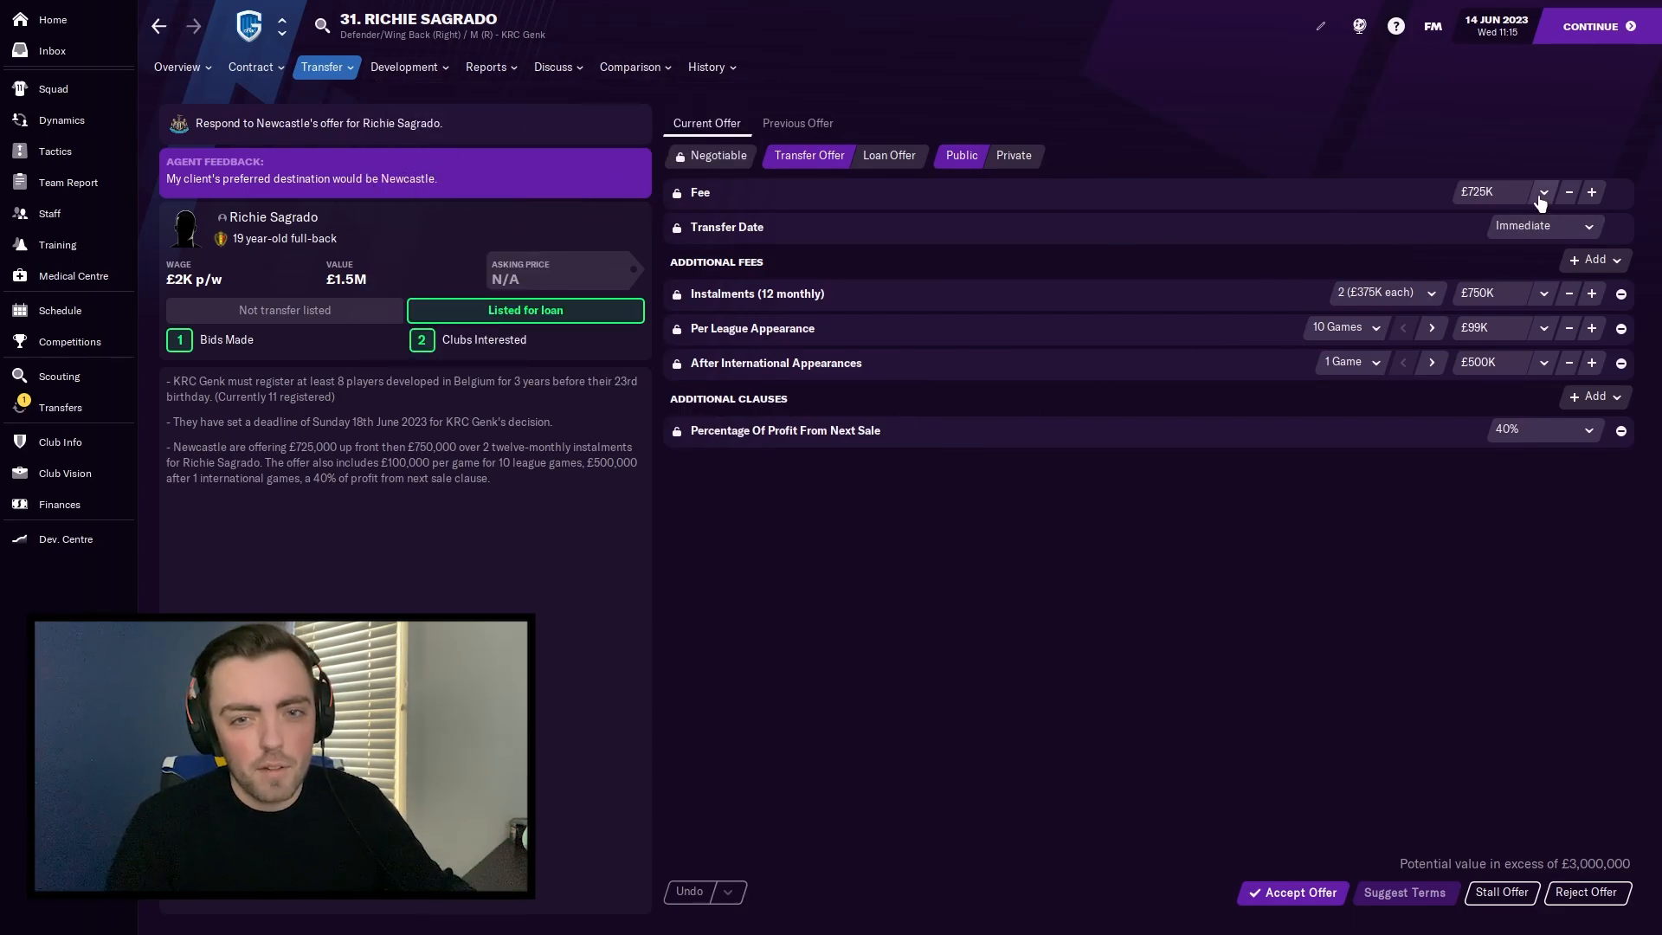
Step: Drop Newcastle's upfront fee for Richie Sagrado to £40K and suggest the amended terms
click(1543, 193)
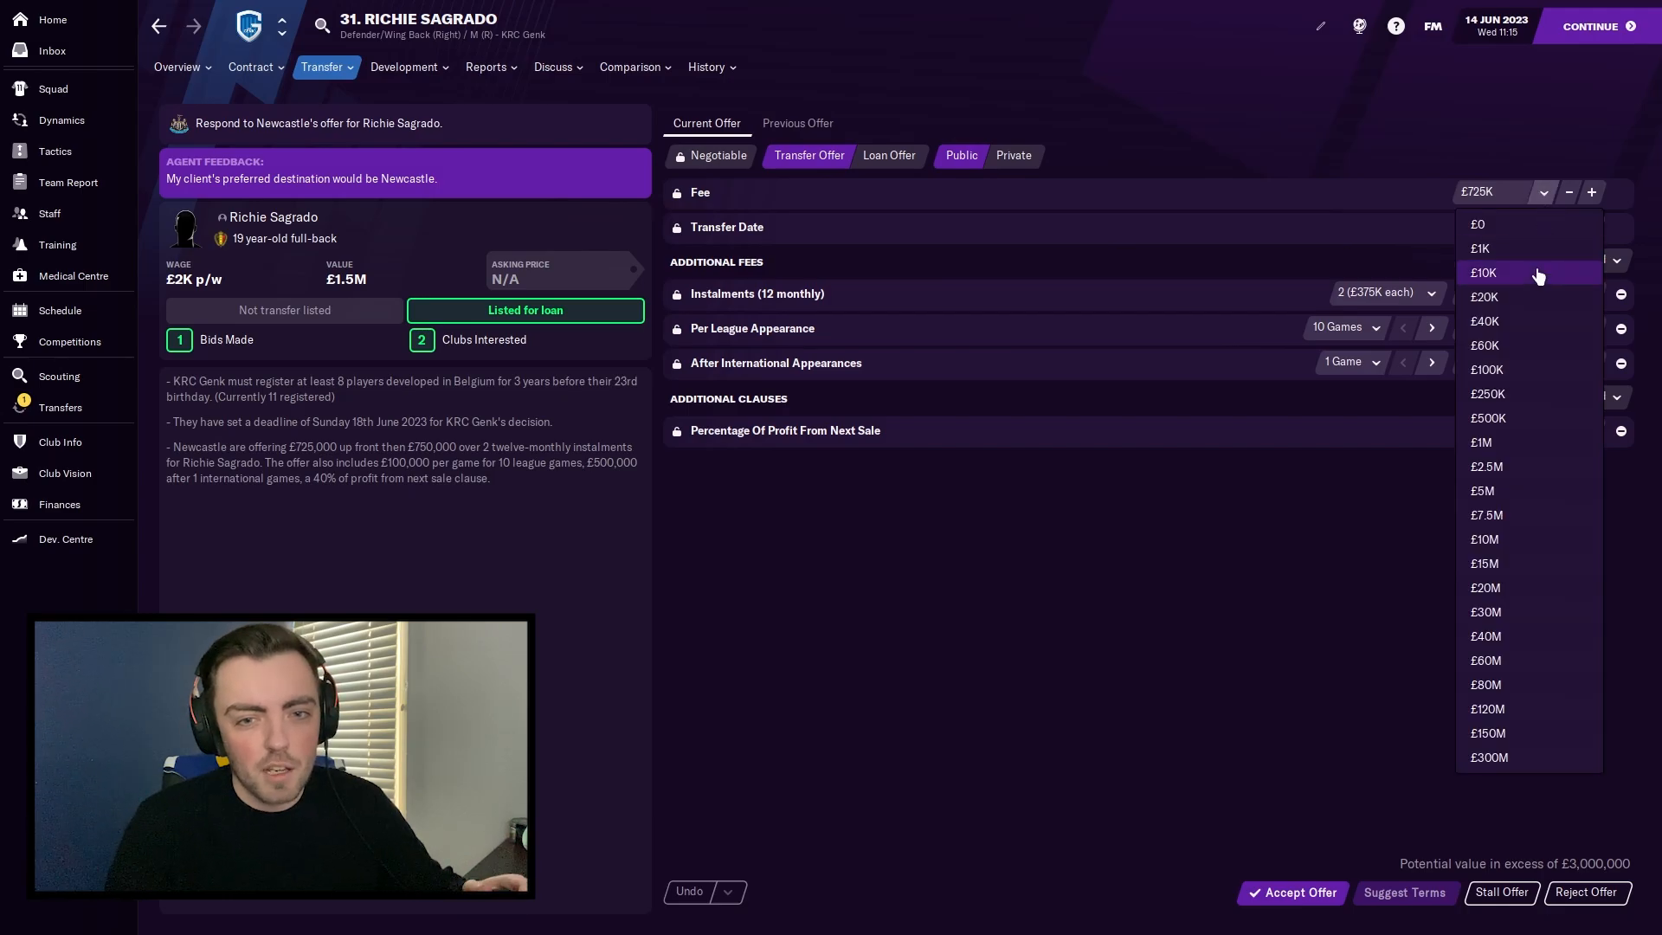
click(1484, 321)
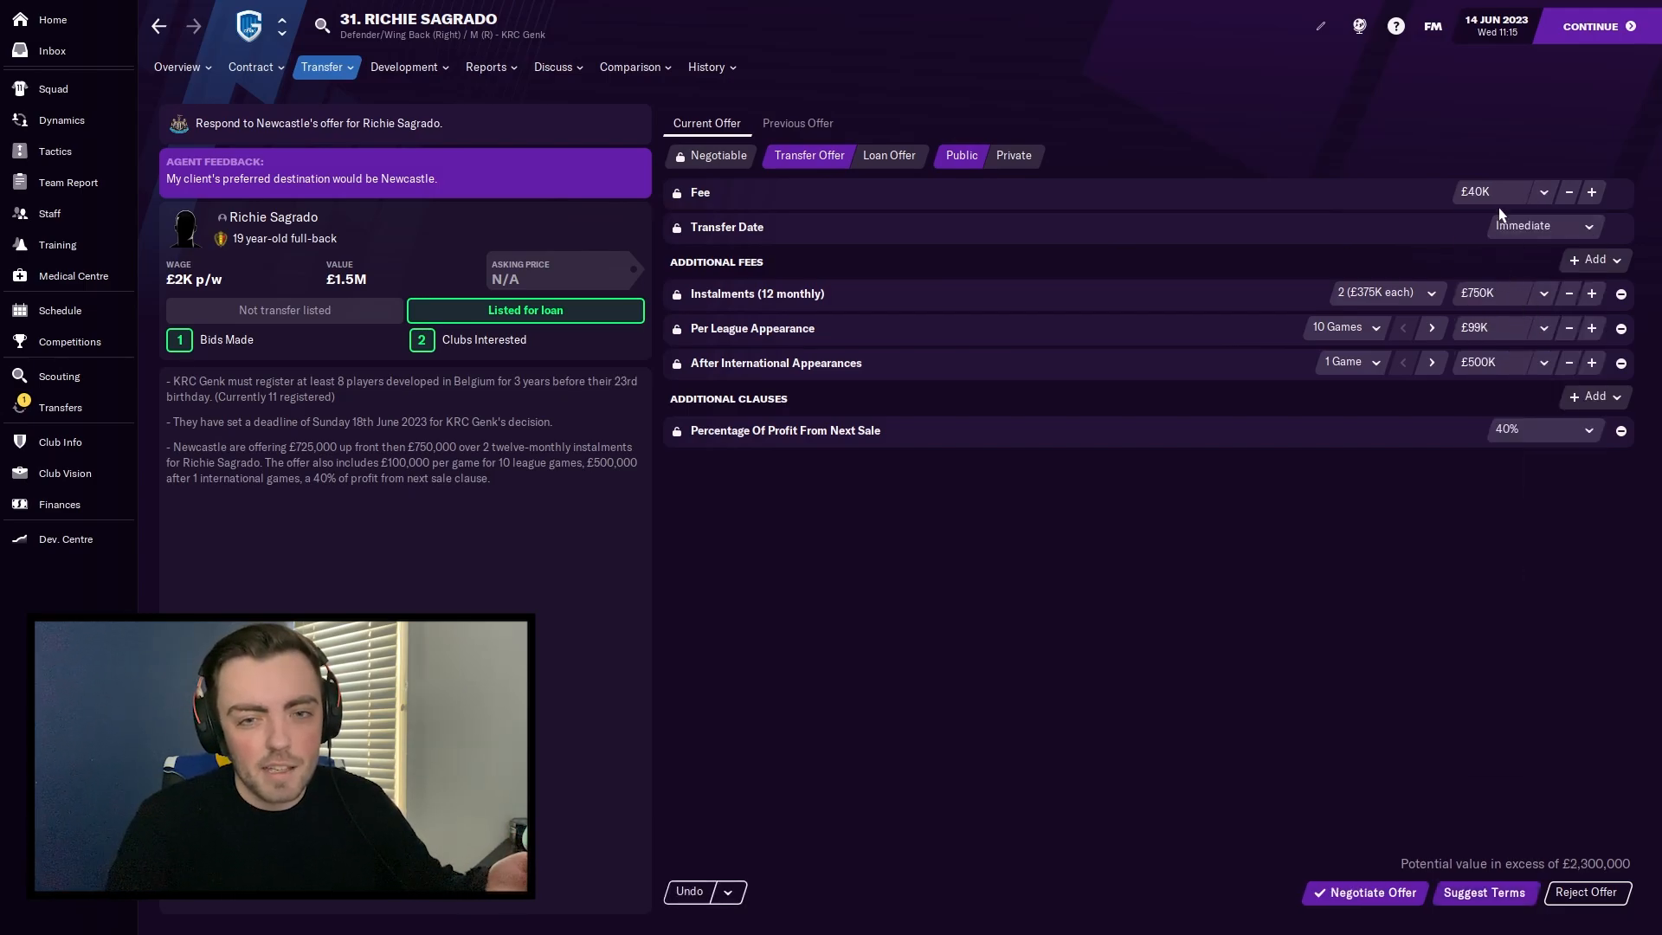
click(1544, 192)
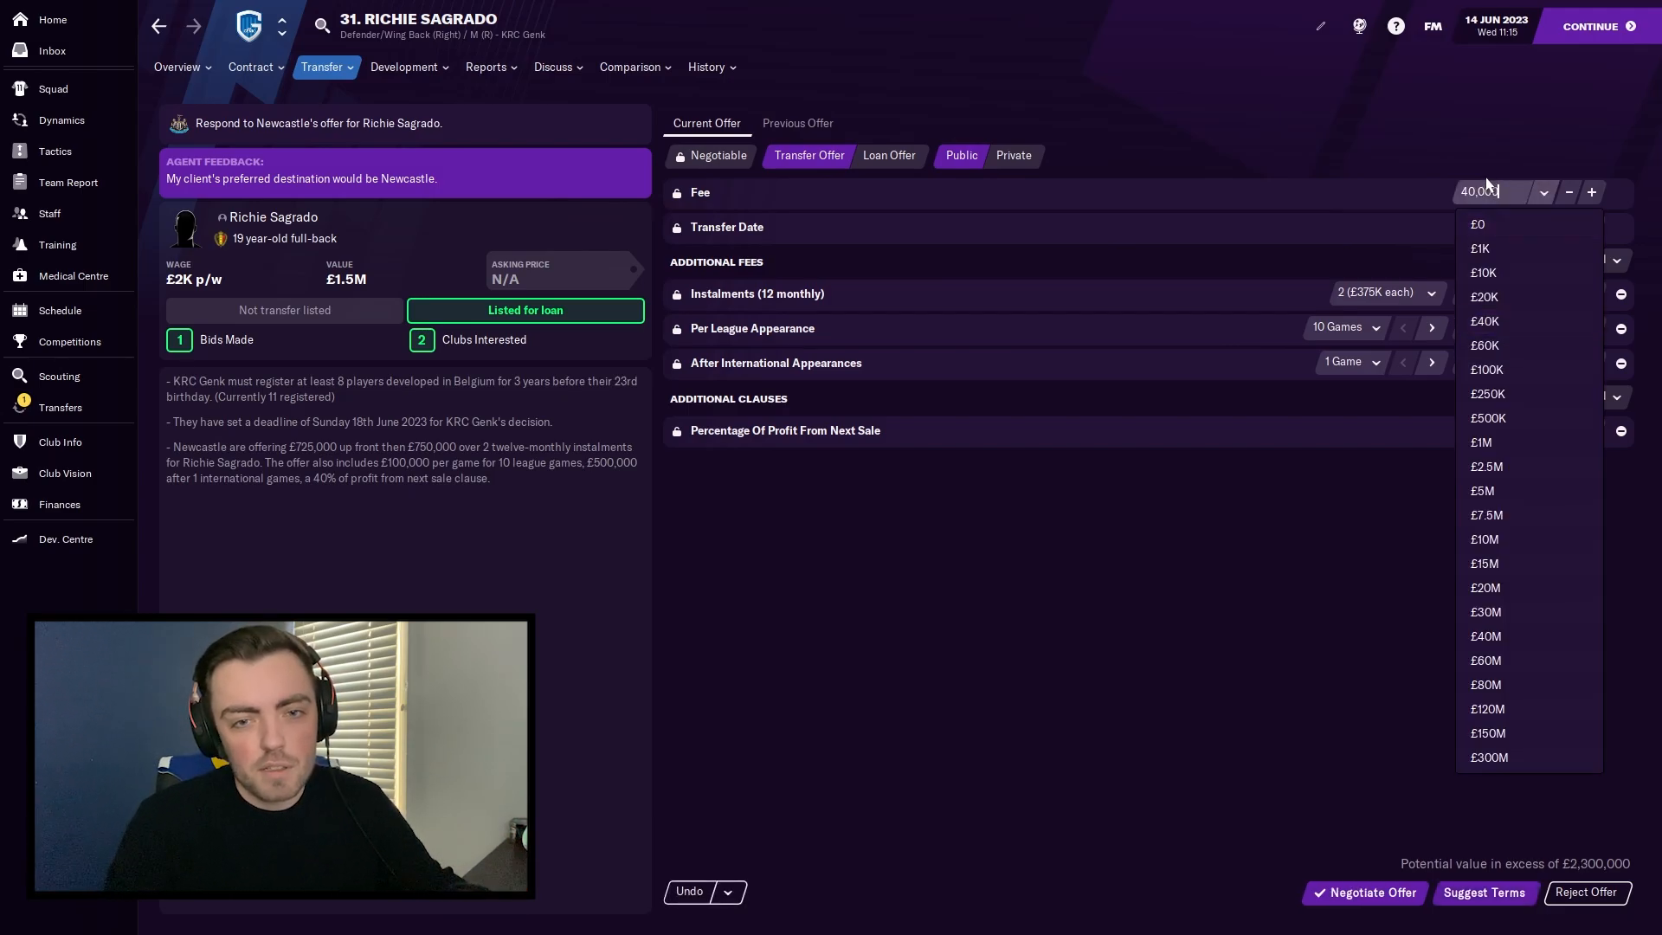
mouse_move(1483, 892)
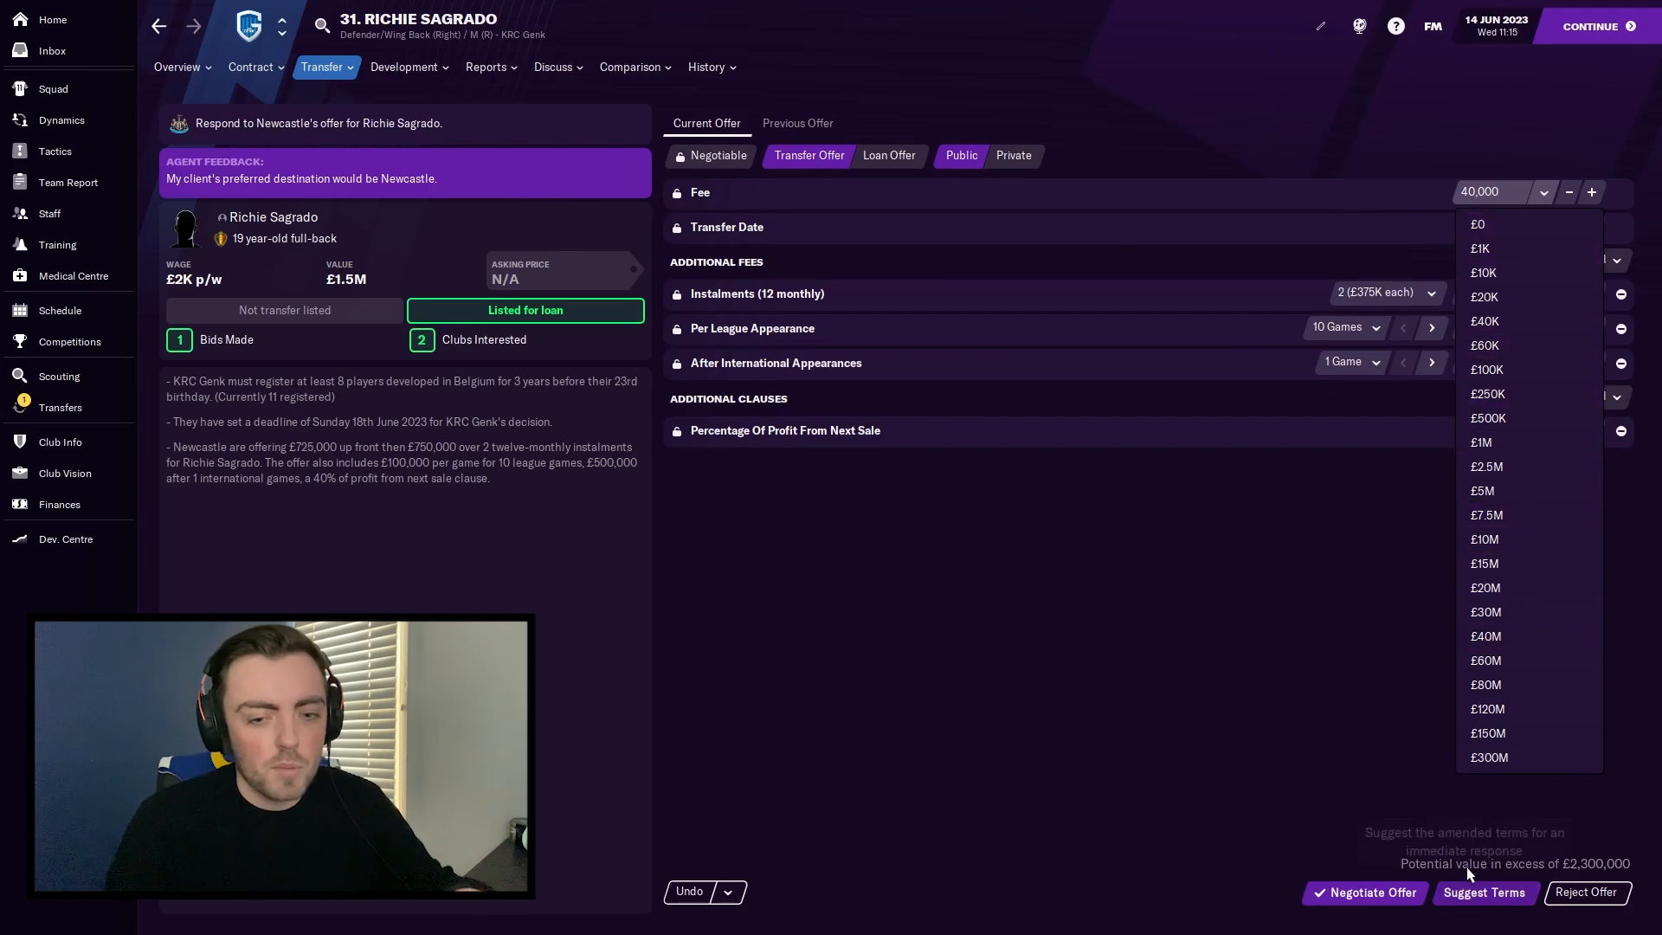
click(1484, 321)
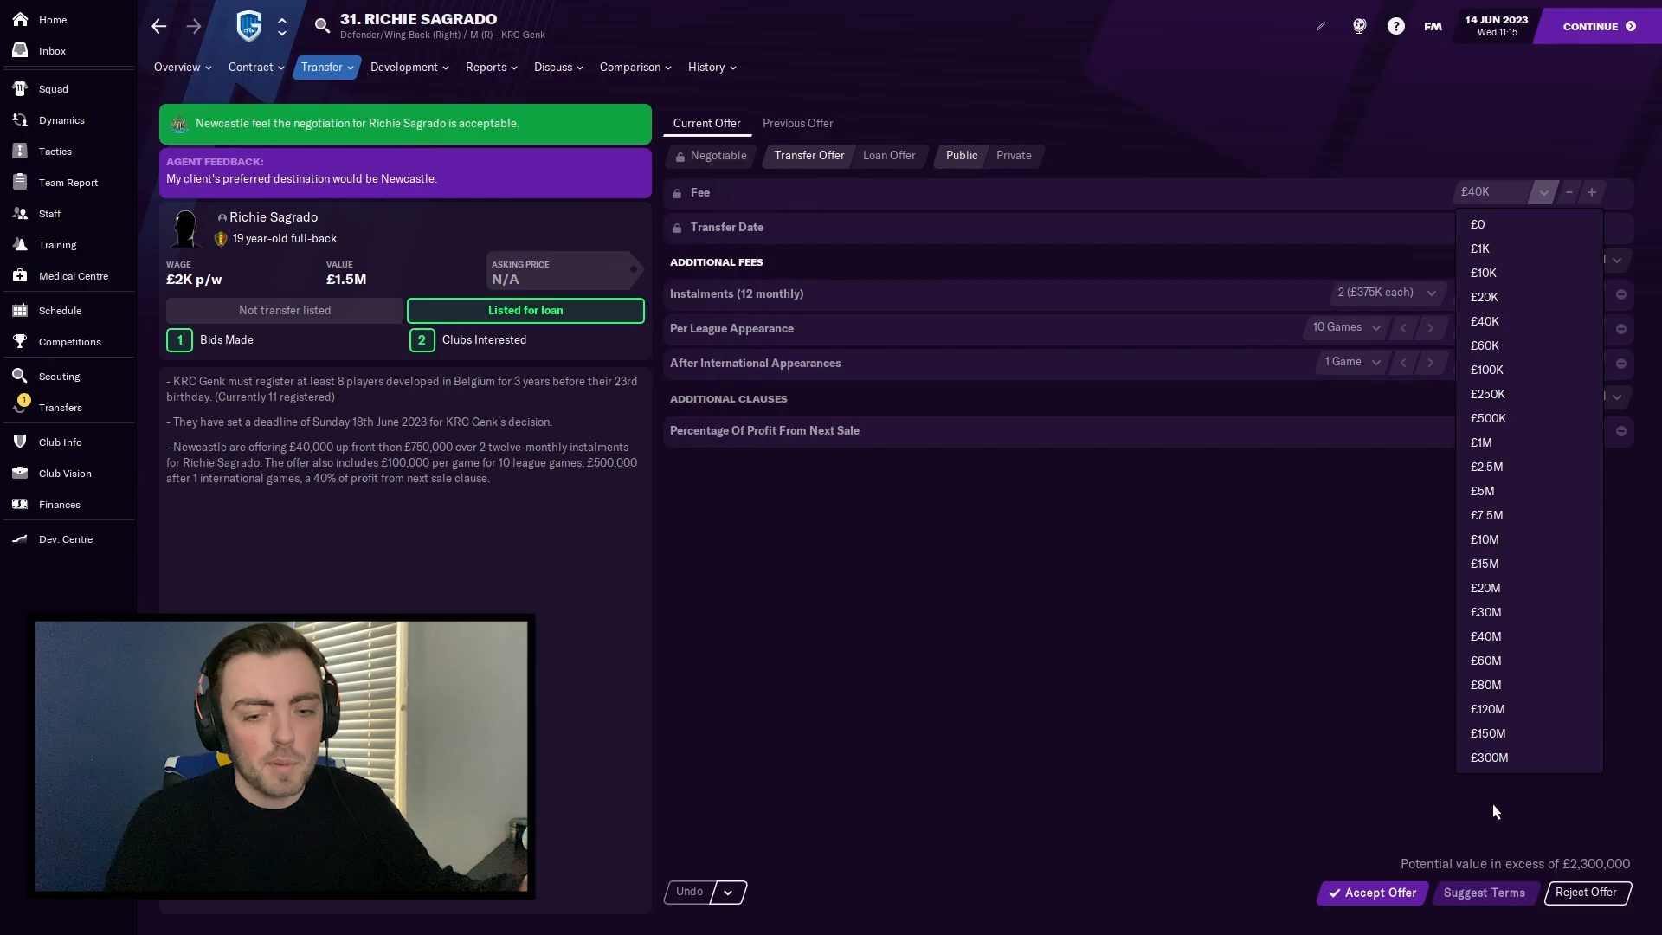
click(1487, 757)
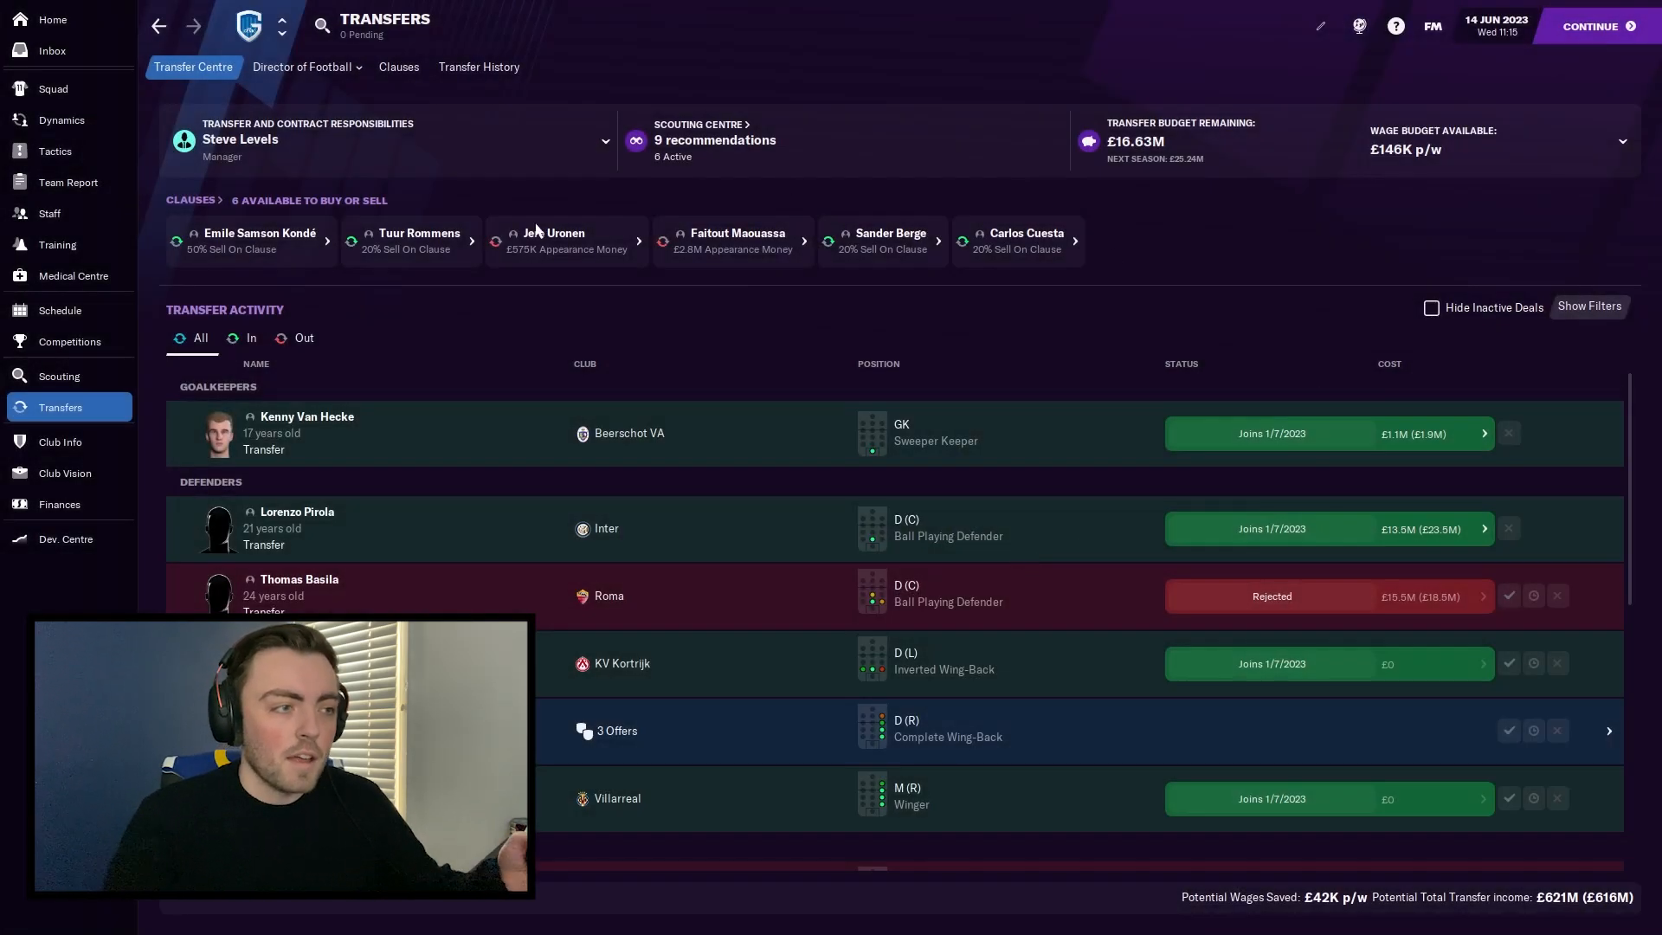
mouse_move(1281, 193)
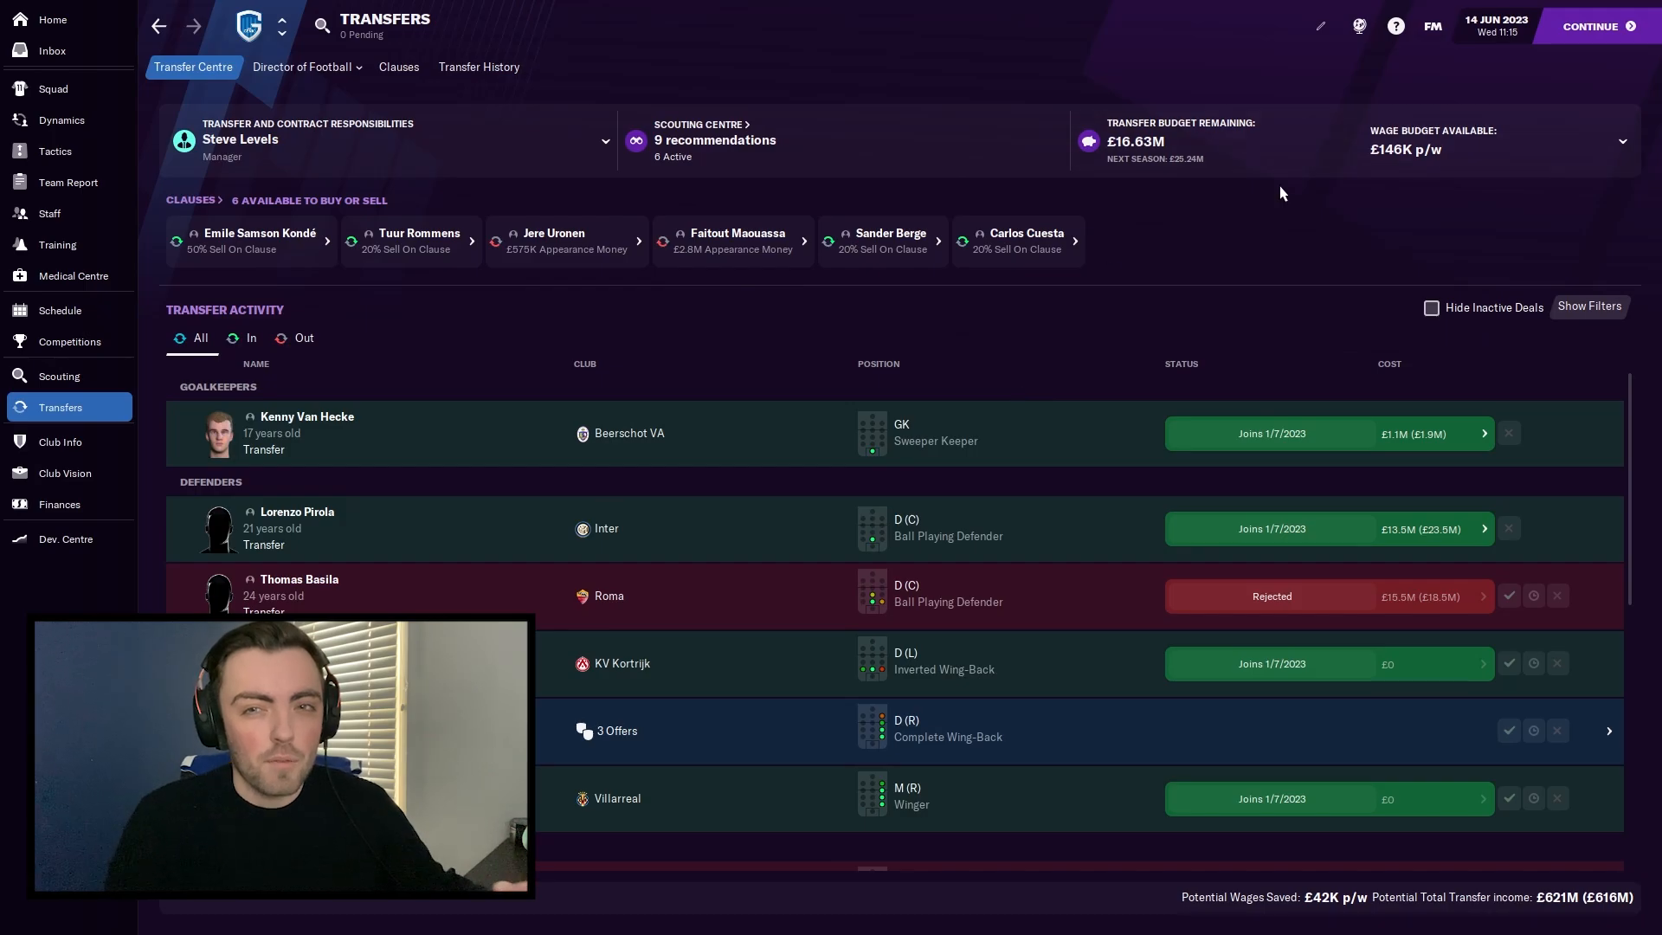
mouse_move(1377, 207)
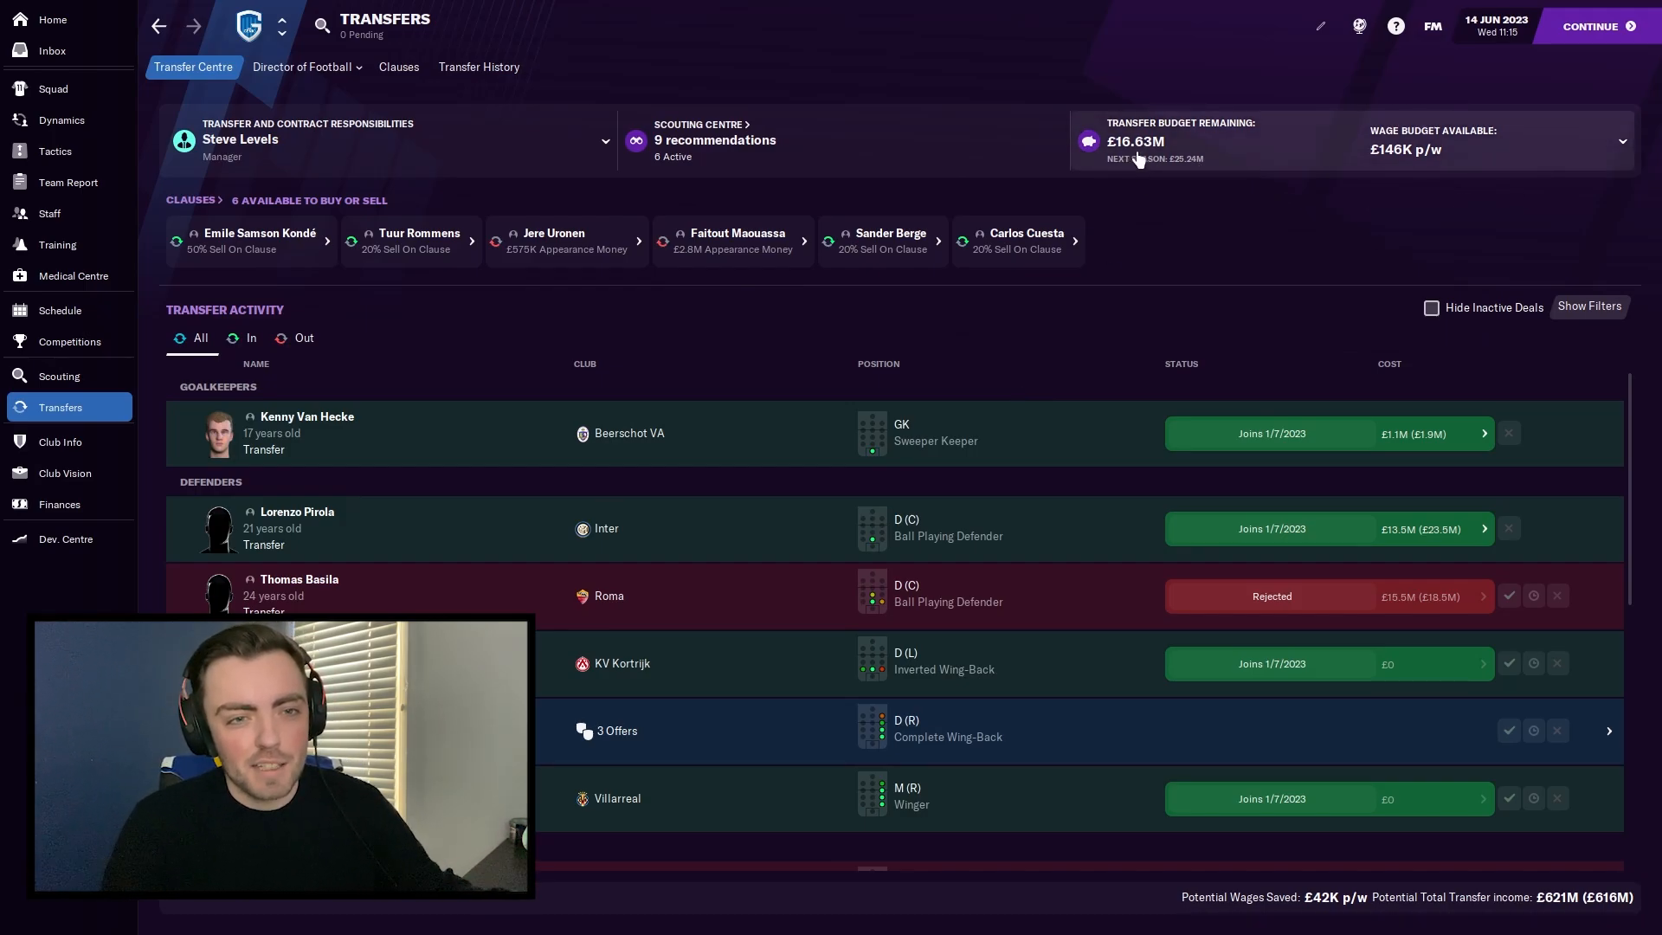
mouse_move(1389, 172)
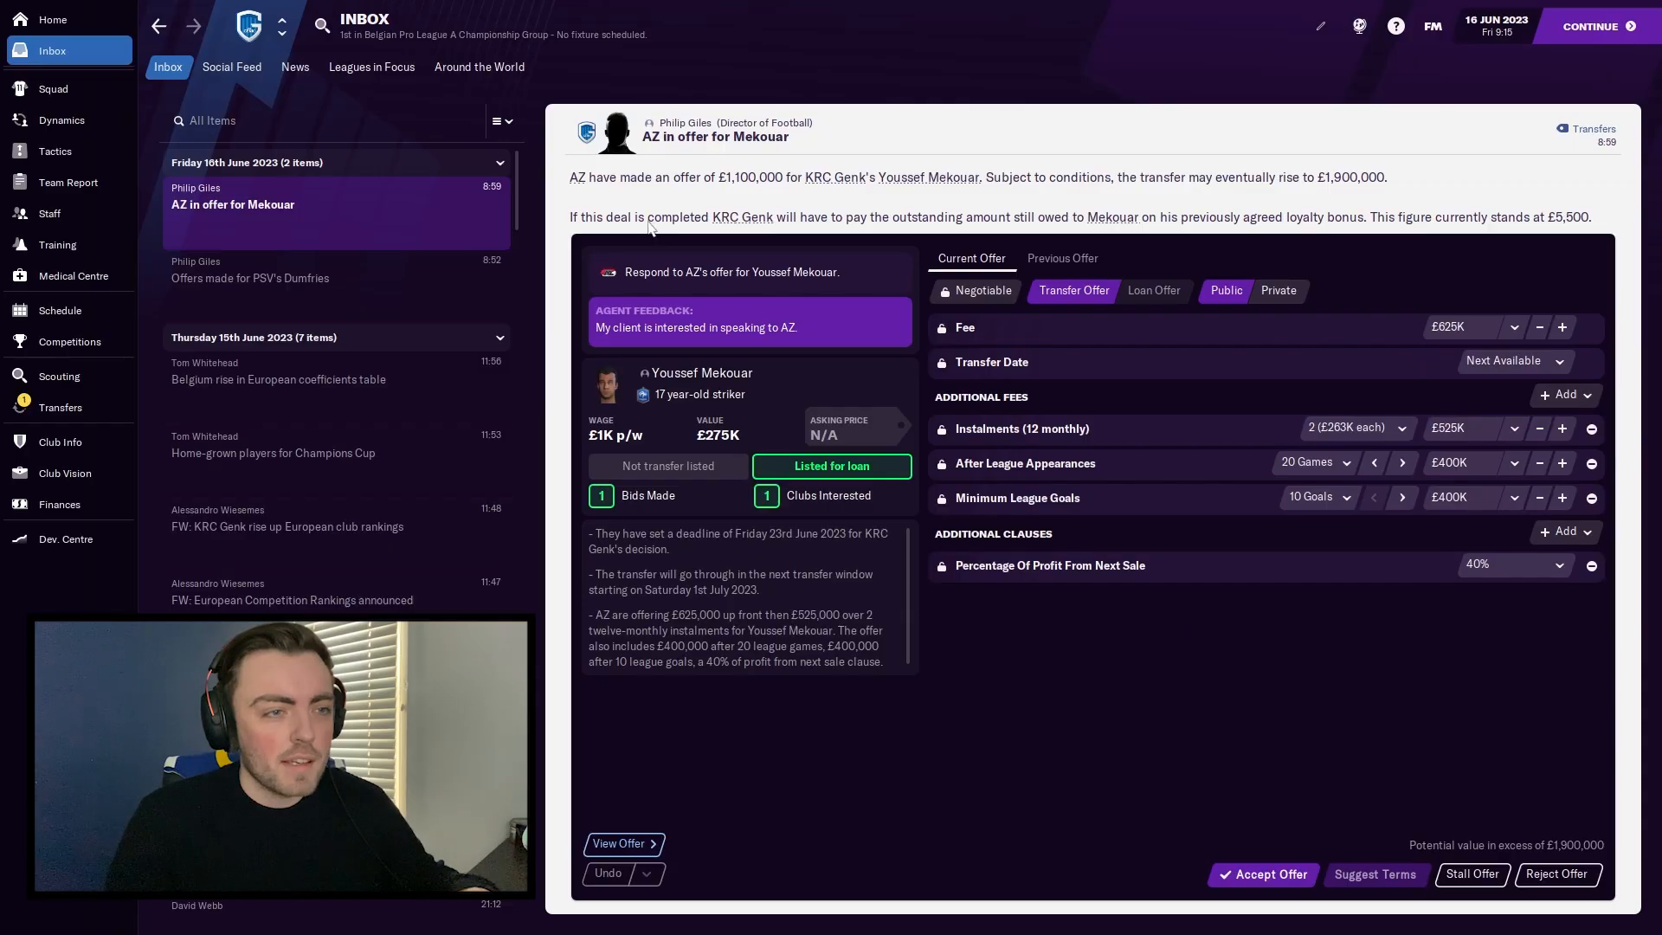
mouse_move(771, 199)
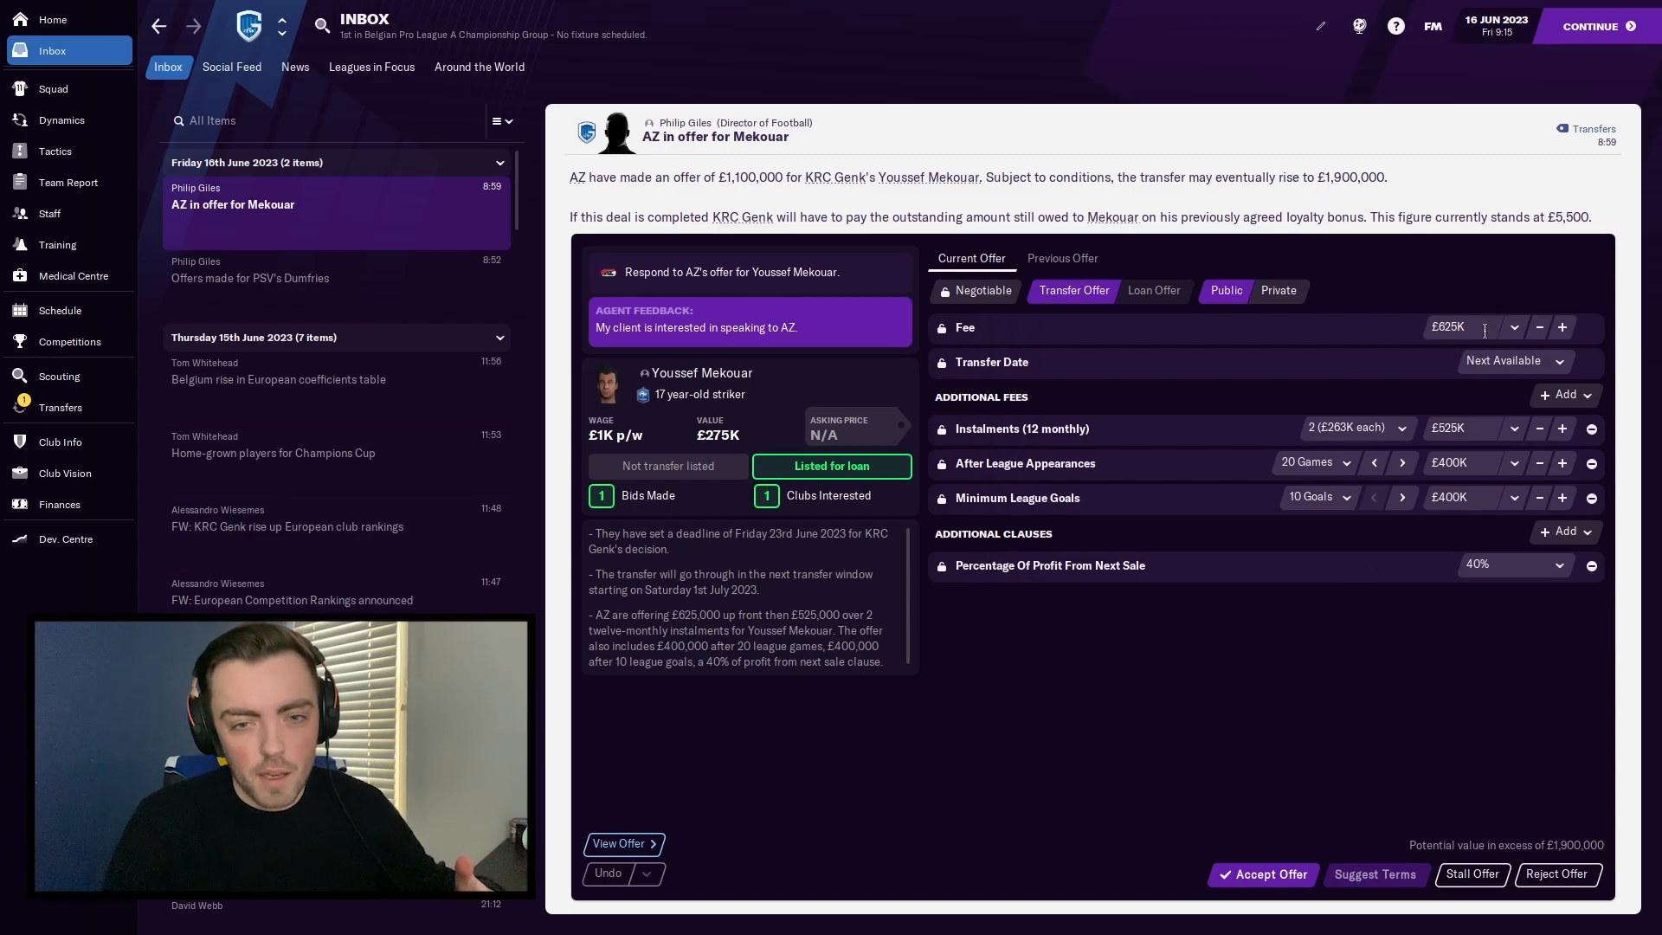
Step: Set AZ's fee for Youssef Mekouar to £40K, suggest the terms and move to accept the offer
click(1539, 327)
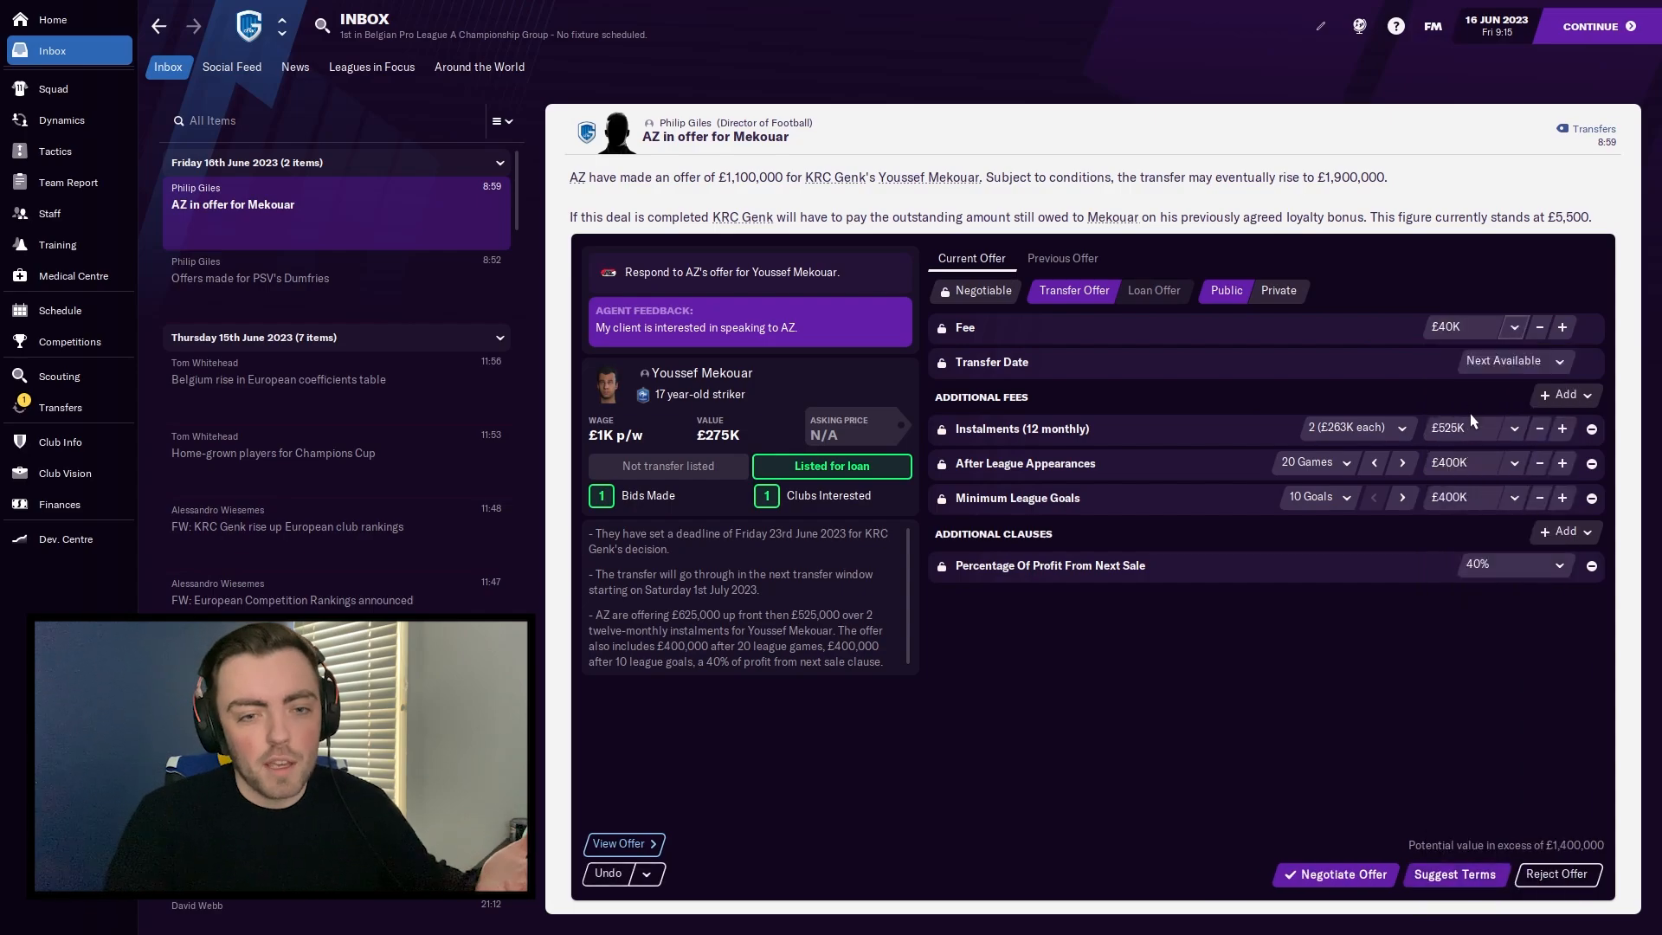
click(1514, 326)
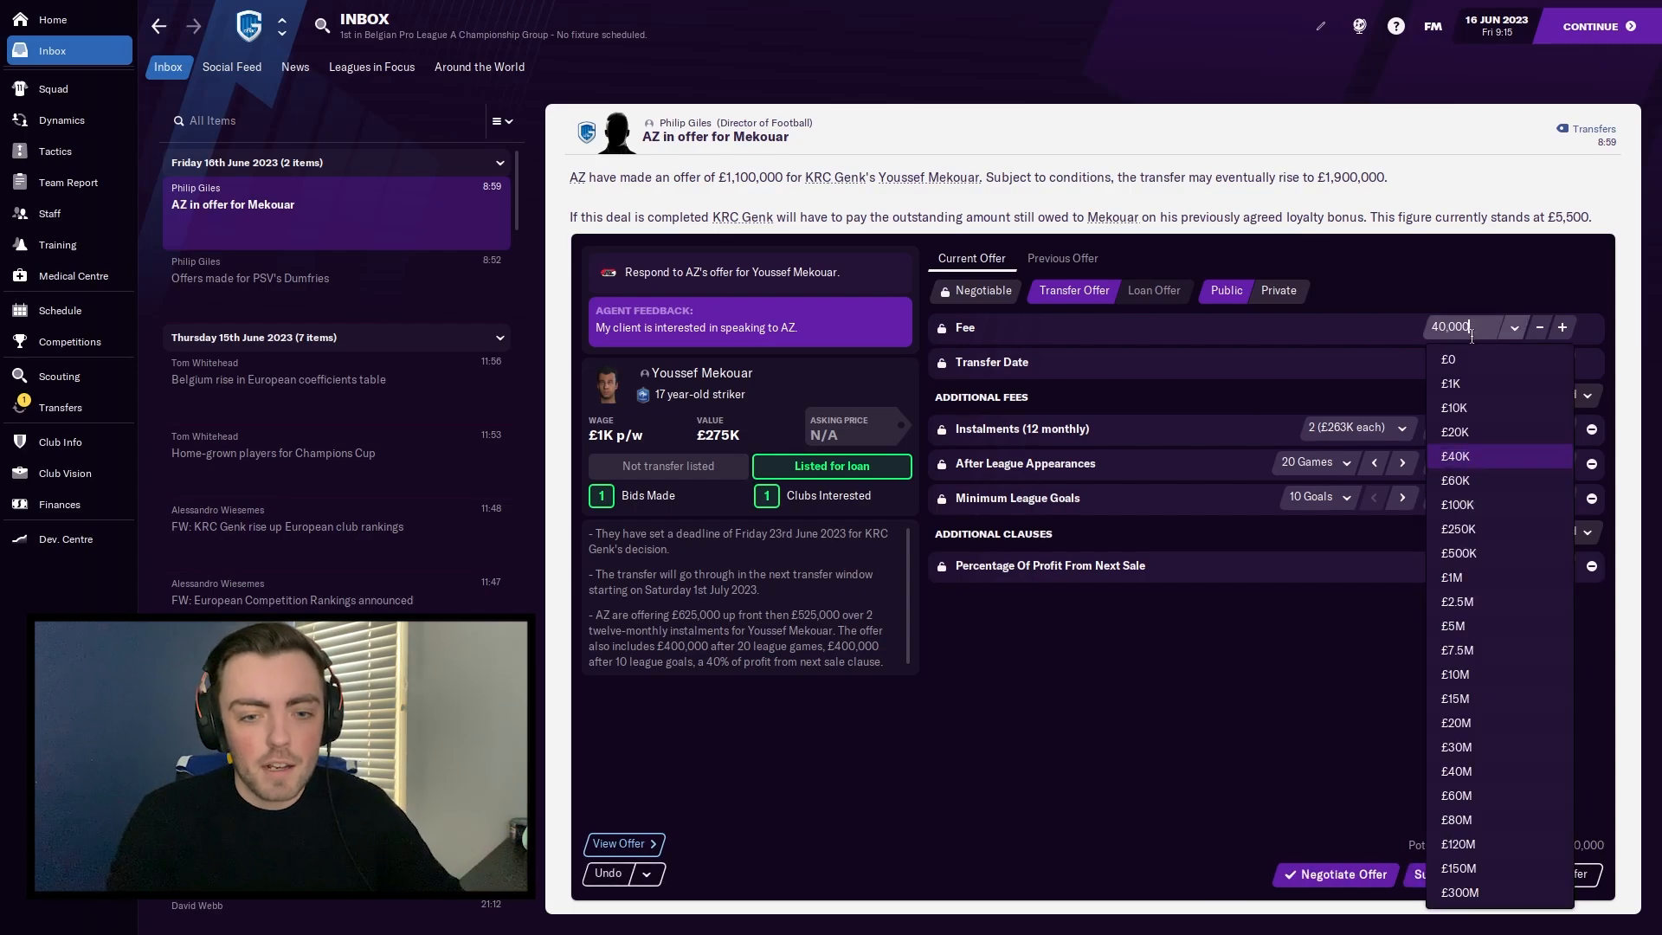
click(1455, 456)
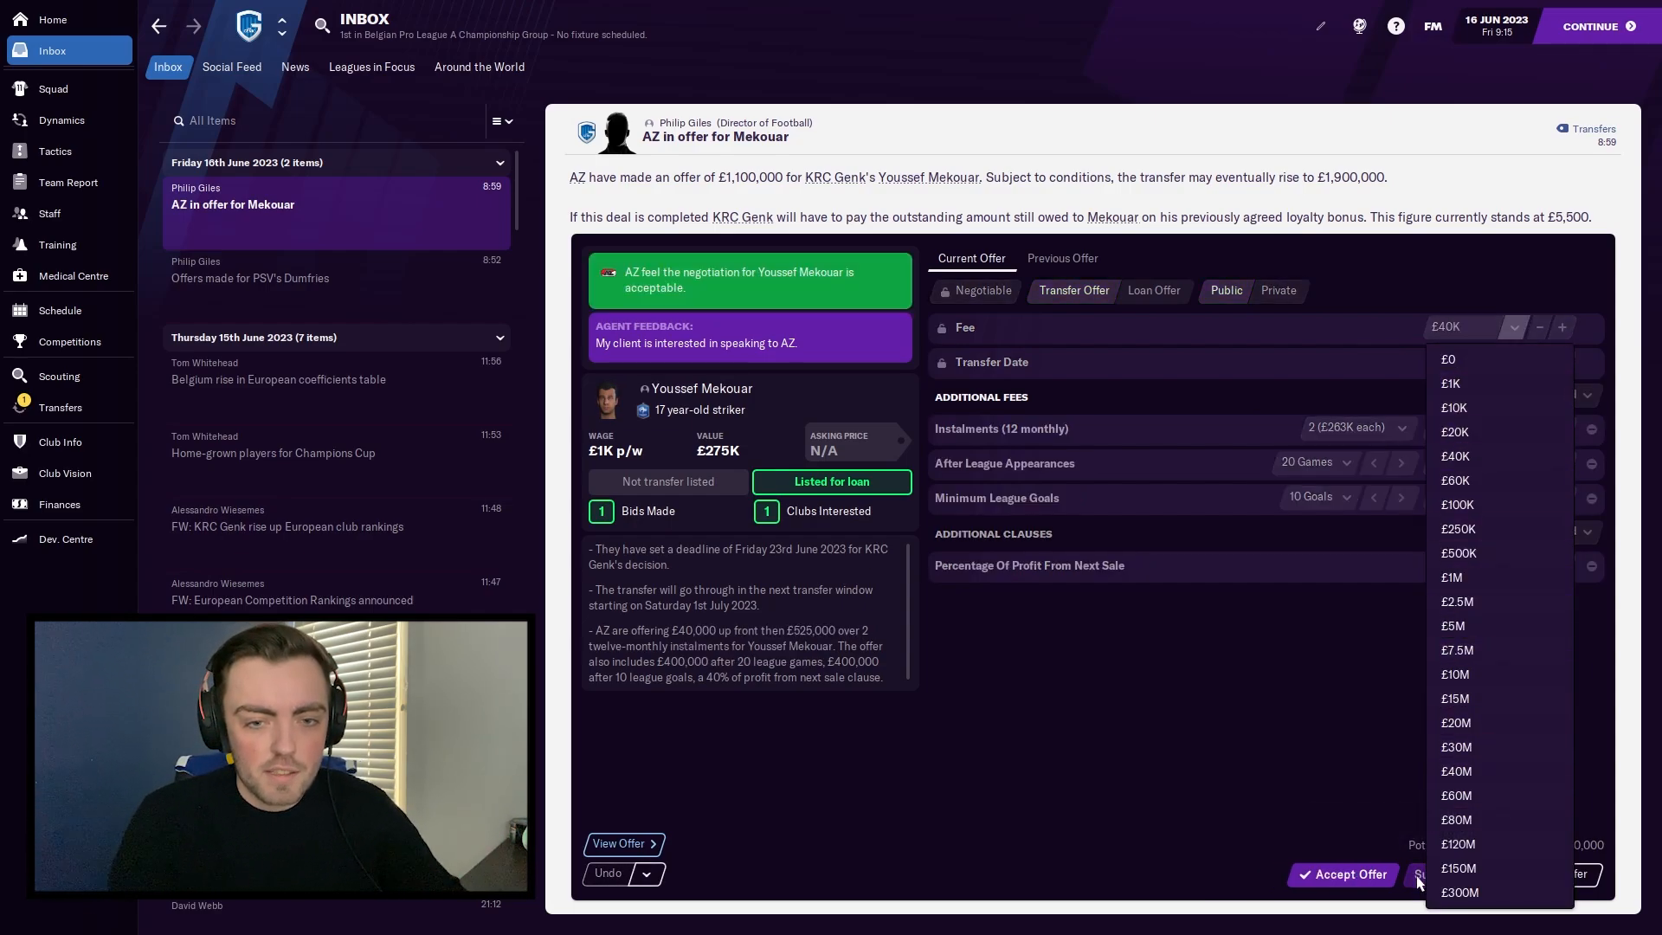
click(1343, 874)
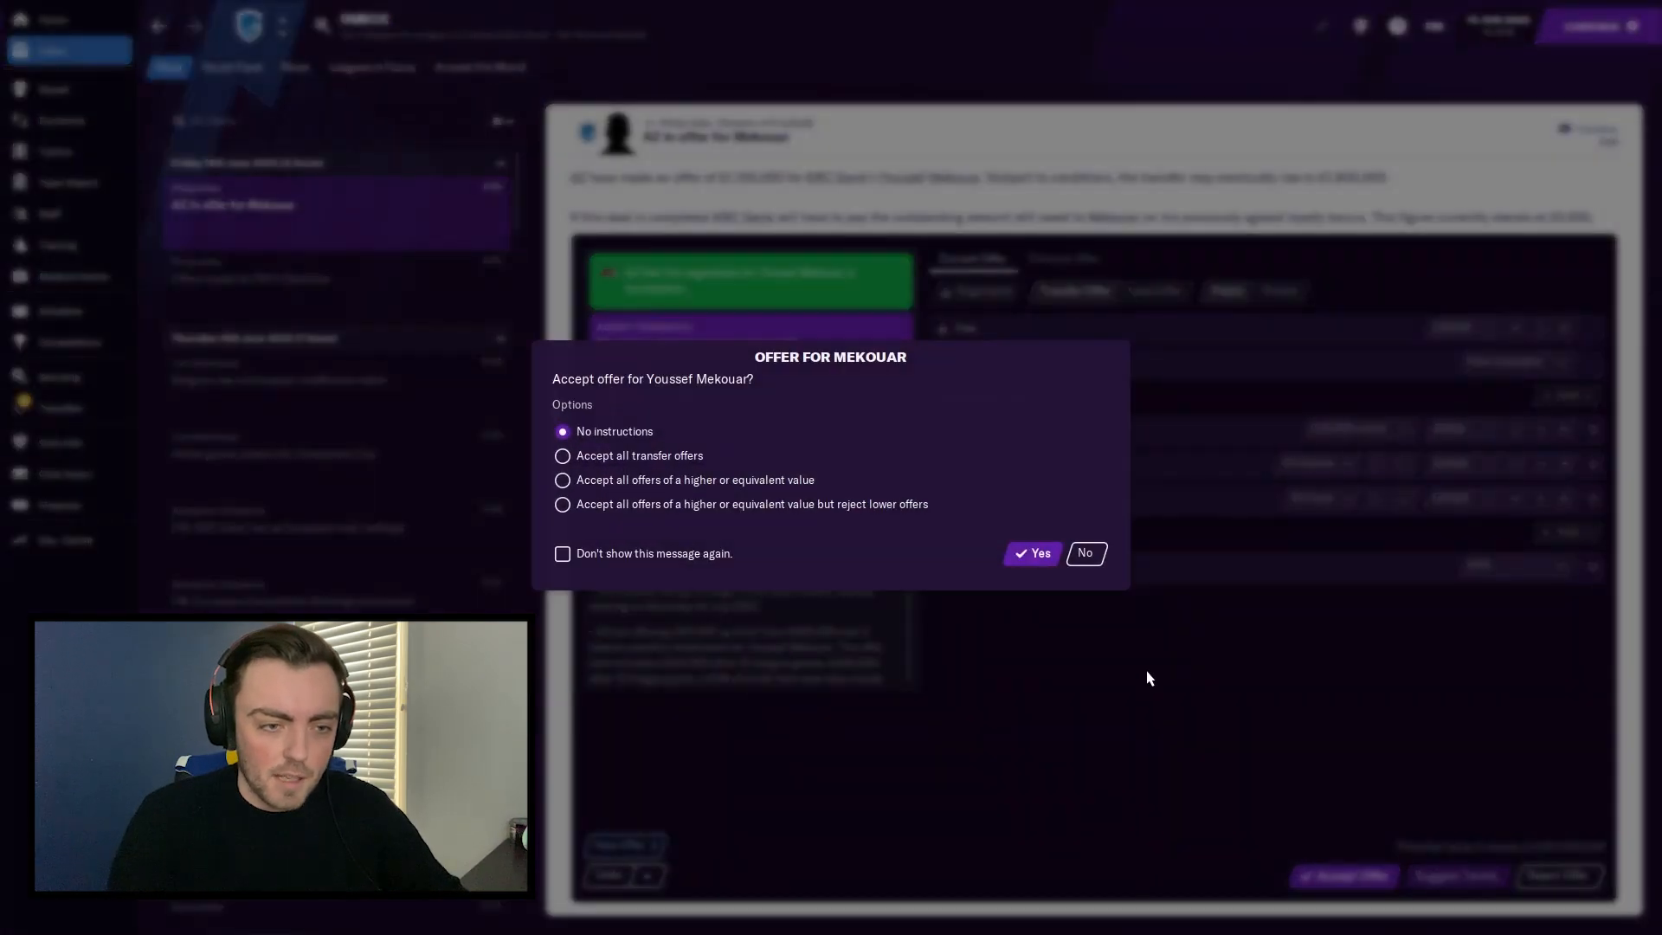
Step: Confirm accepting AZ's offer for Mekouar and continue to the next event
click(1031, 552)
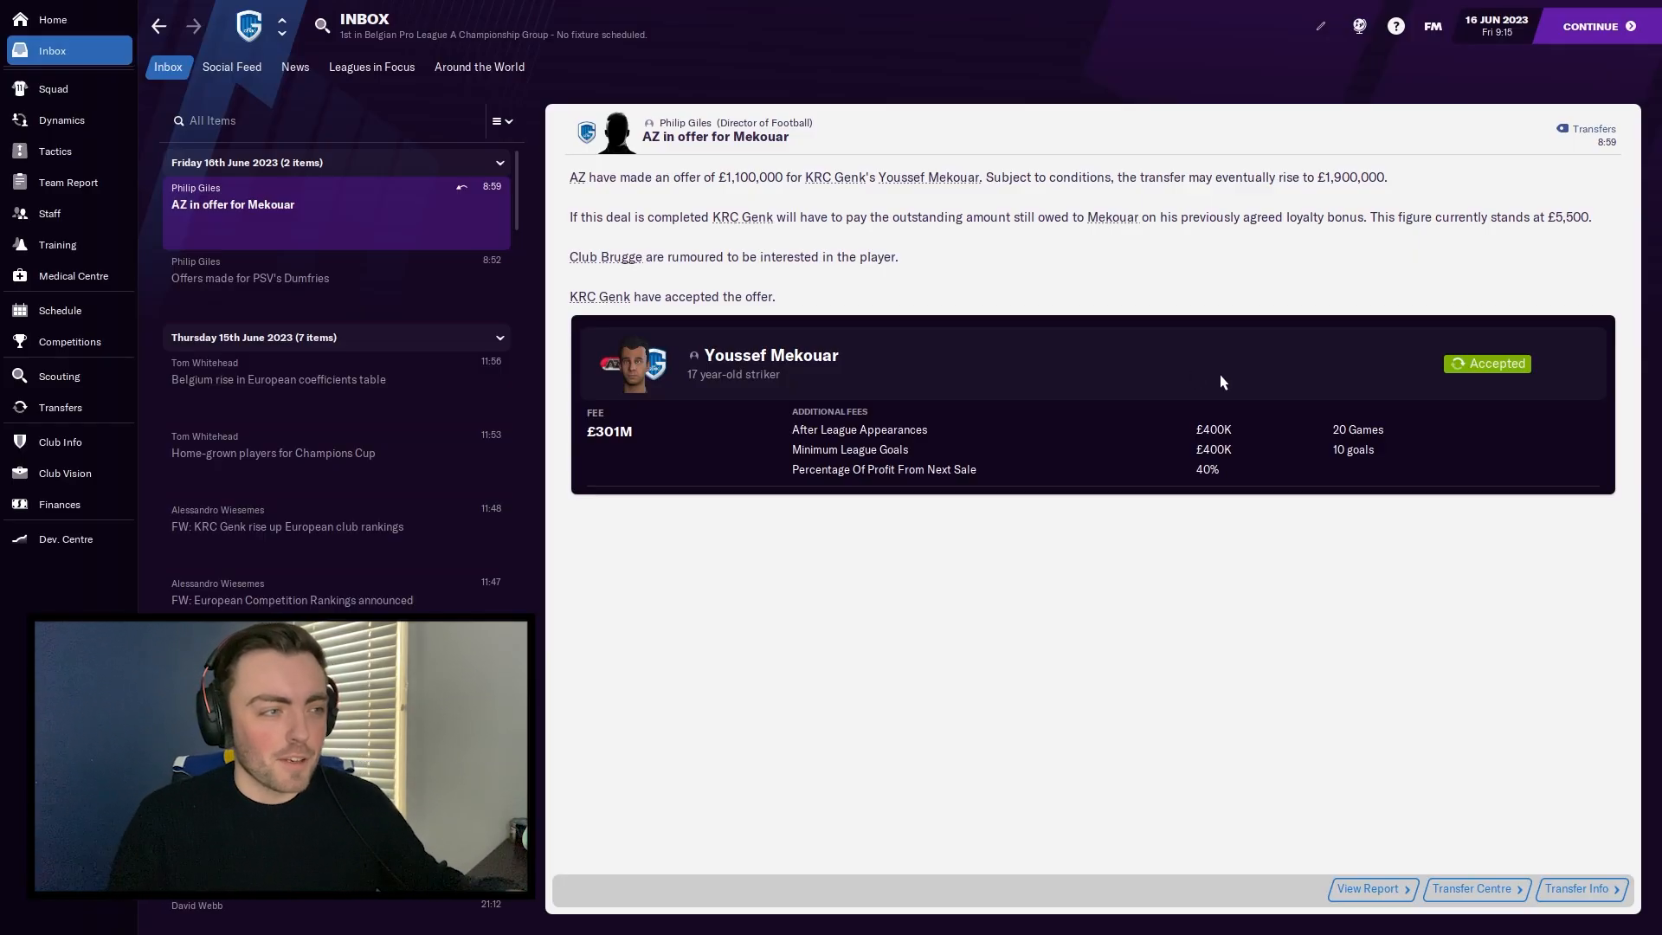
click(1590, 25)
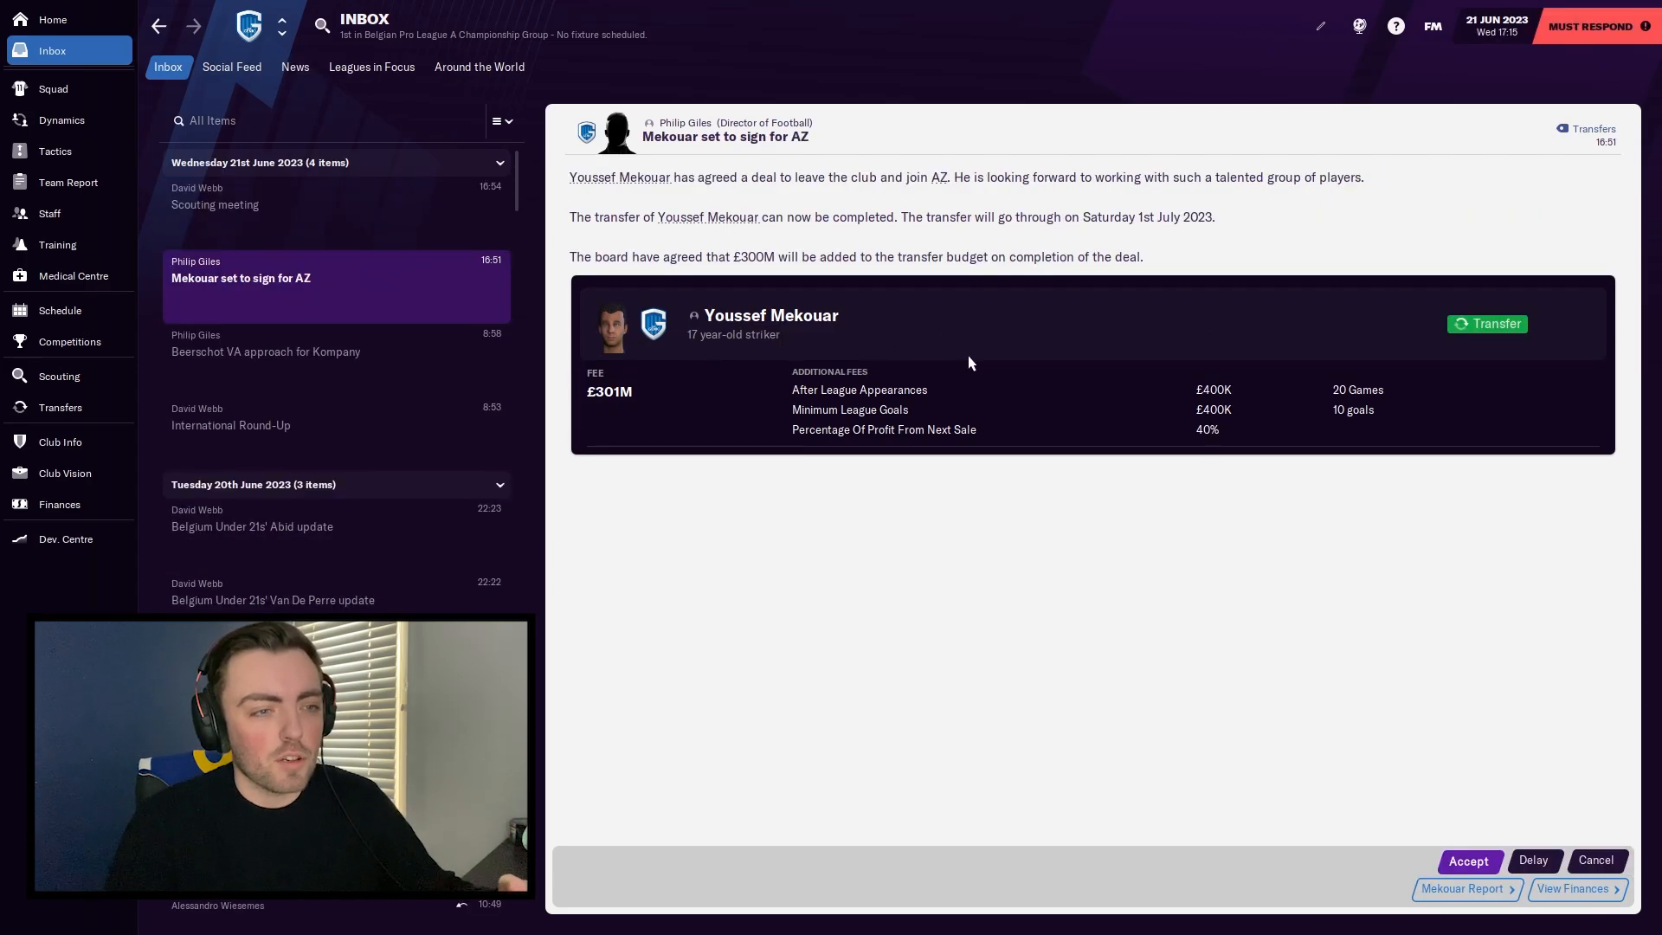
mouse_move(959, 332)
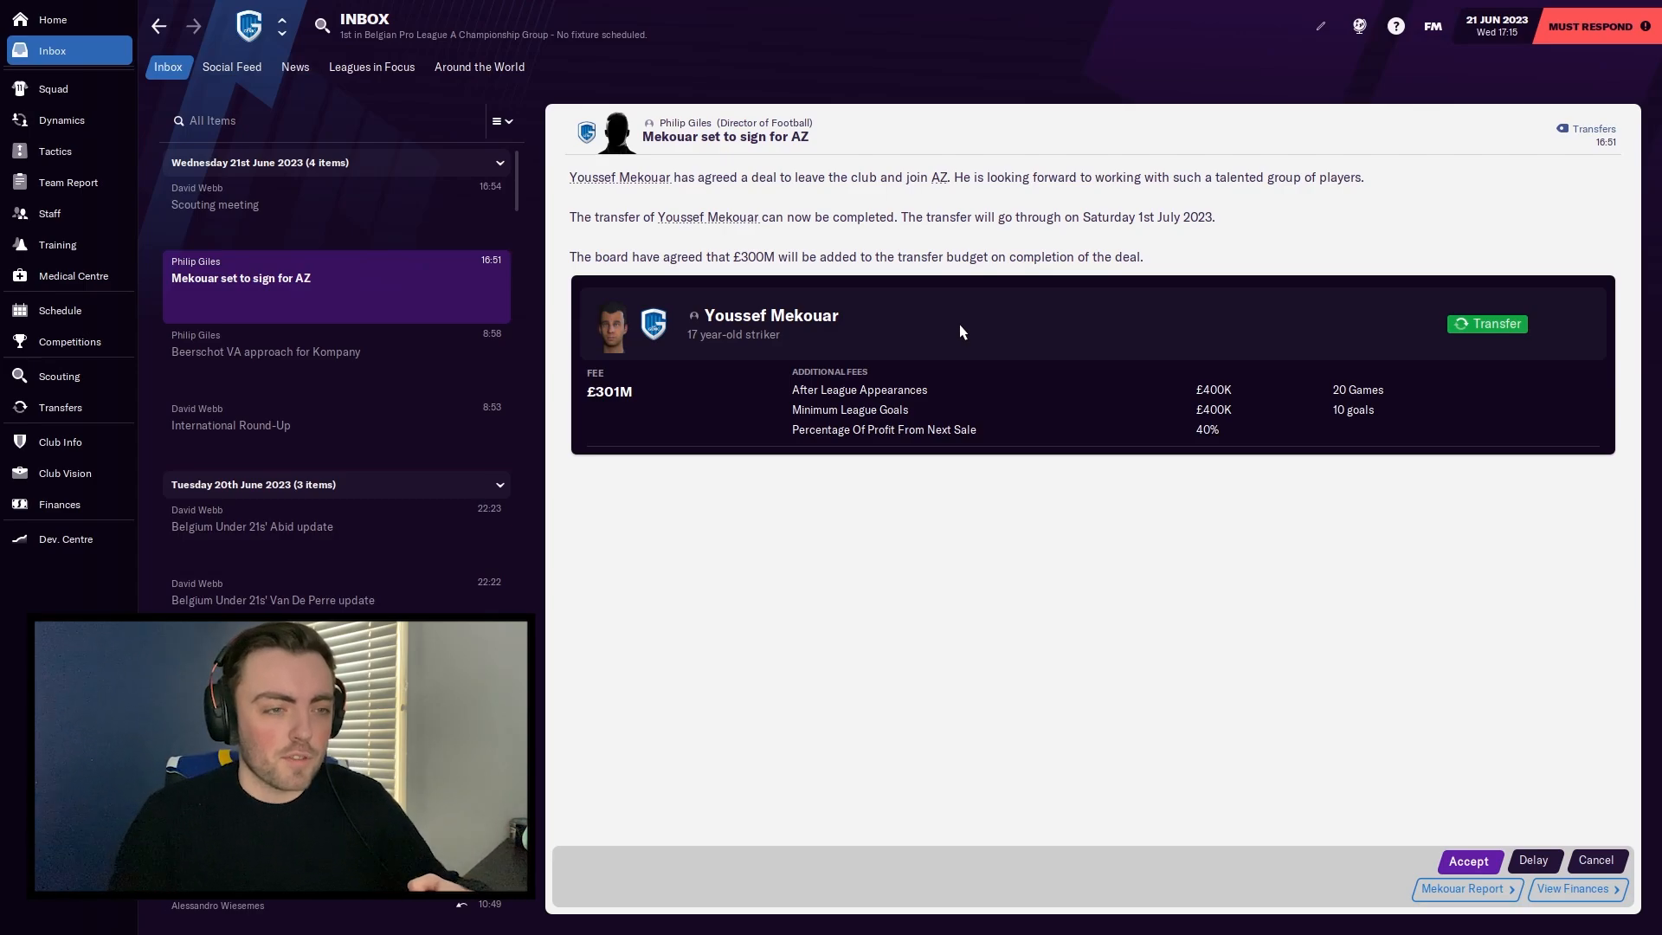
mouse_move(613, 270)
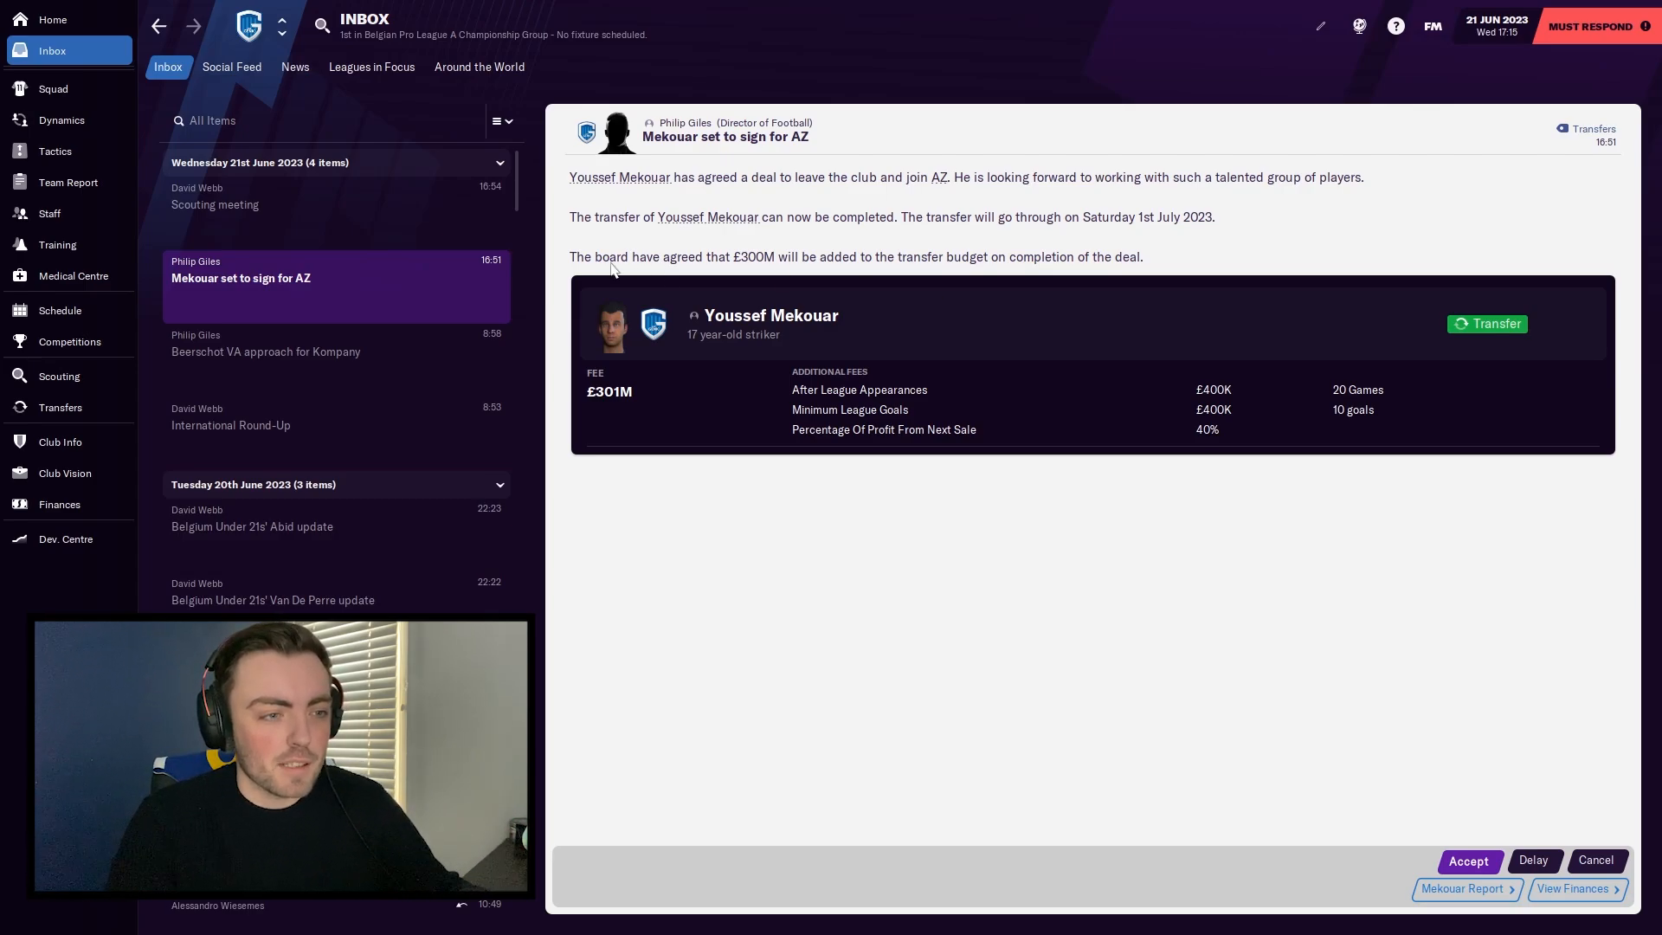
mouse_move(799, 274)
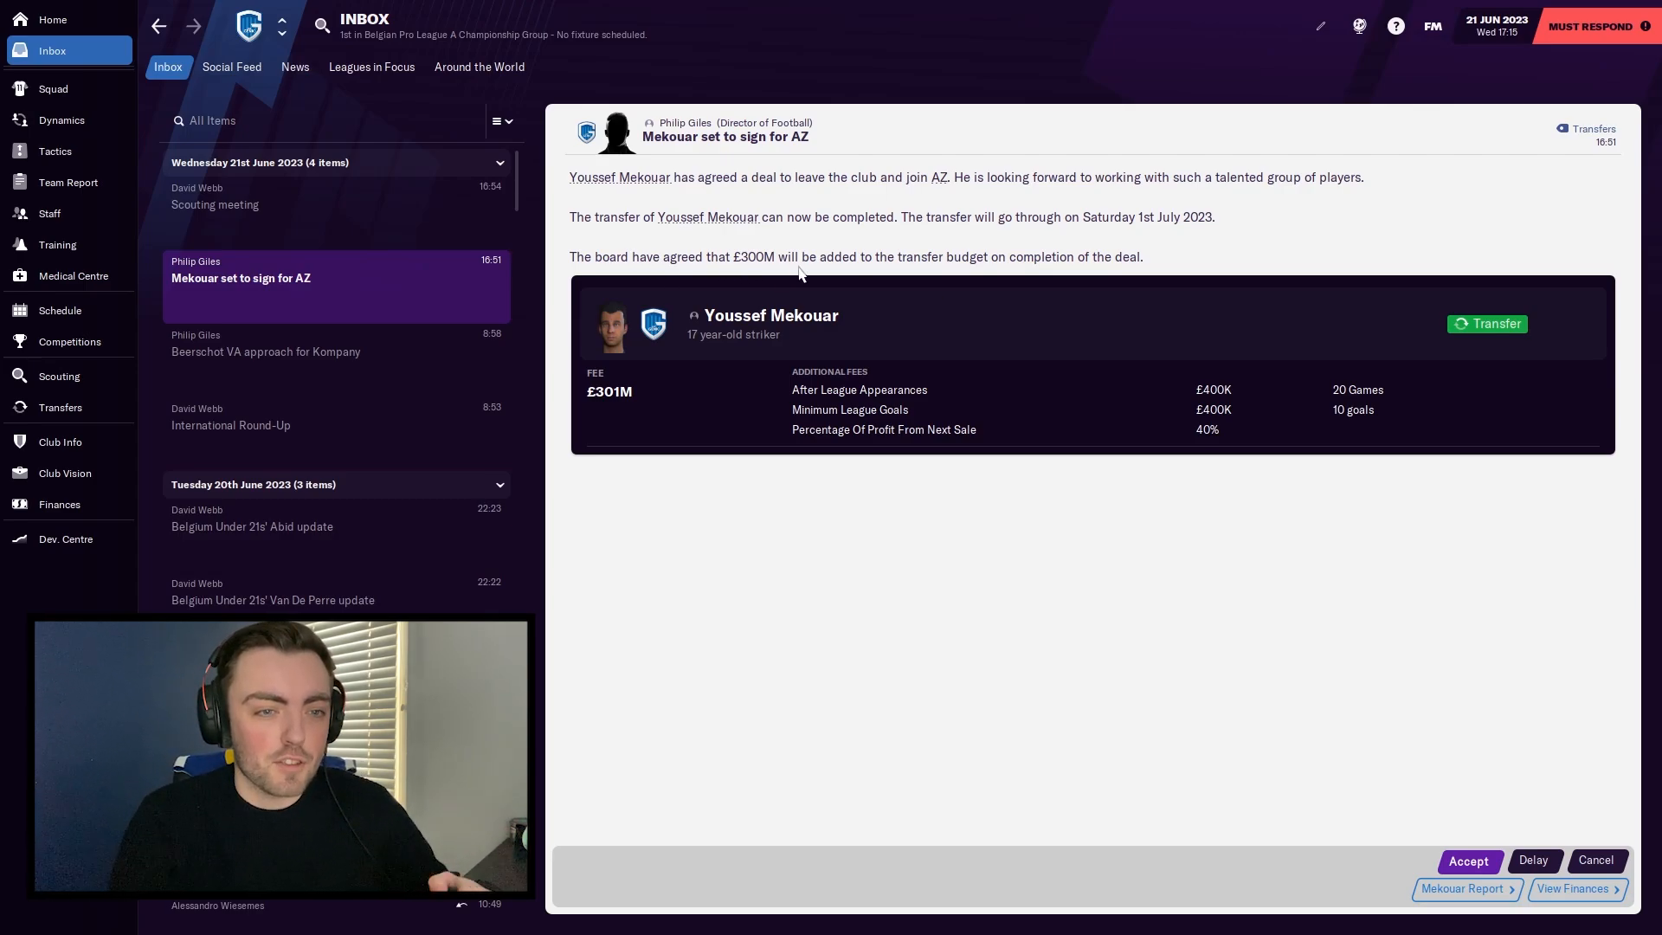
click(770, 315)
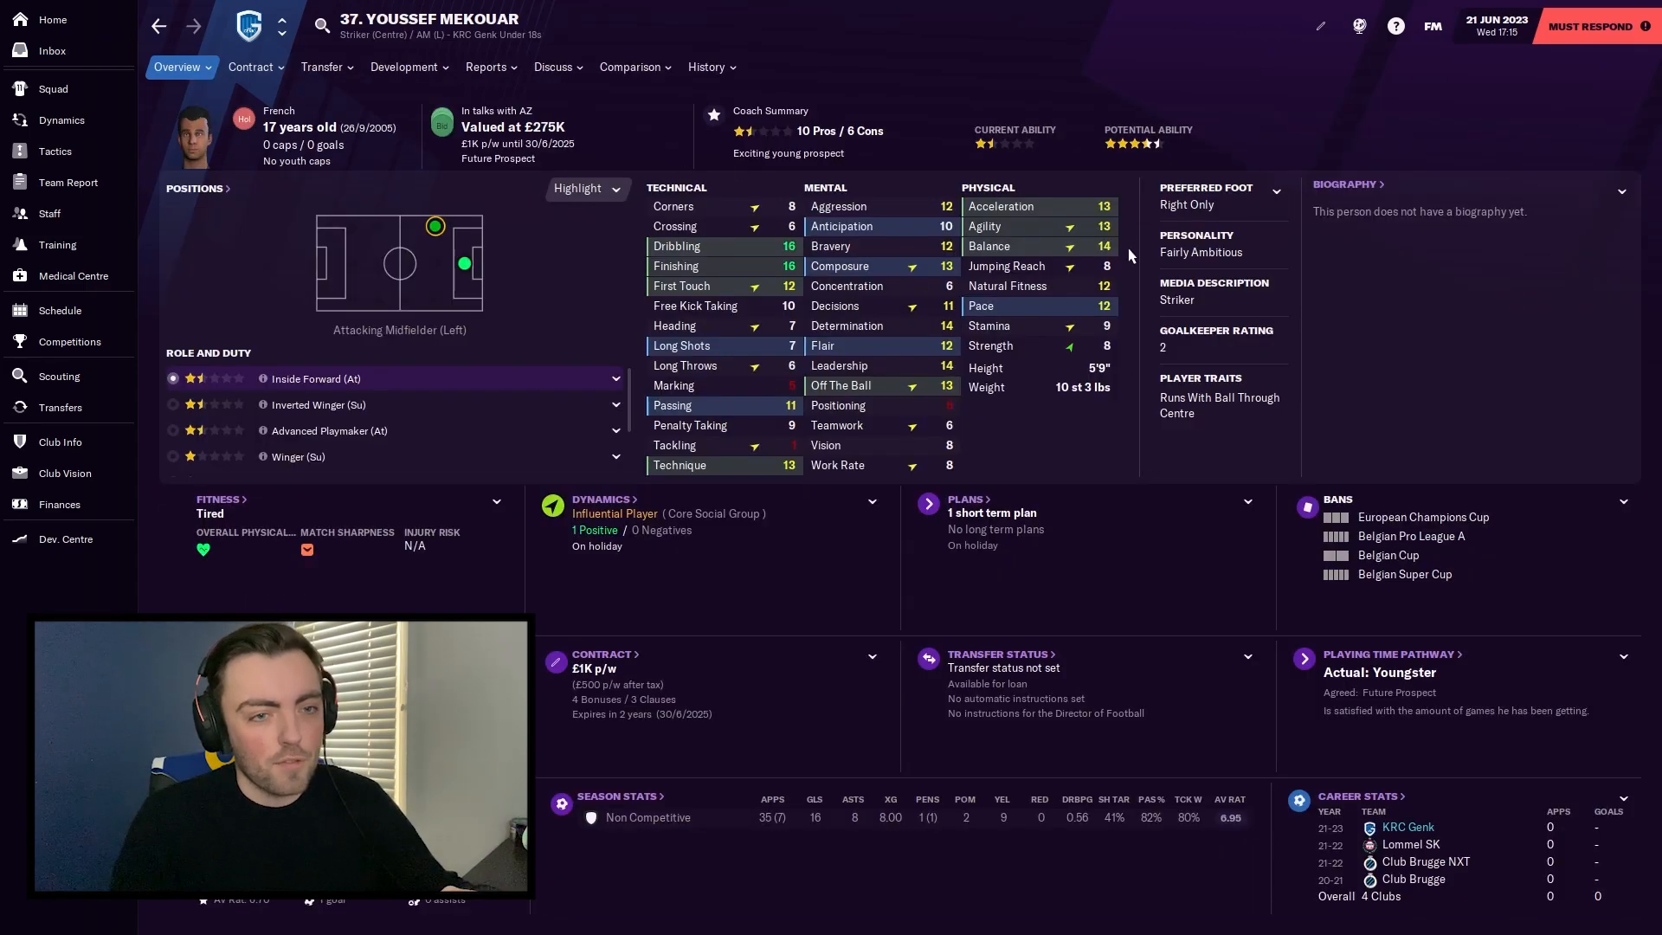
click(52, 50)
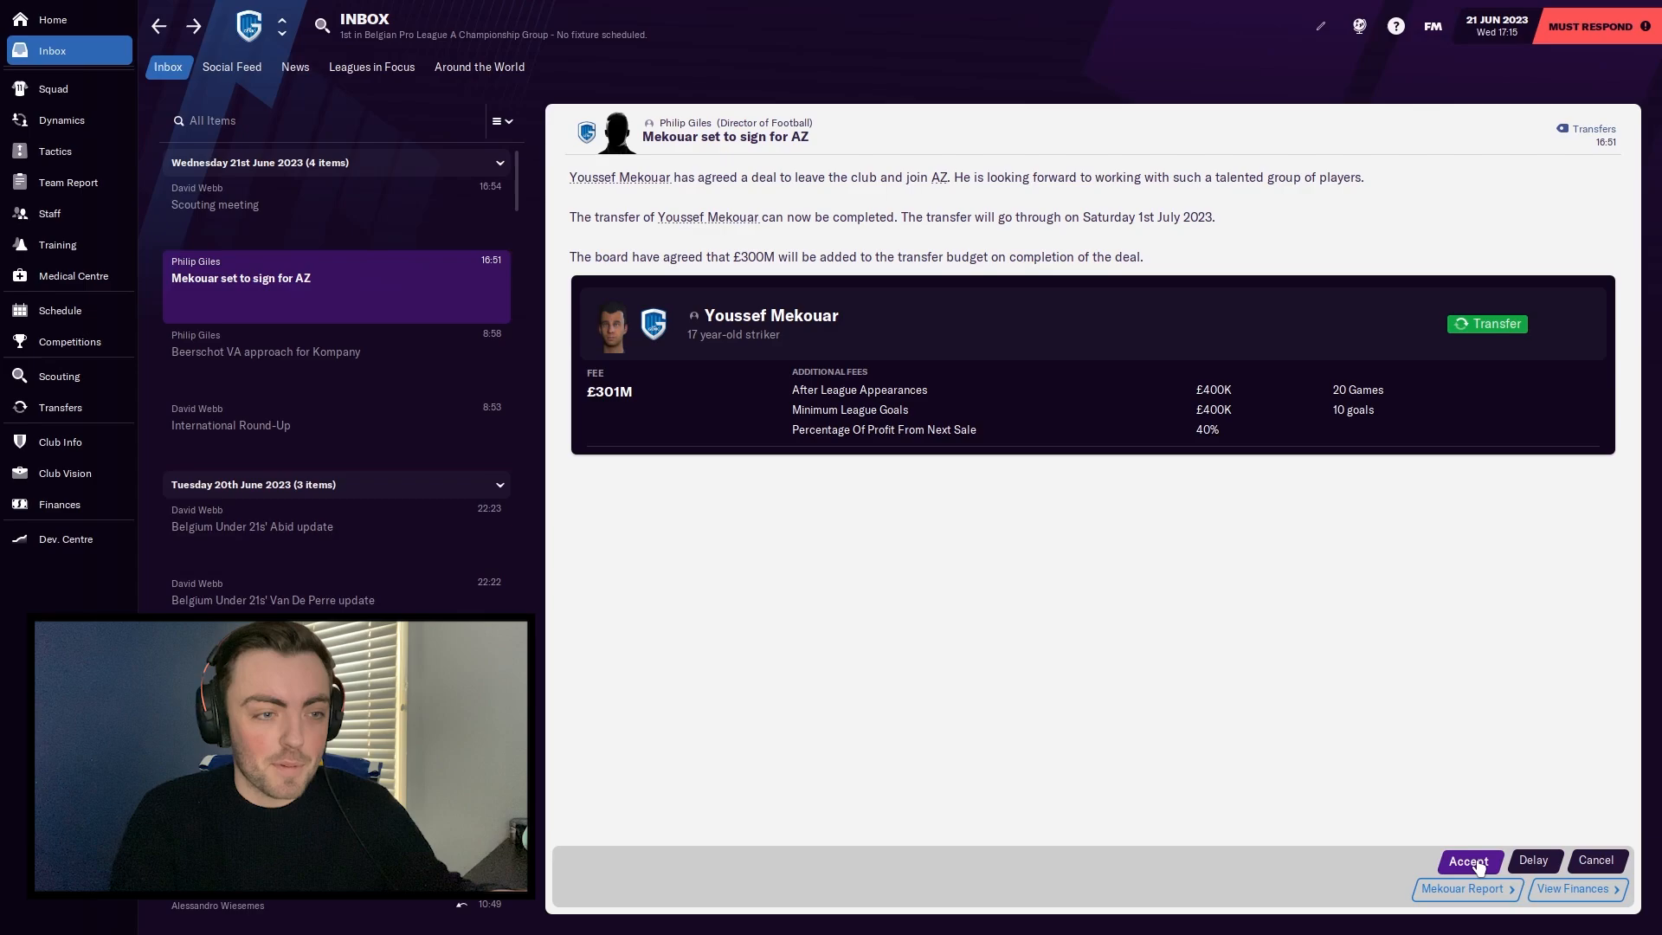
click(1469, 860)
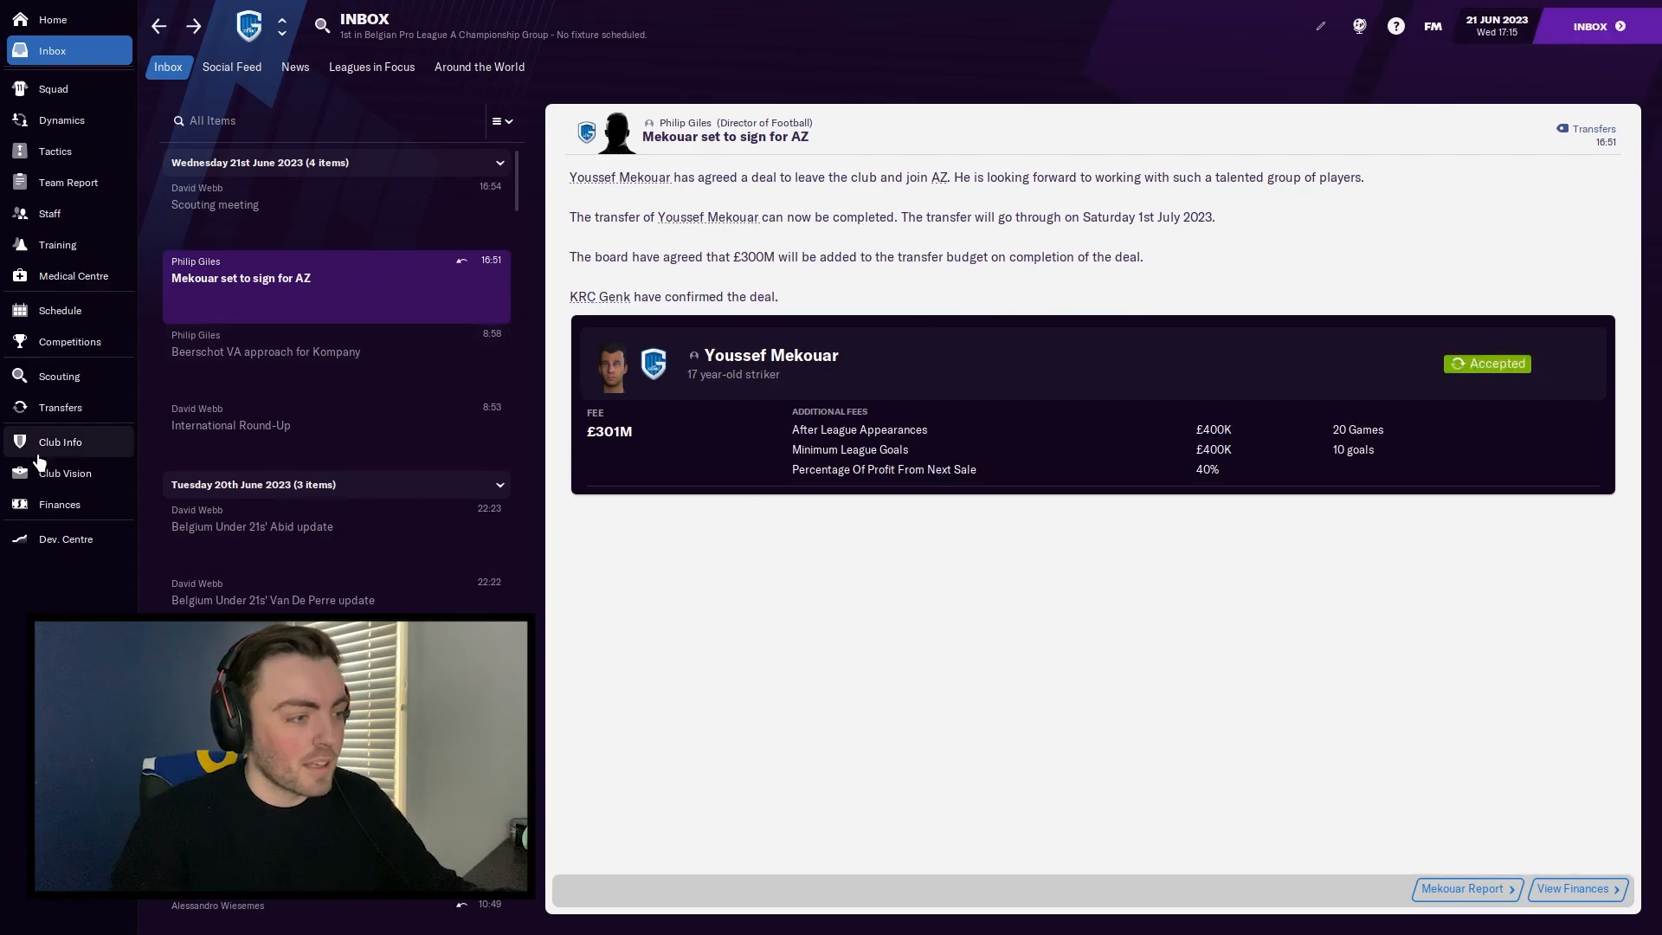
Step: Advance to 22 June, check the £316M transfer budget and reach Zirkzee's Roma message
click(60, 407)
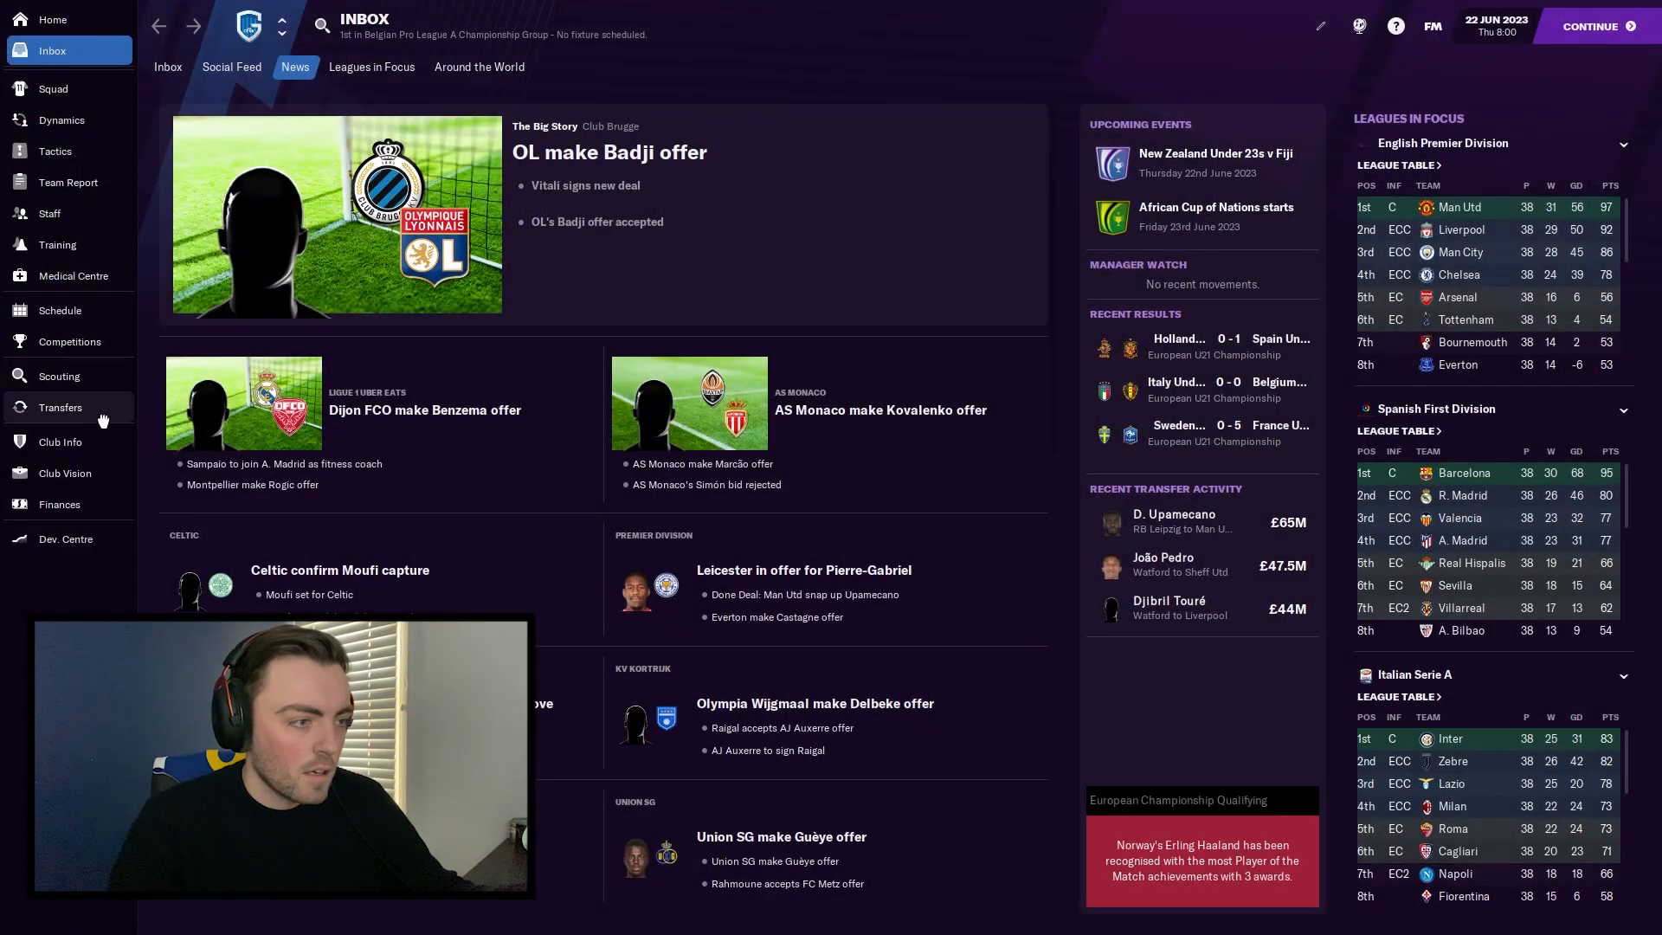
click(60, 406)
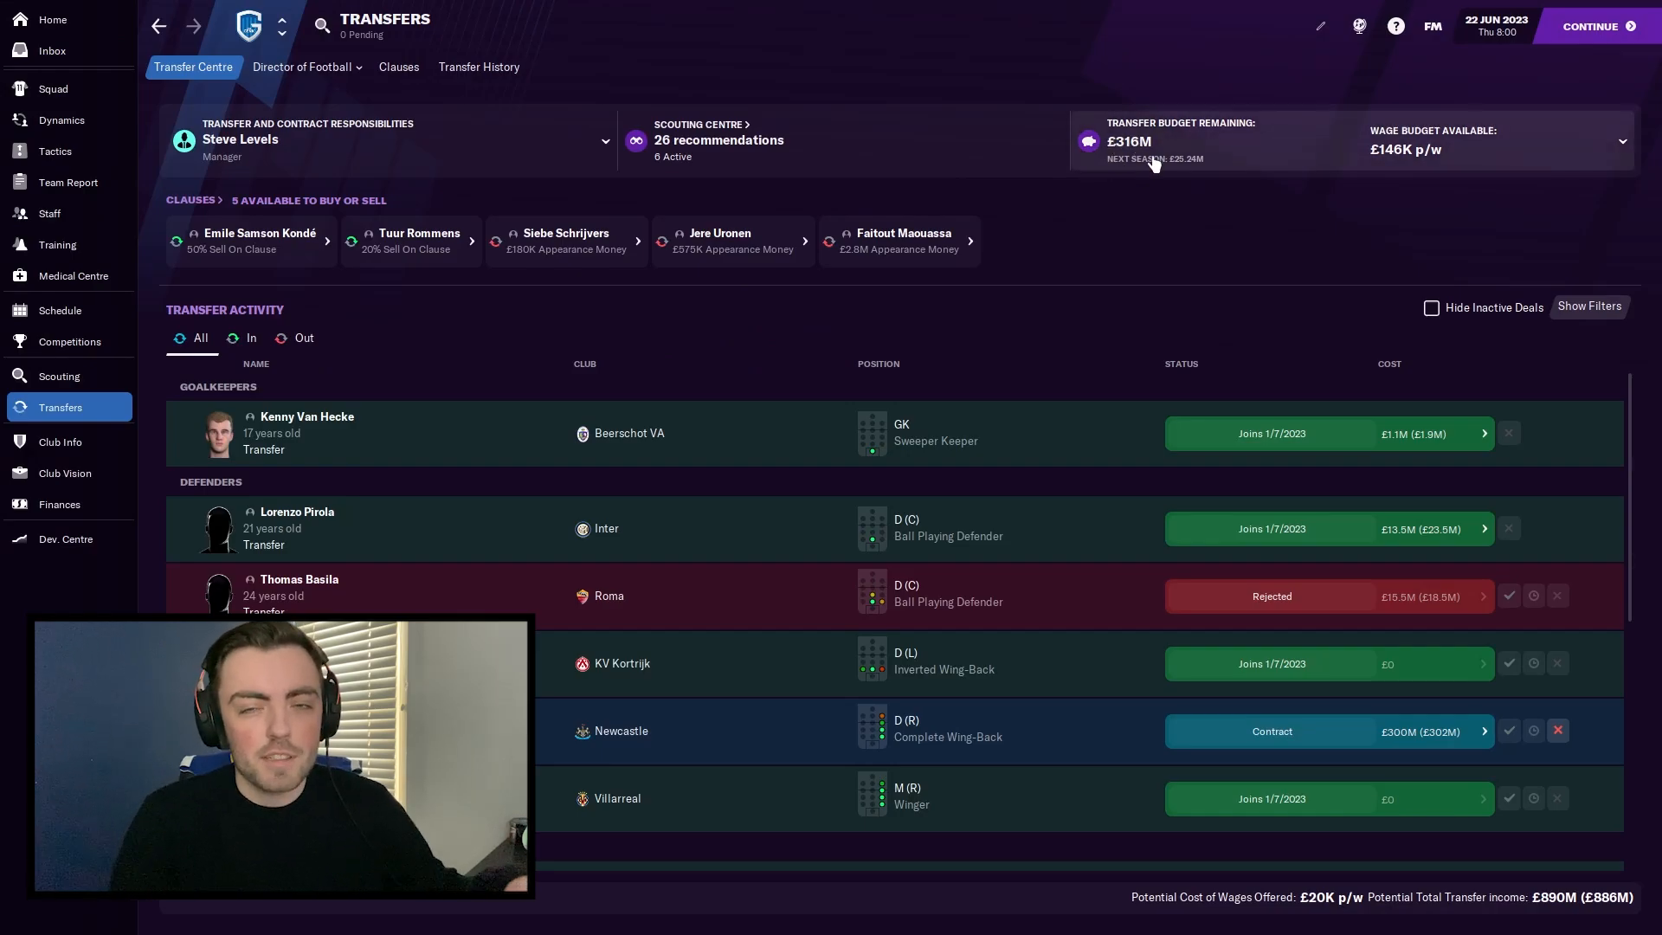
mouse_move(1126, 167)
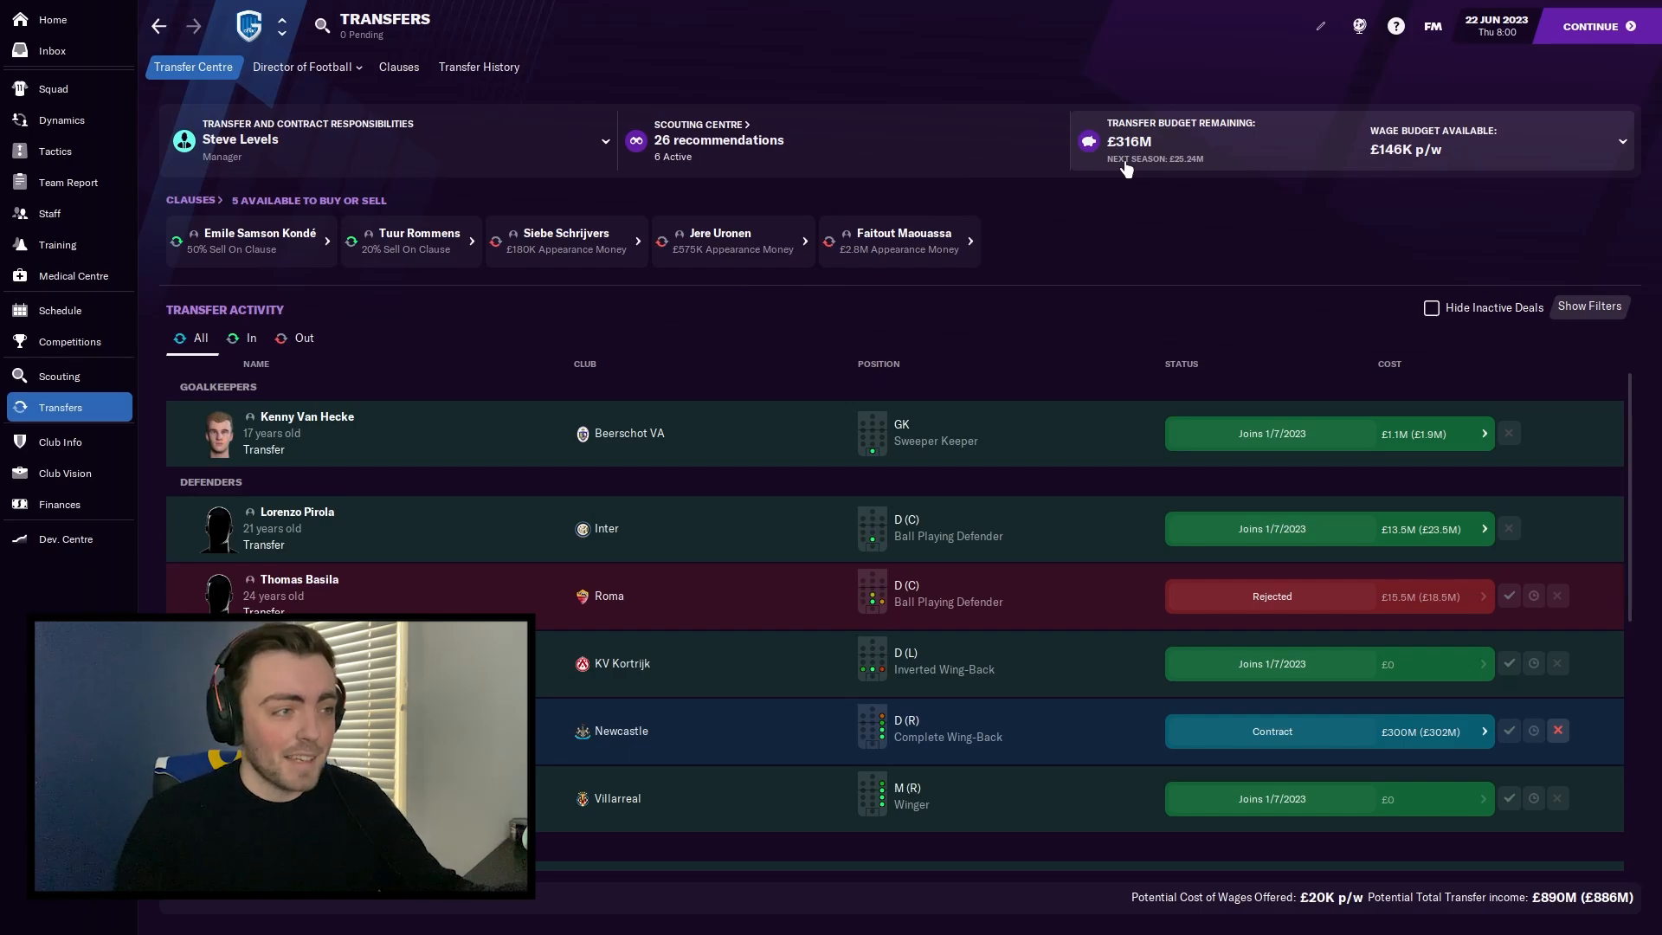
click(51, 50)
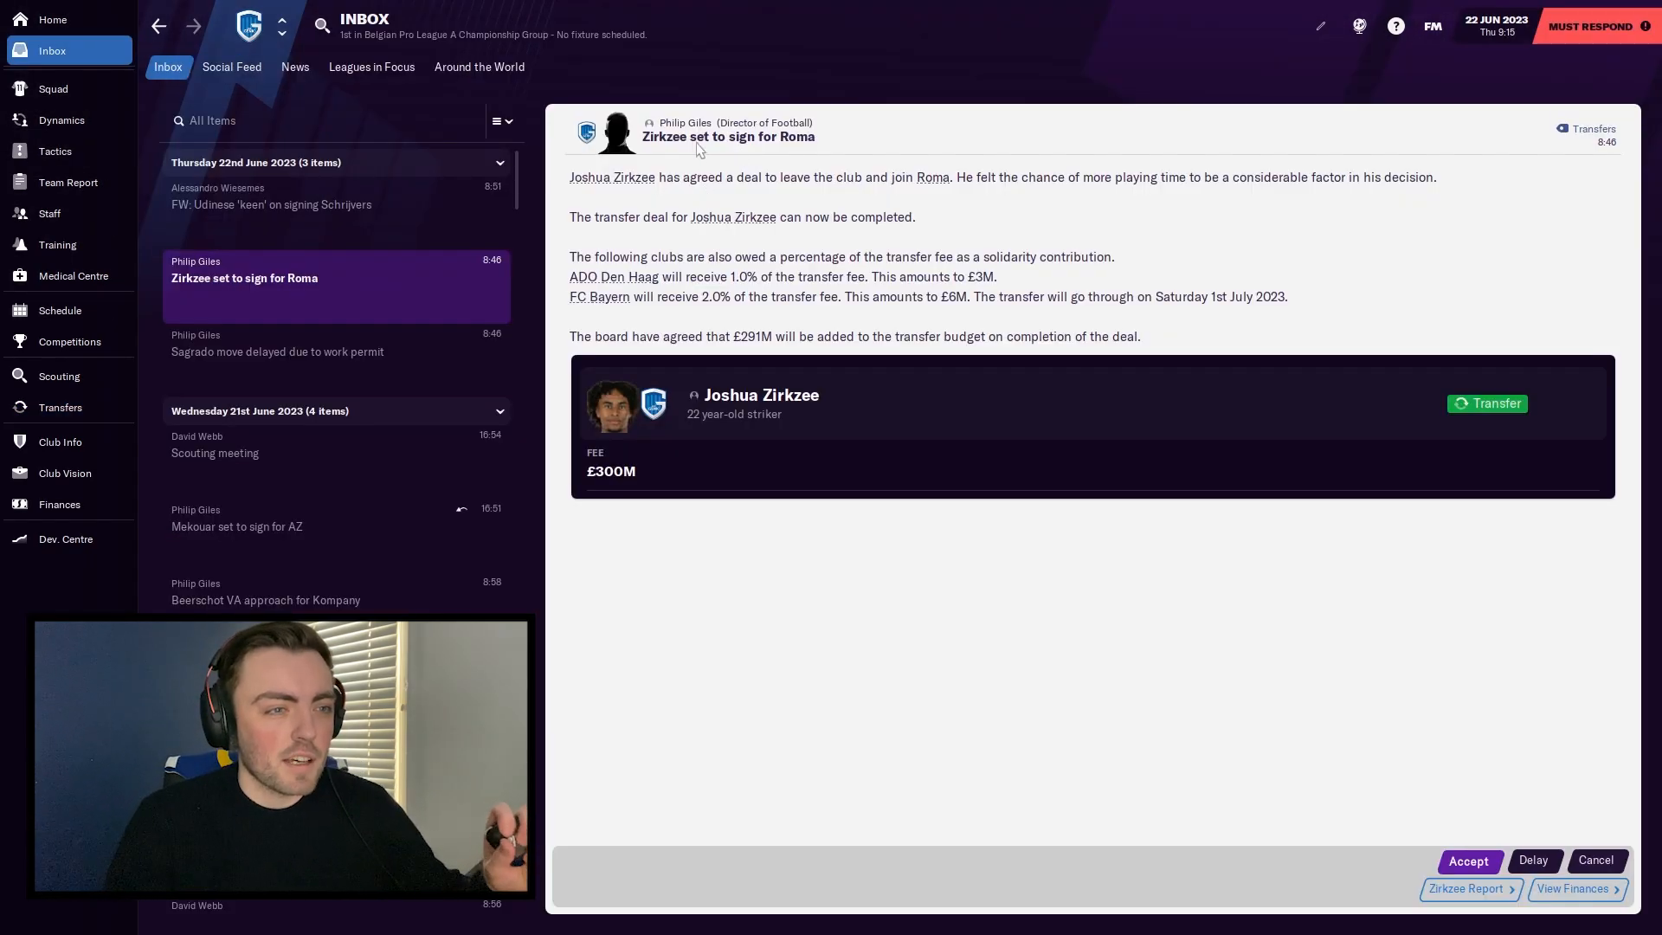
mouse_move(679, 359)
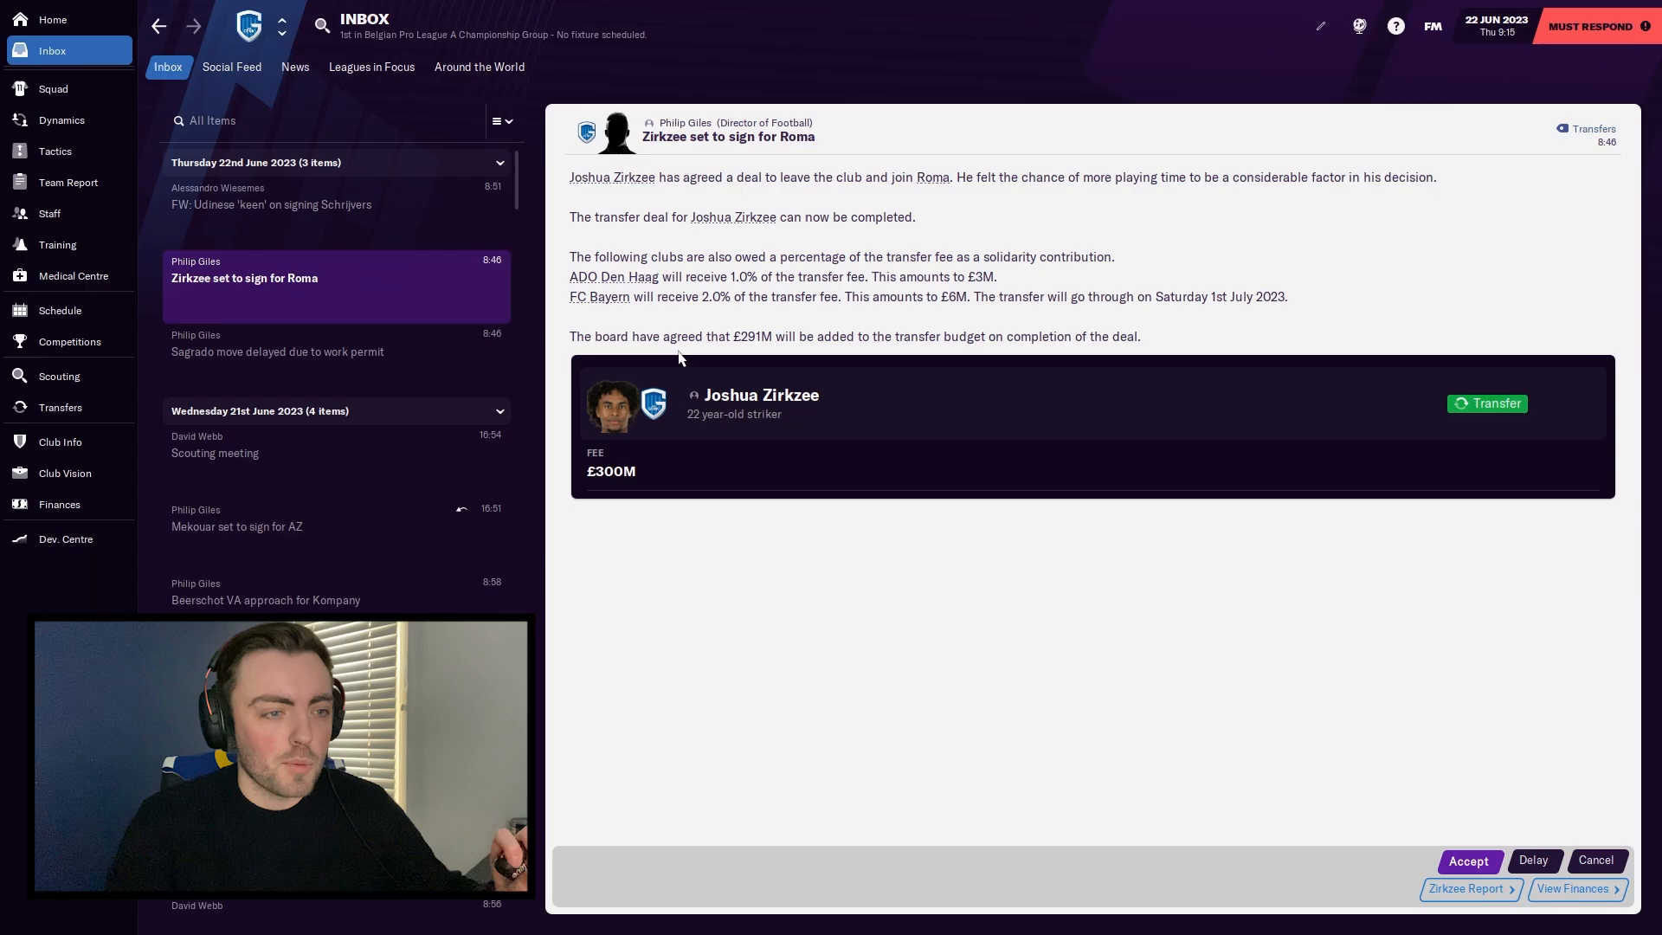
mouse_move(877, 335)
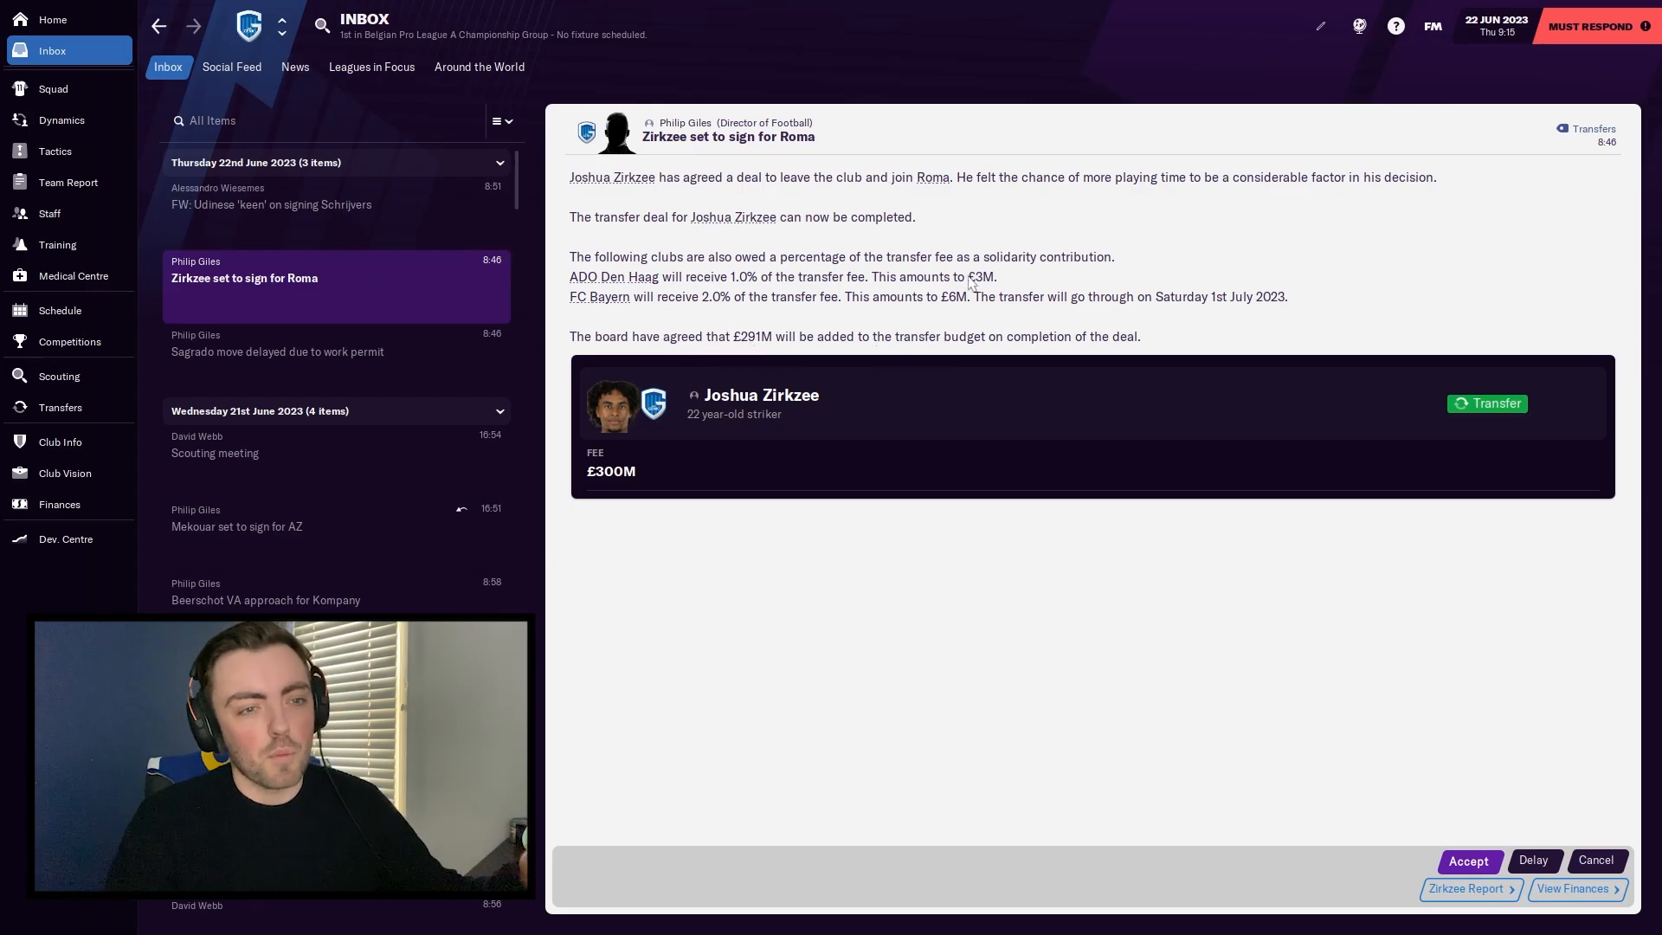
mouse_move(1228, 703)
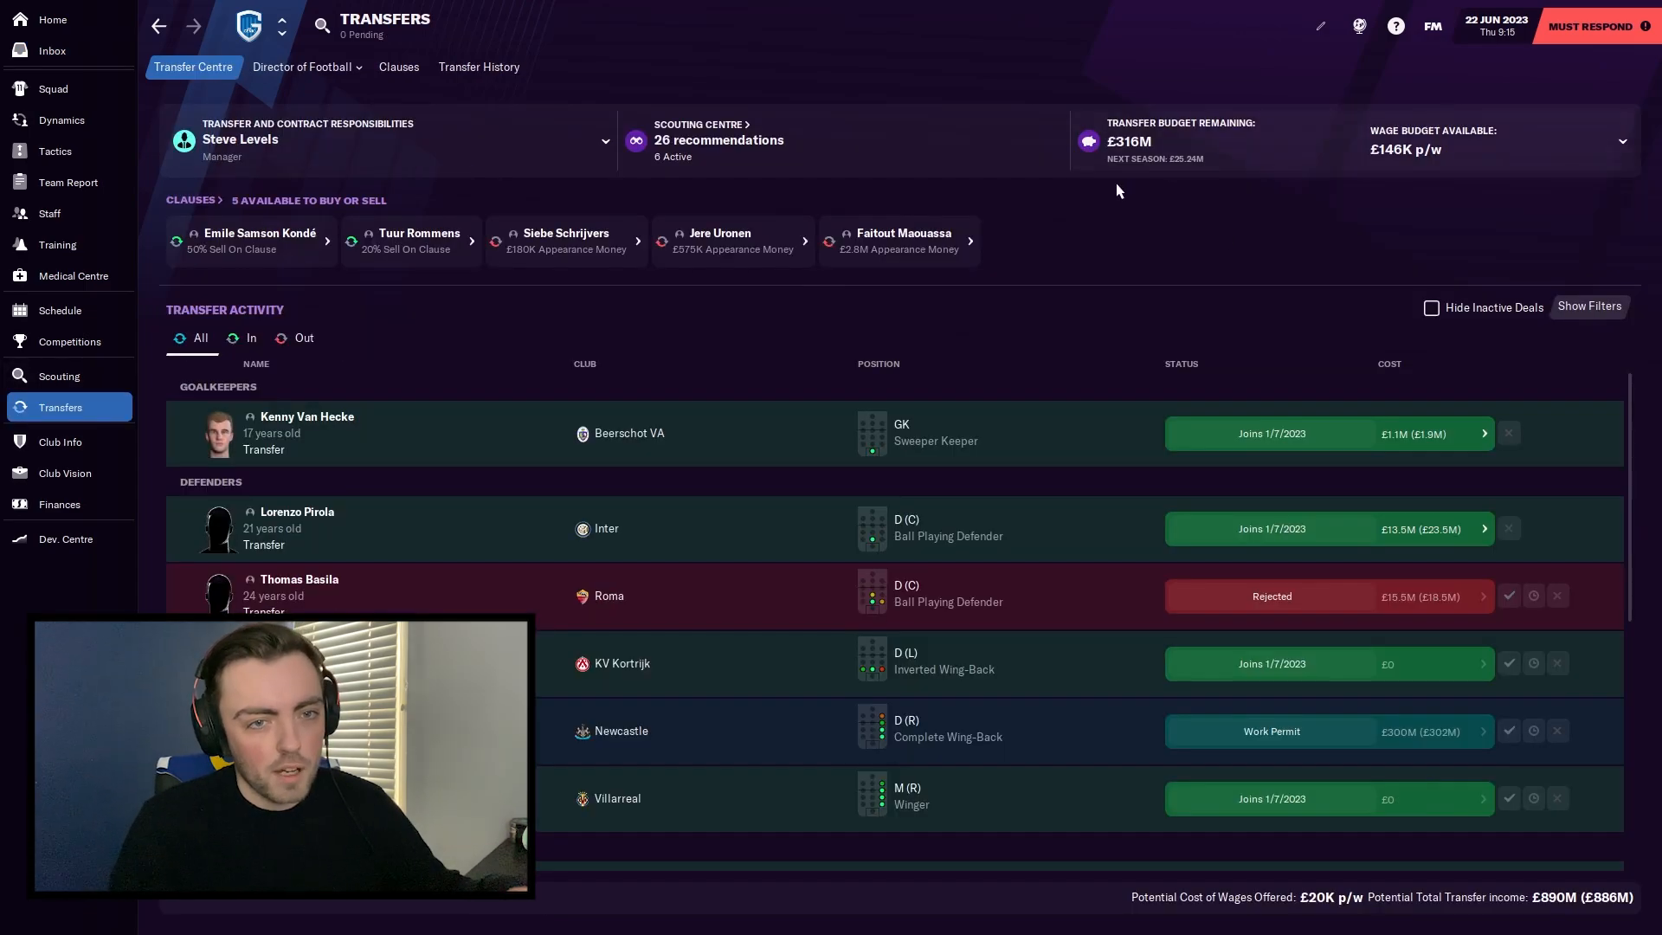
Step: Confirm Zirkzee's £300M move to Roma and continue to Sagrado's Newcastle message
click(51, 50)
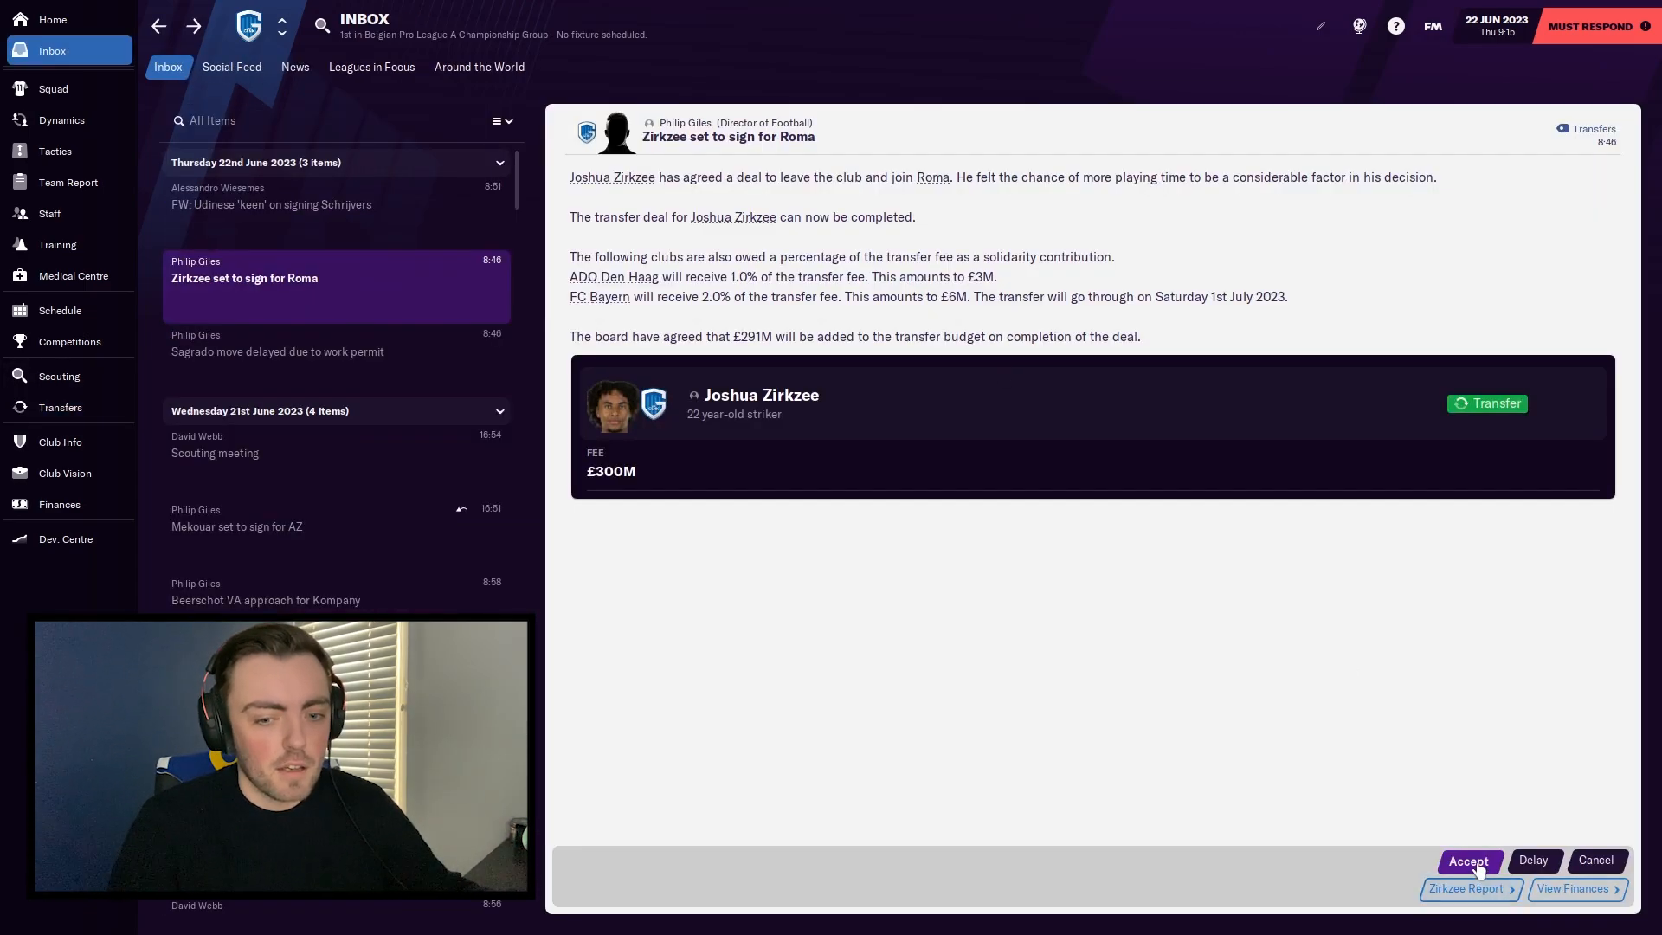
click(1469, 860)
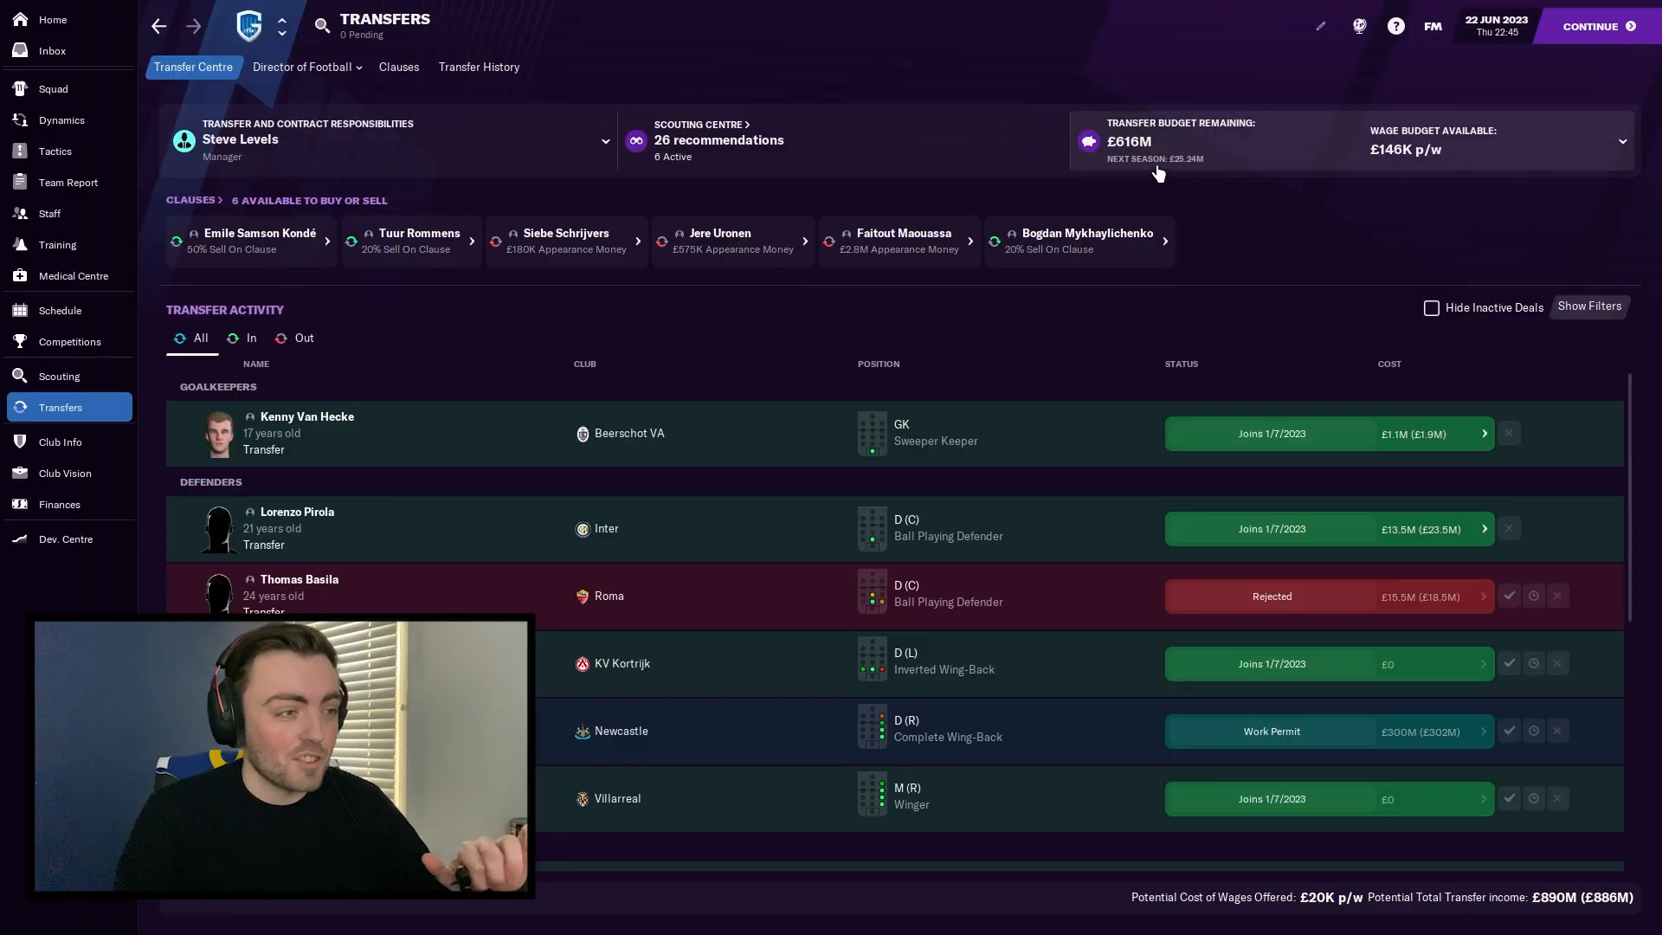
click(51, 50)
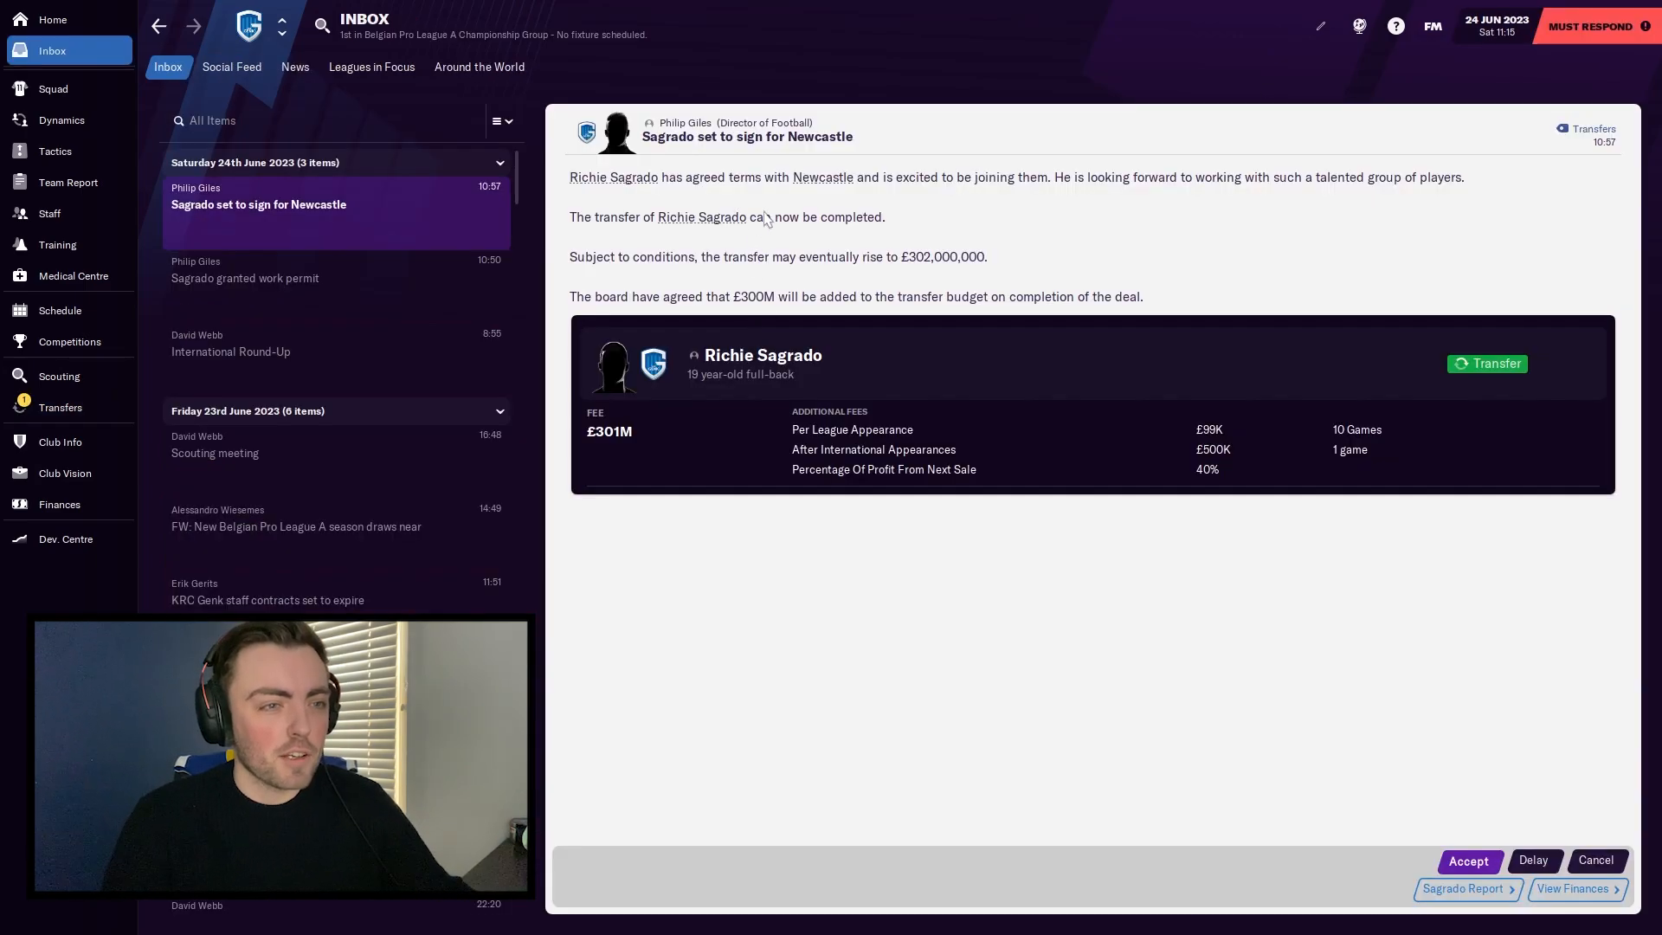
mouse_move(703, 217)
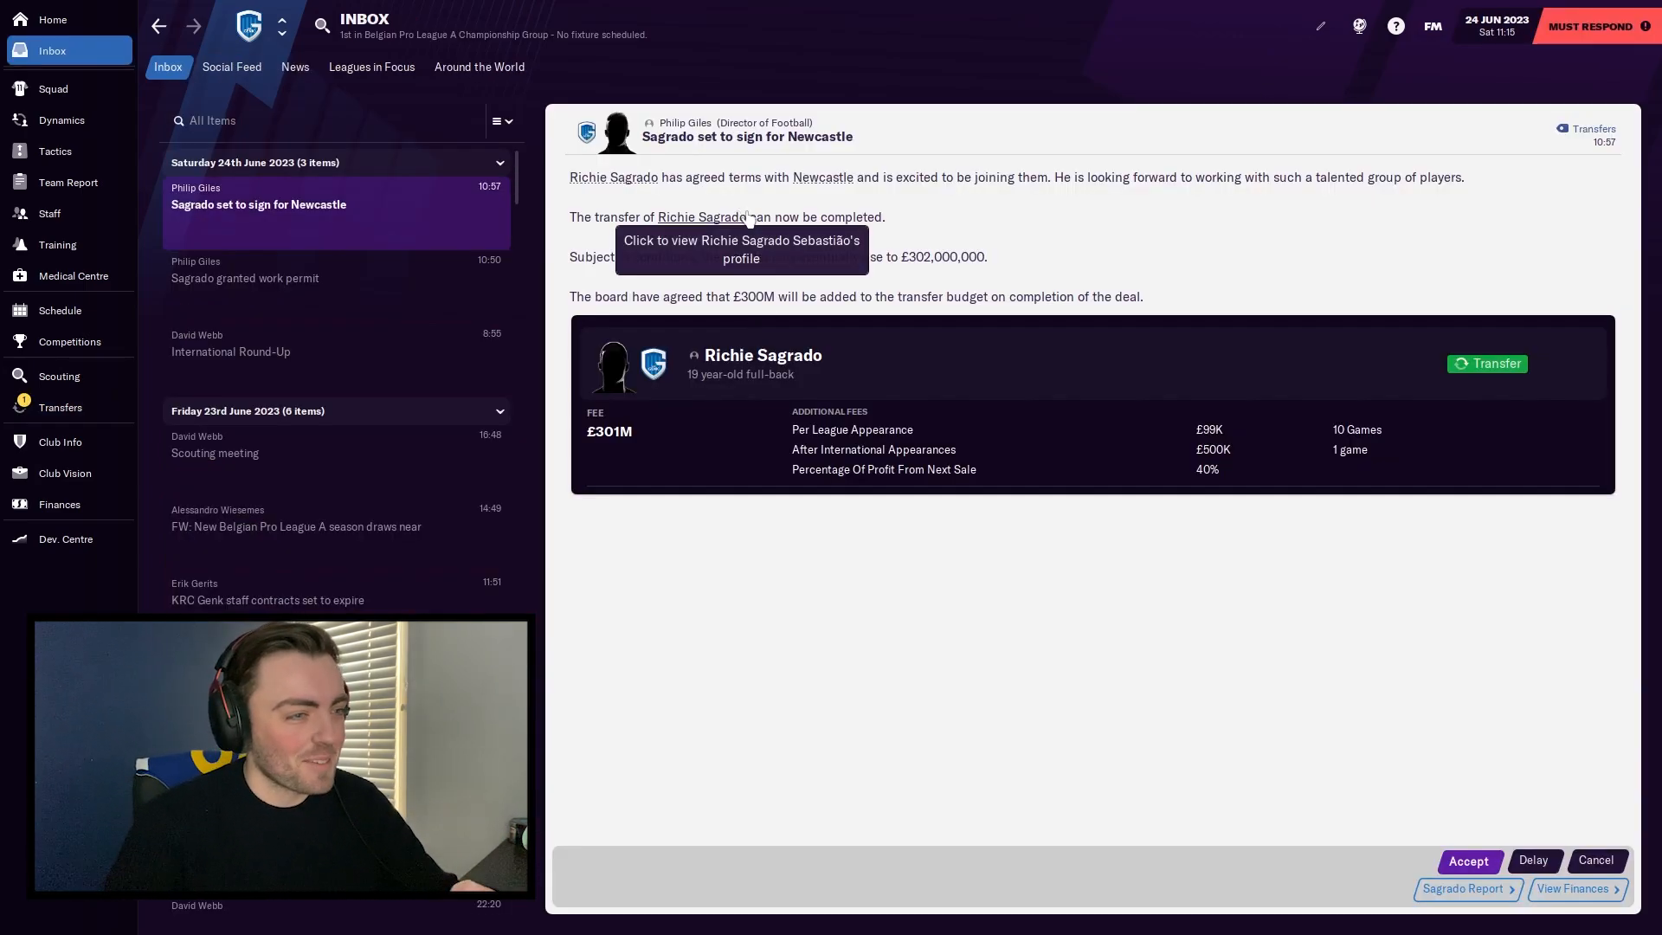
mouse_move(669, 318)
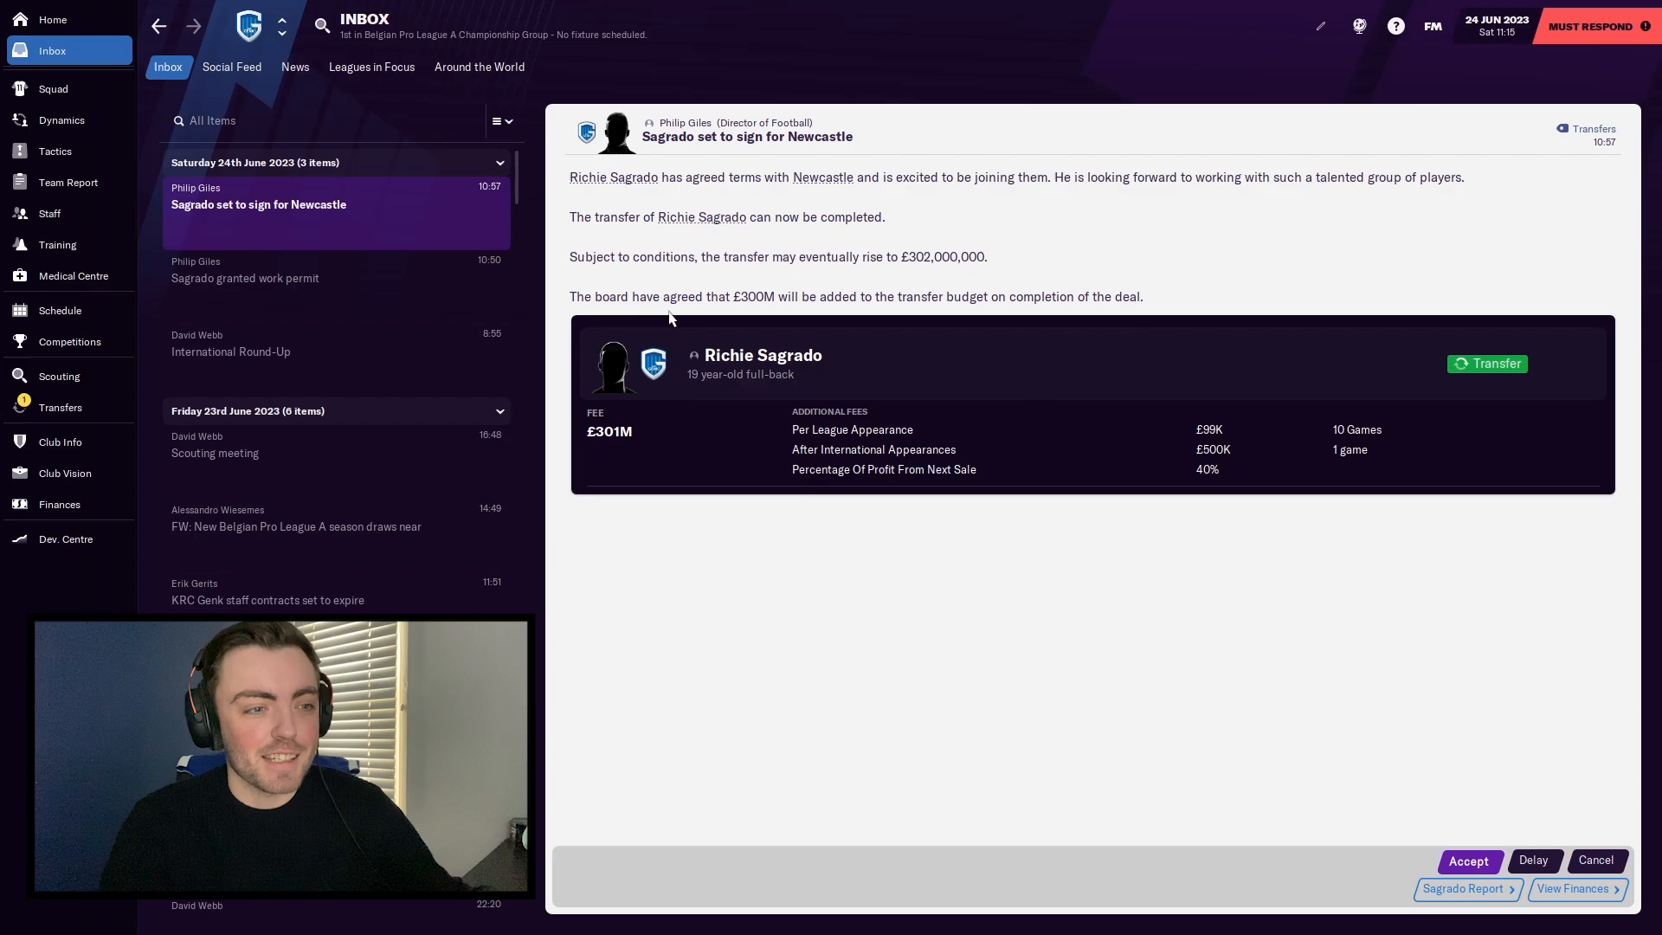
mouse_move(1050, 311)
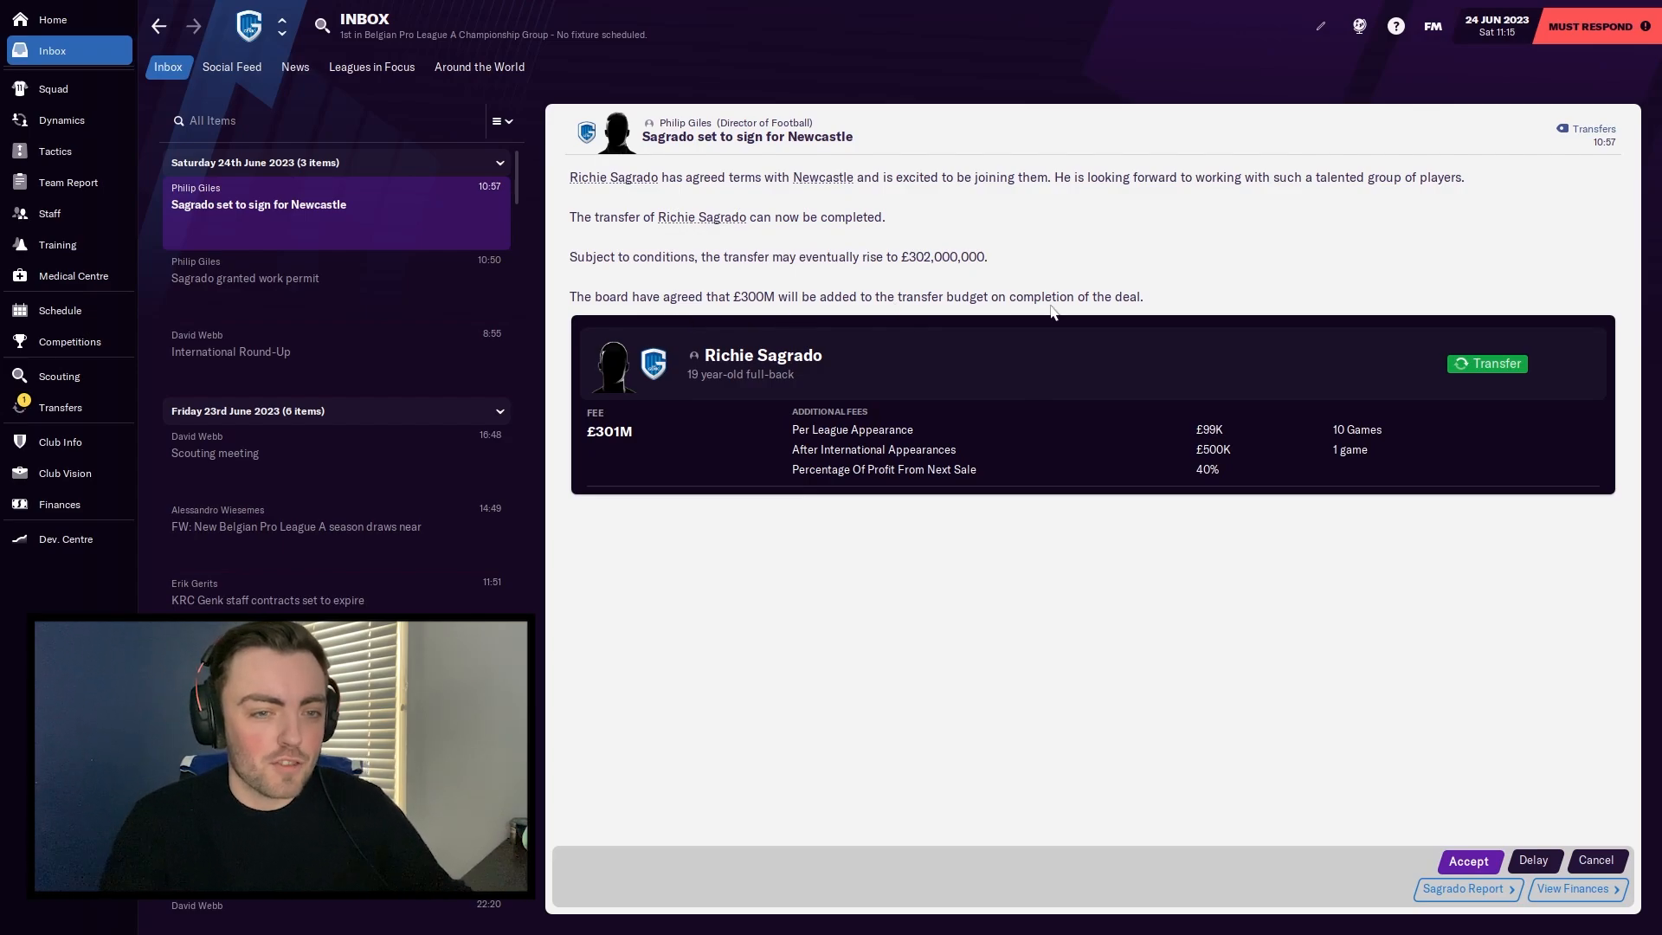
Step: Confirm Sagrado's £301M move to Newcastle and check the £916M transfer budget
click(1468, 860)
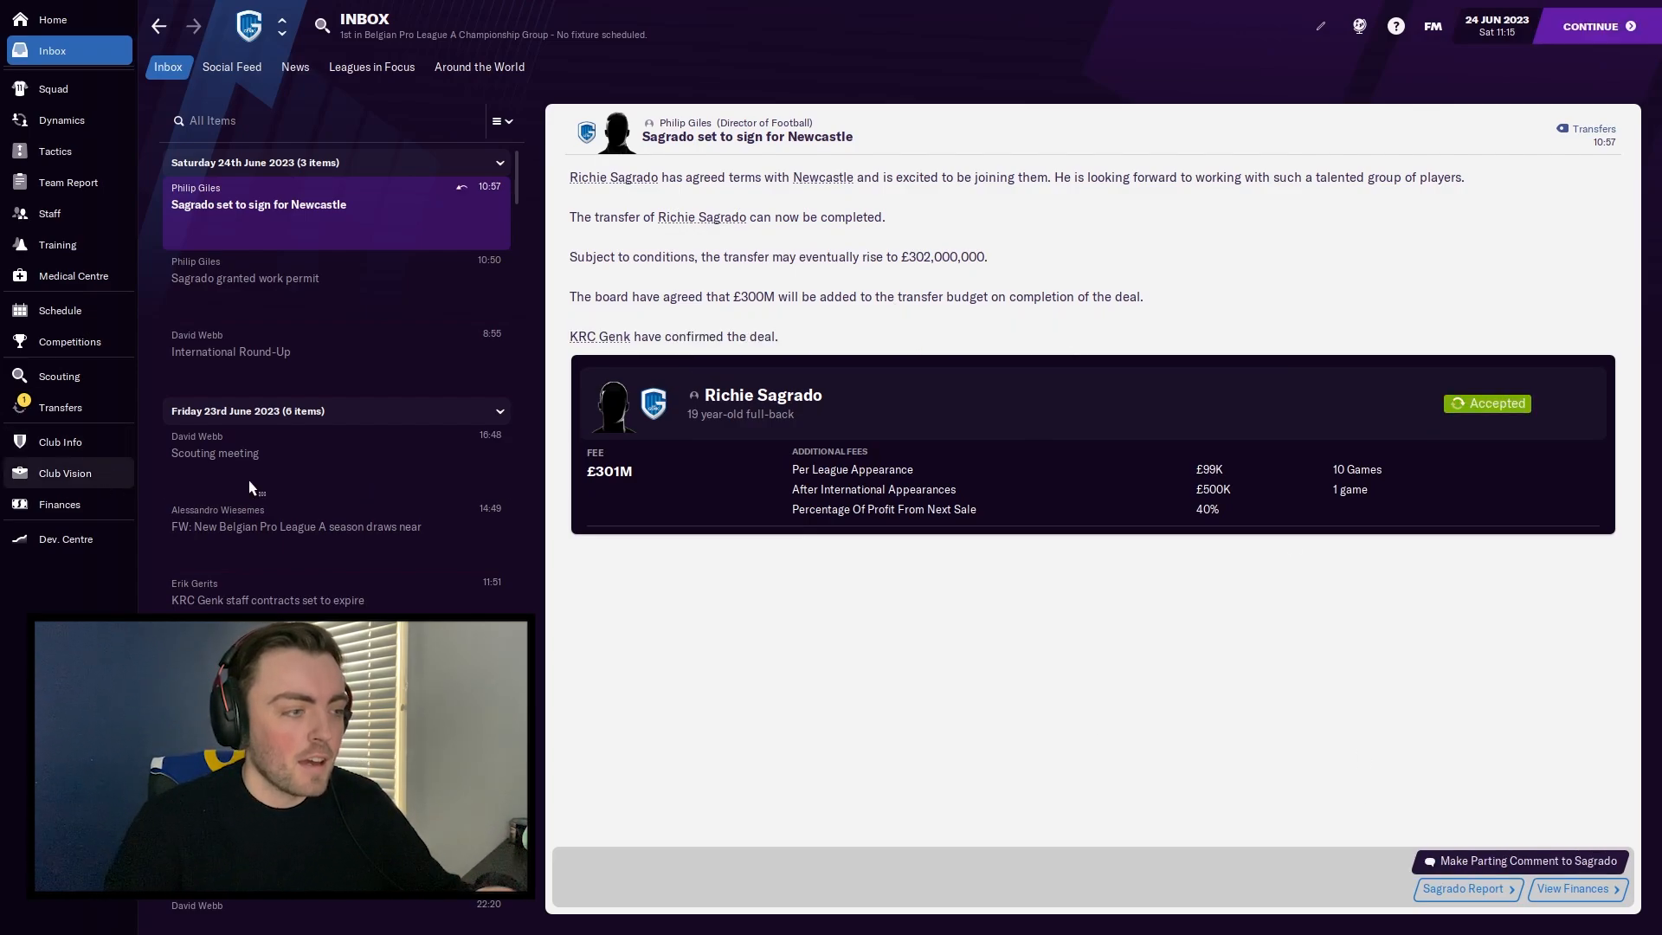
click(59, 407)
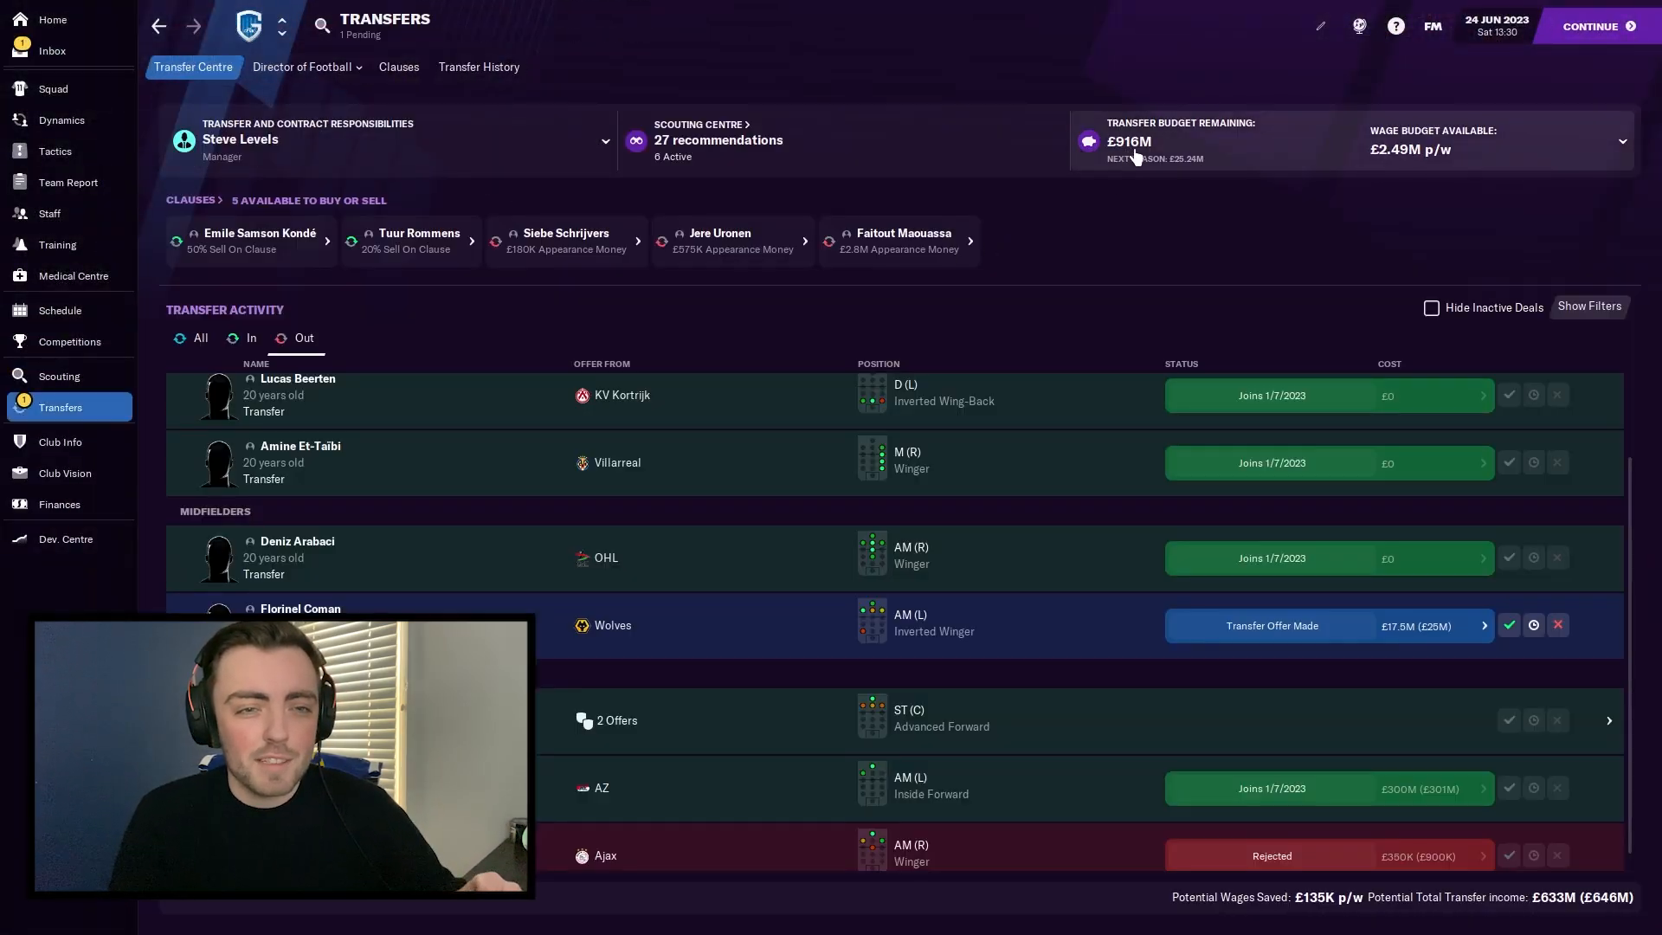
mouse_move(1434, 174)
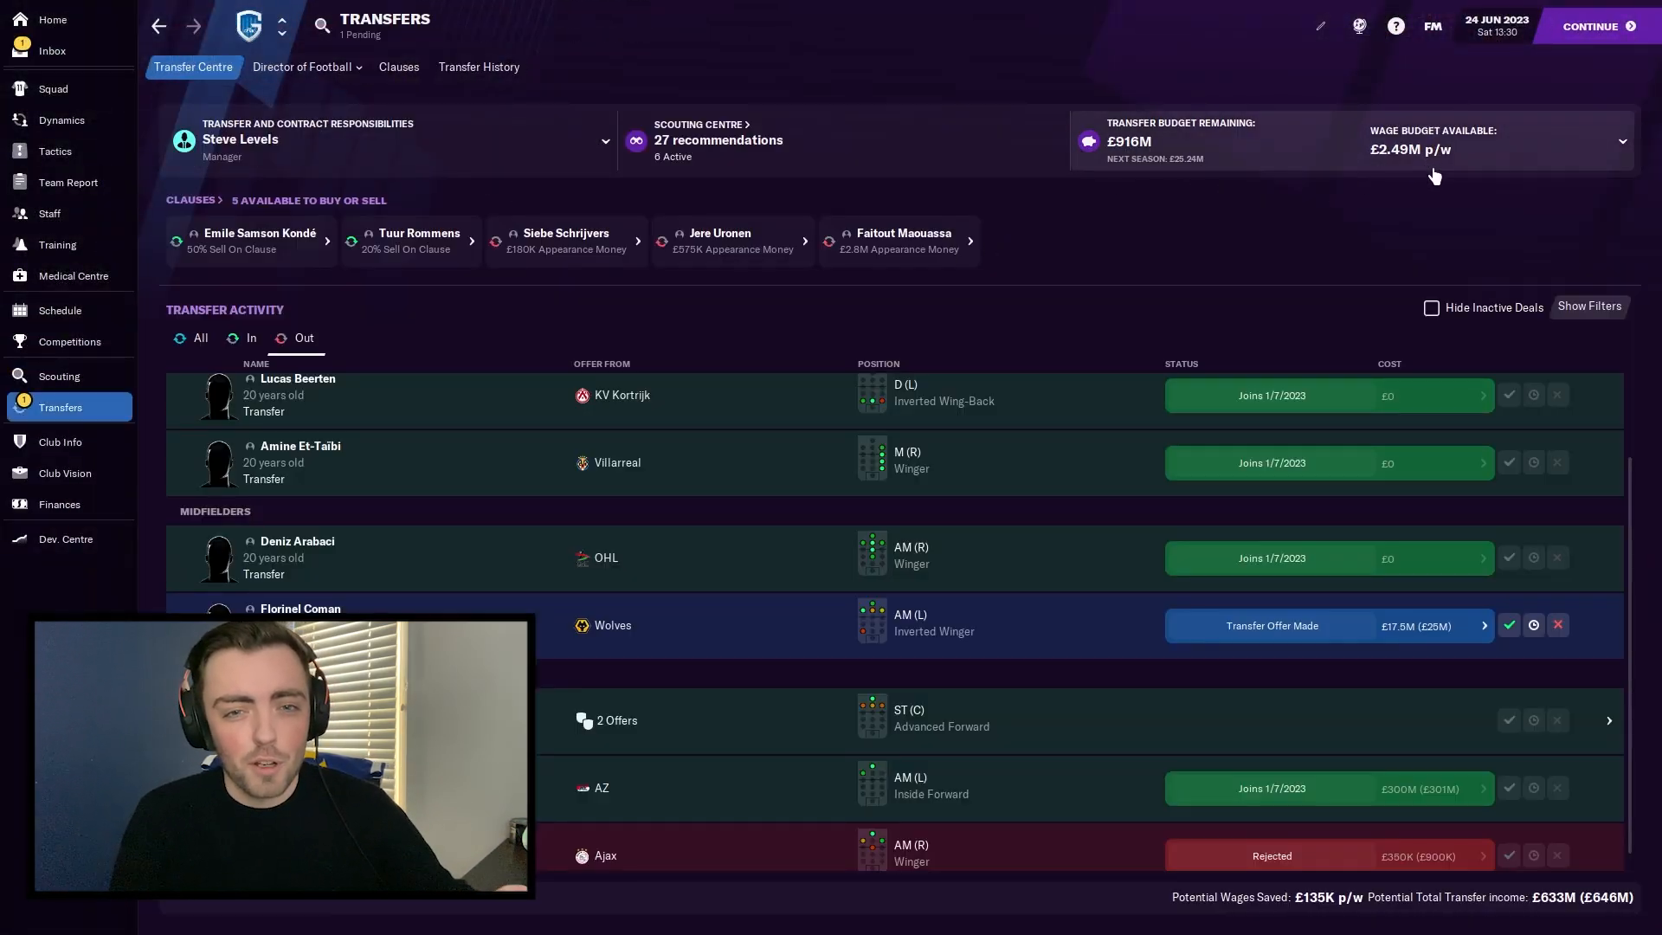
mouse_move(1328, 208)
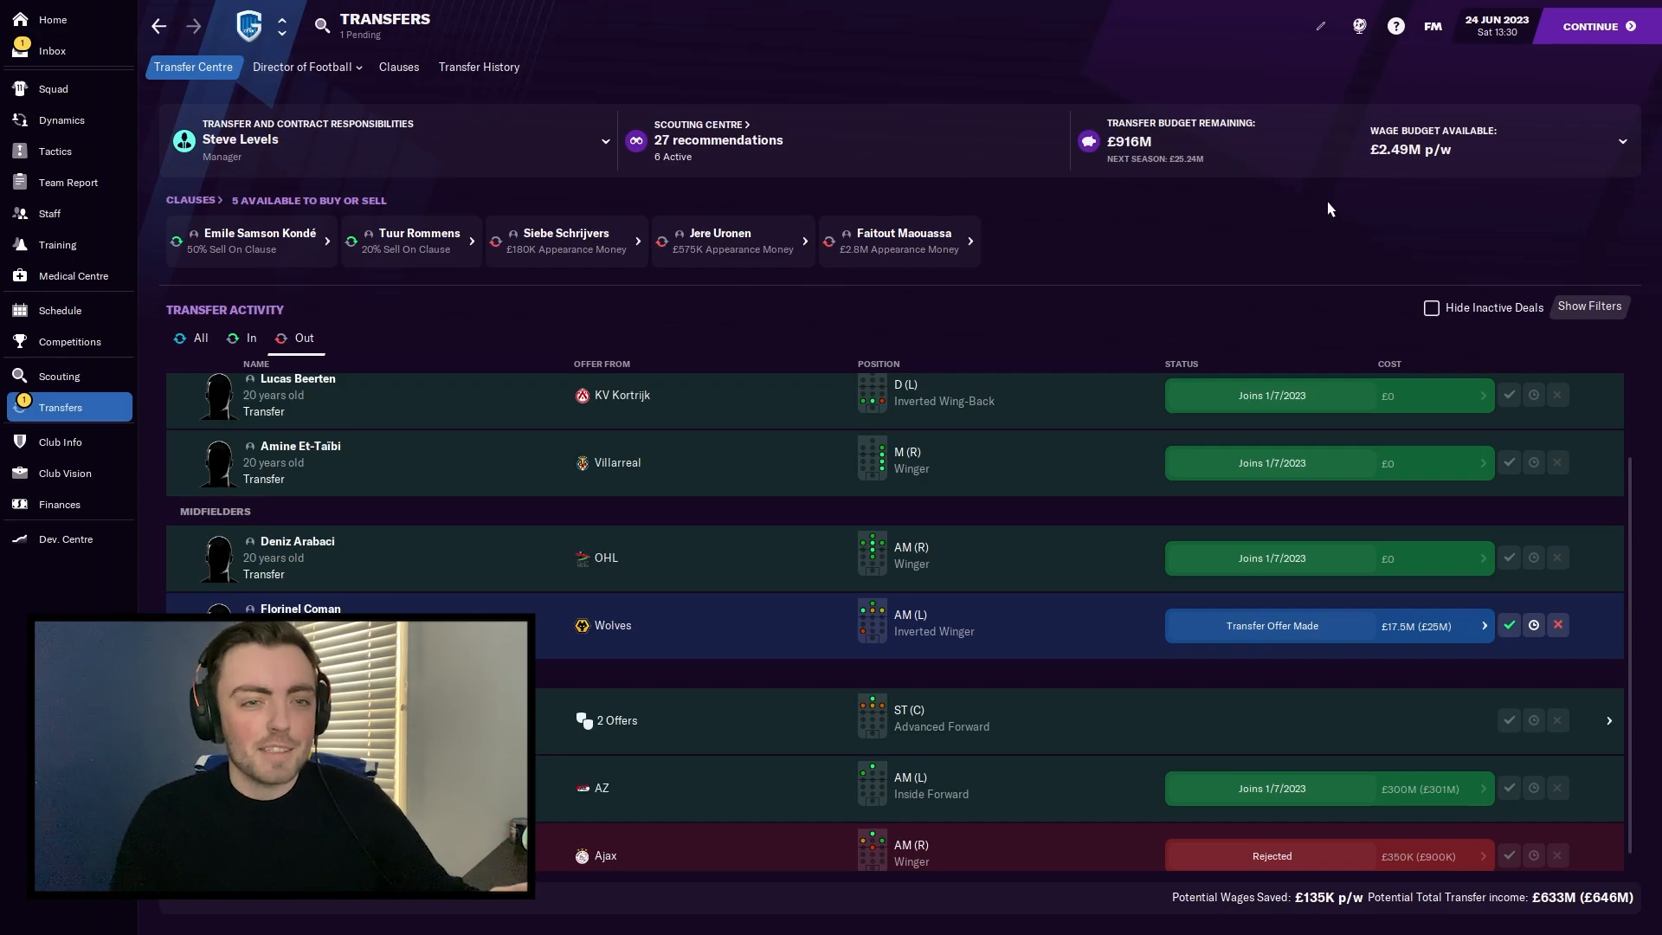
mouse_move(1242, 222)
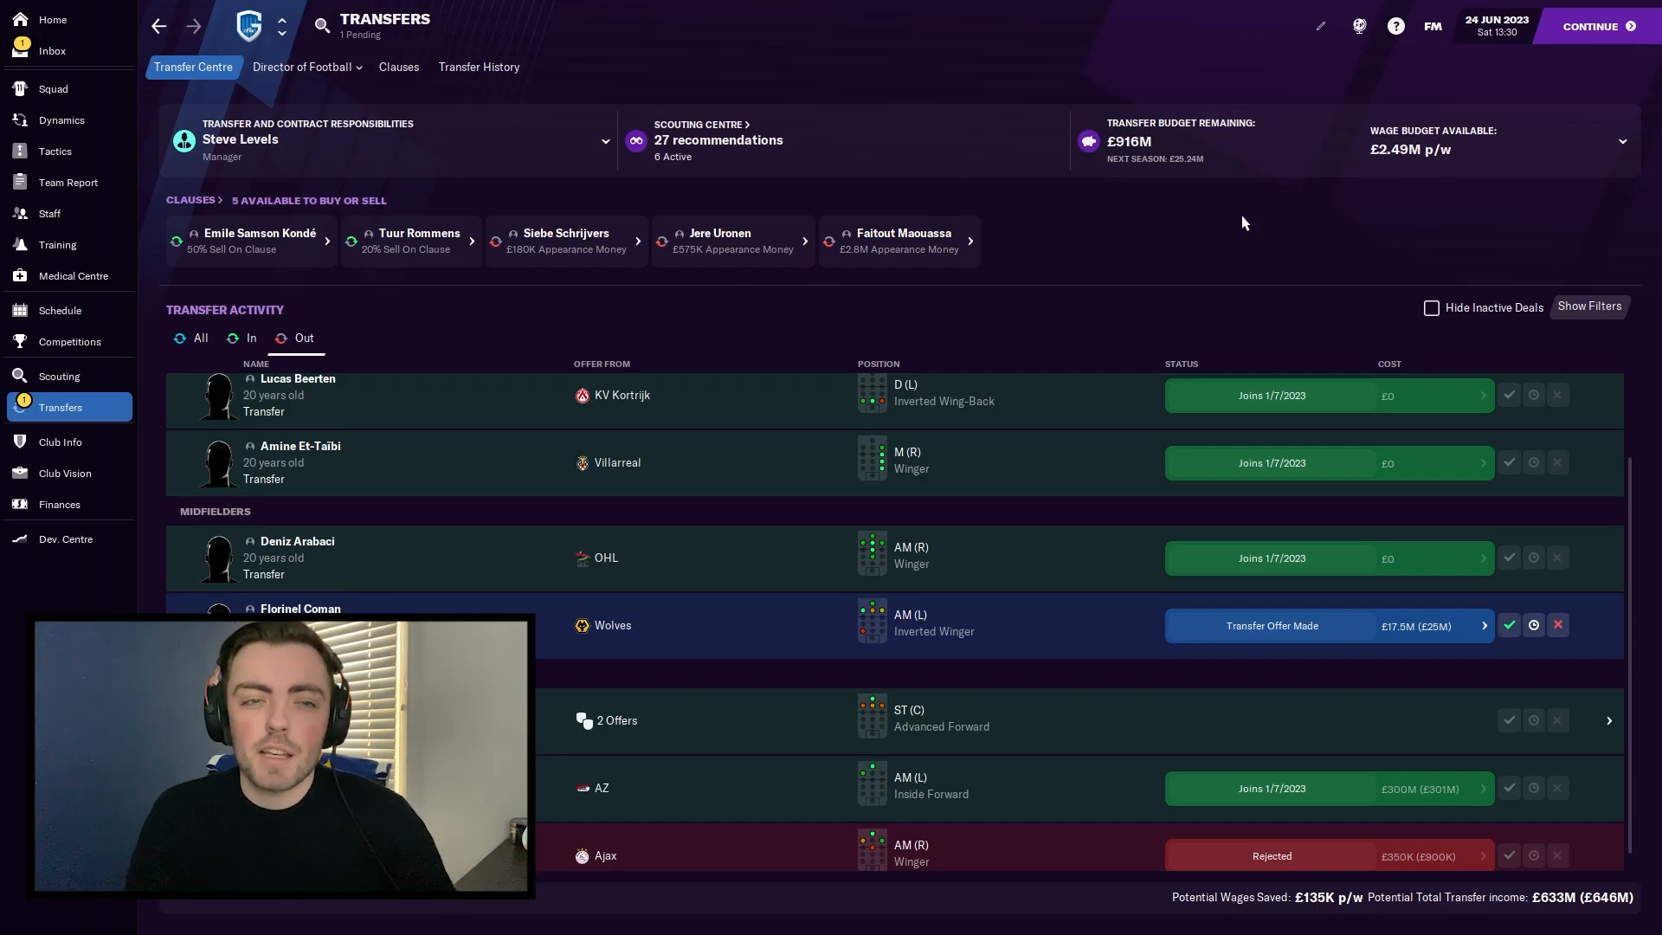
mouse_move(1251, 217)
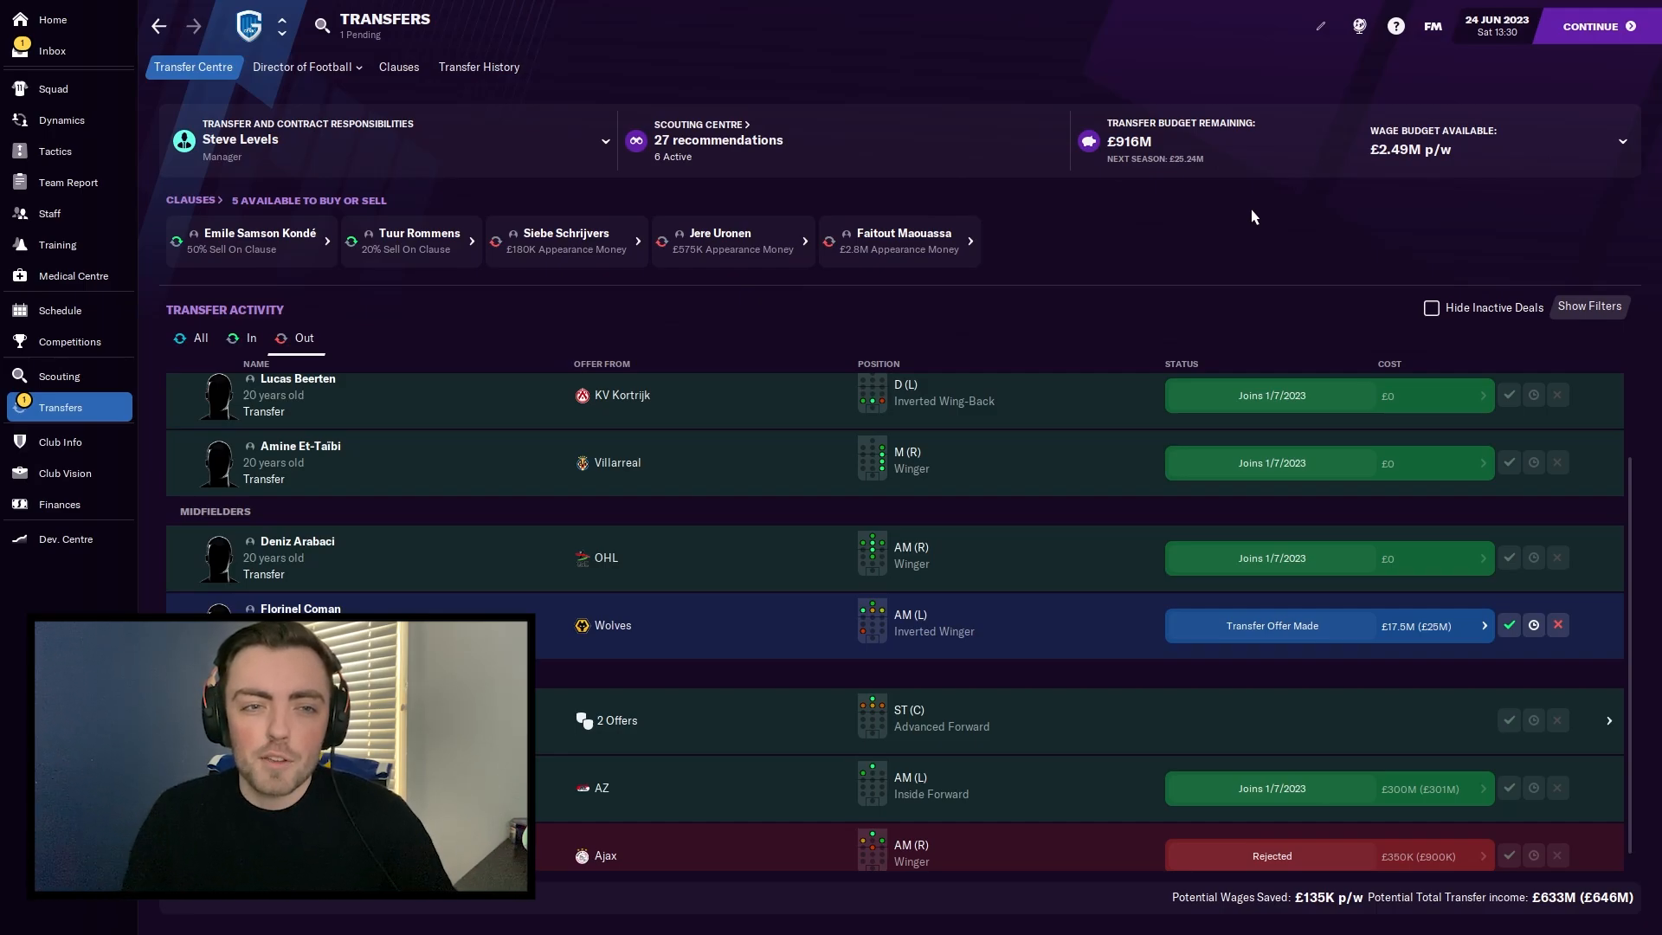